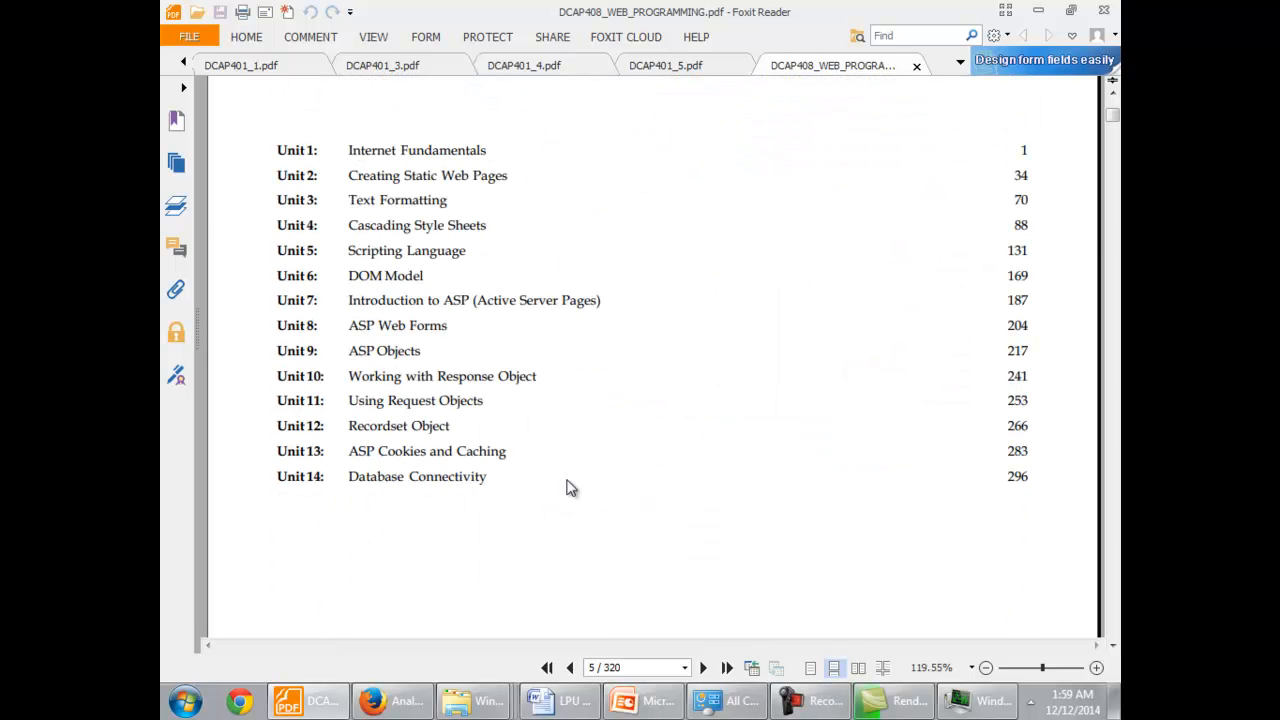
{"action": "mouse_move", "coordinate": [703, 303]}
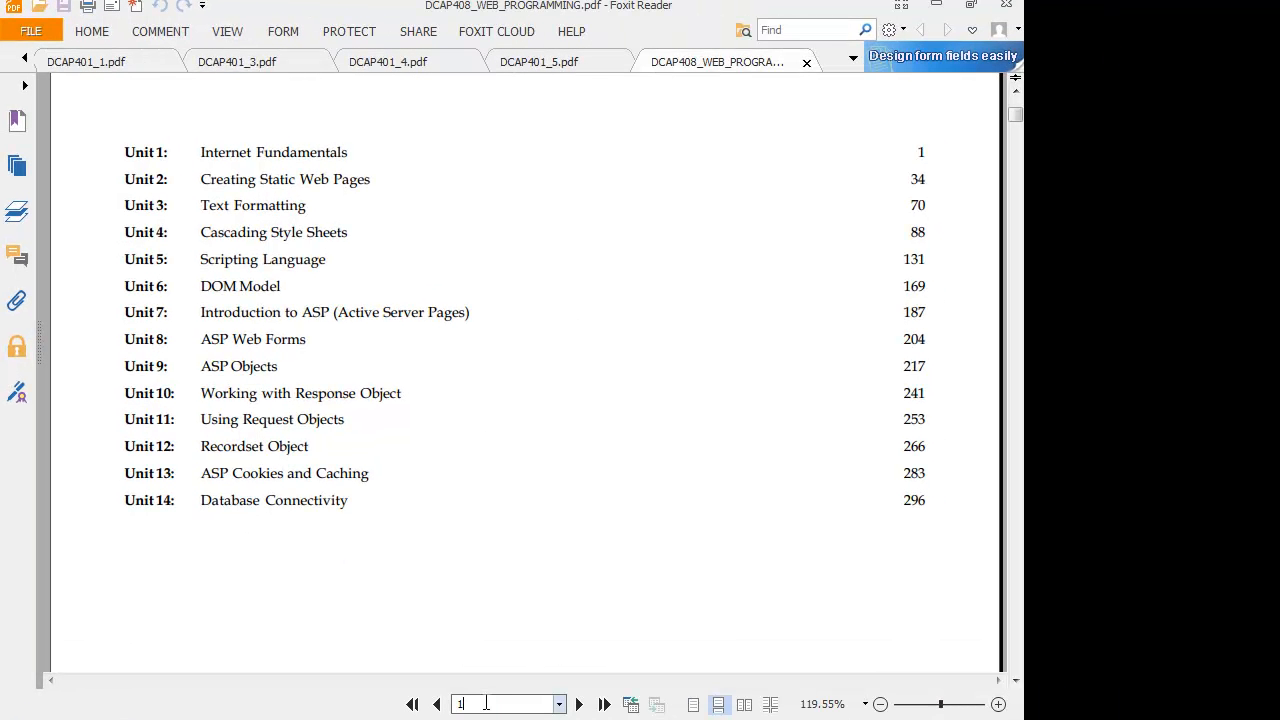
{"action": "type", "text": "190"}
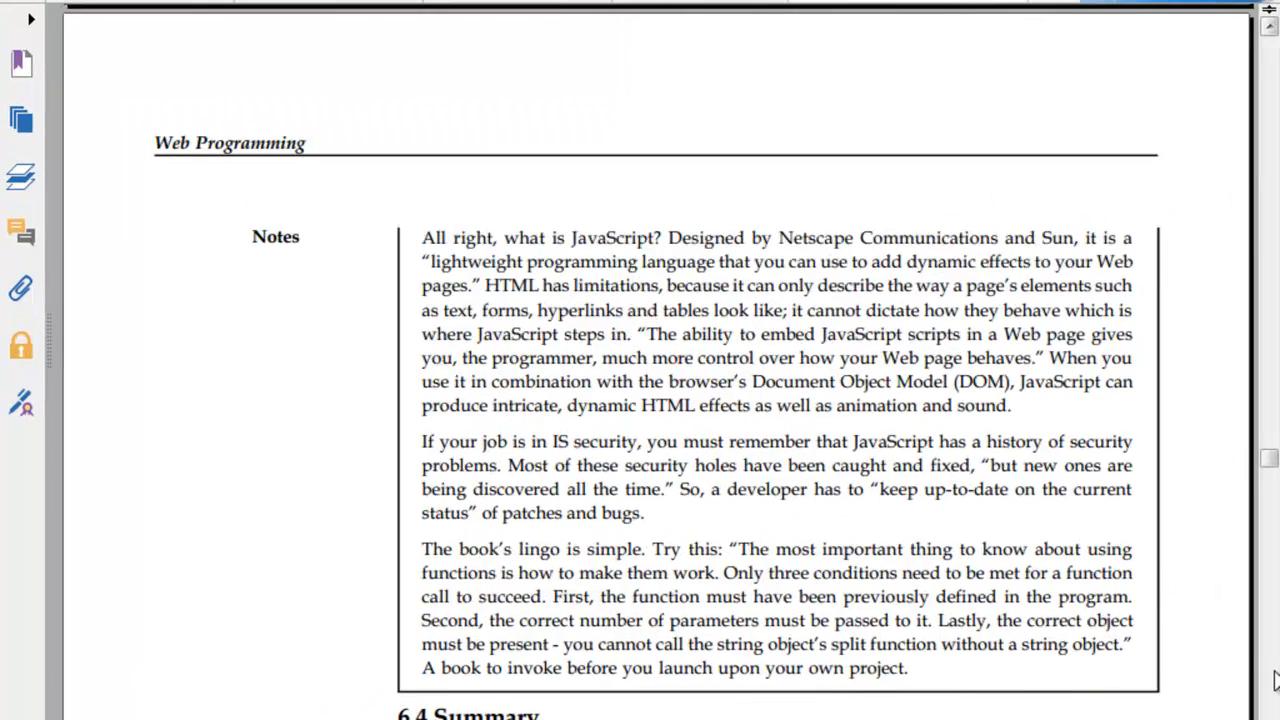
{"action": "scroll", "scroll_direction": "down", "scroll_amount": 3}
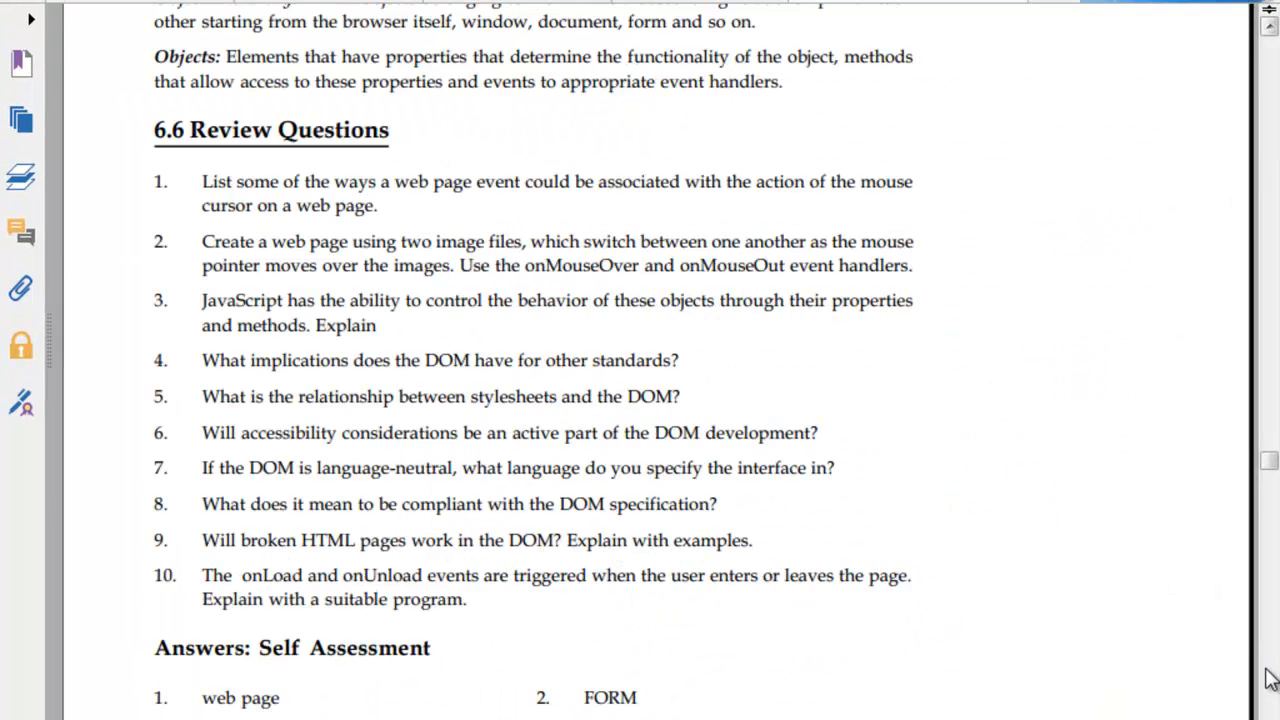
{"action": "scroll", "scroll_direction": "down", "scroll_amount": 3}
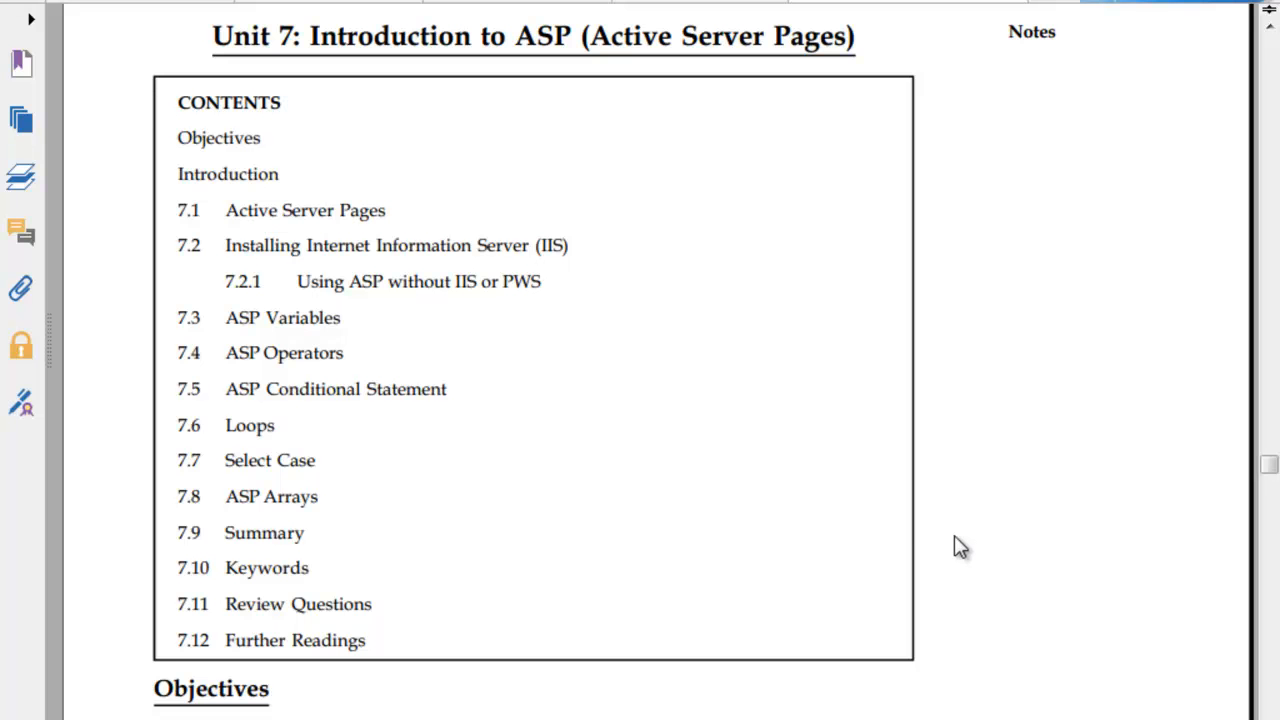
{"action": "mouse_move", "coordinate": [687, 365]}
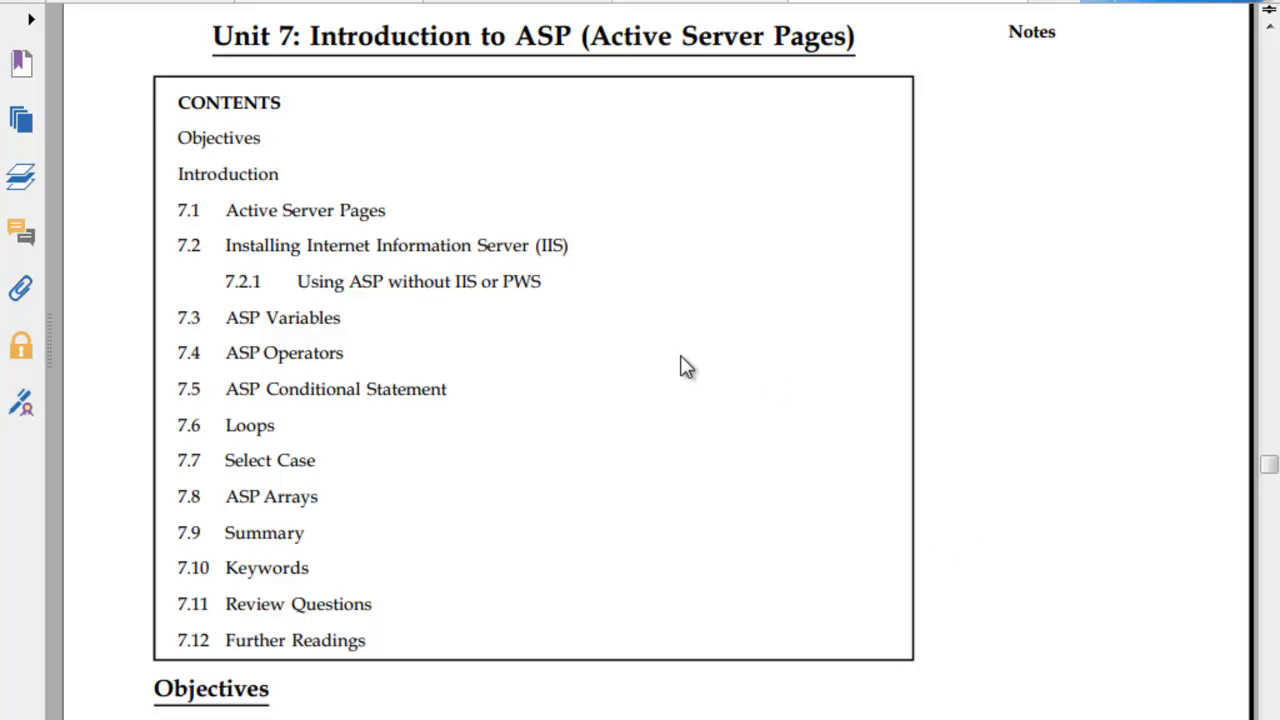
{"action": "scroll", "scroll_direction": "down", "scroll_amount": 3}
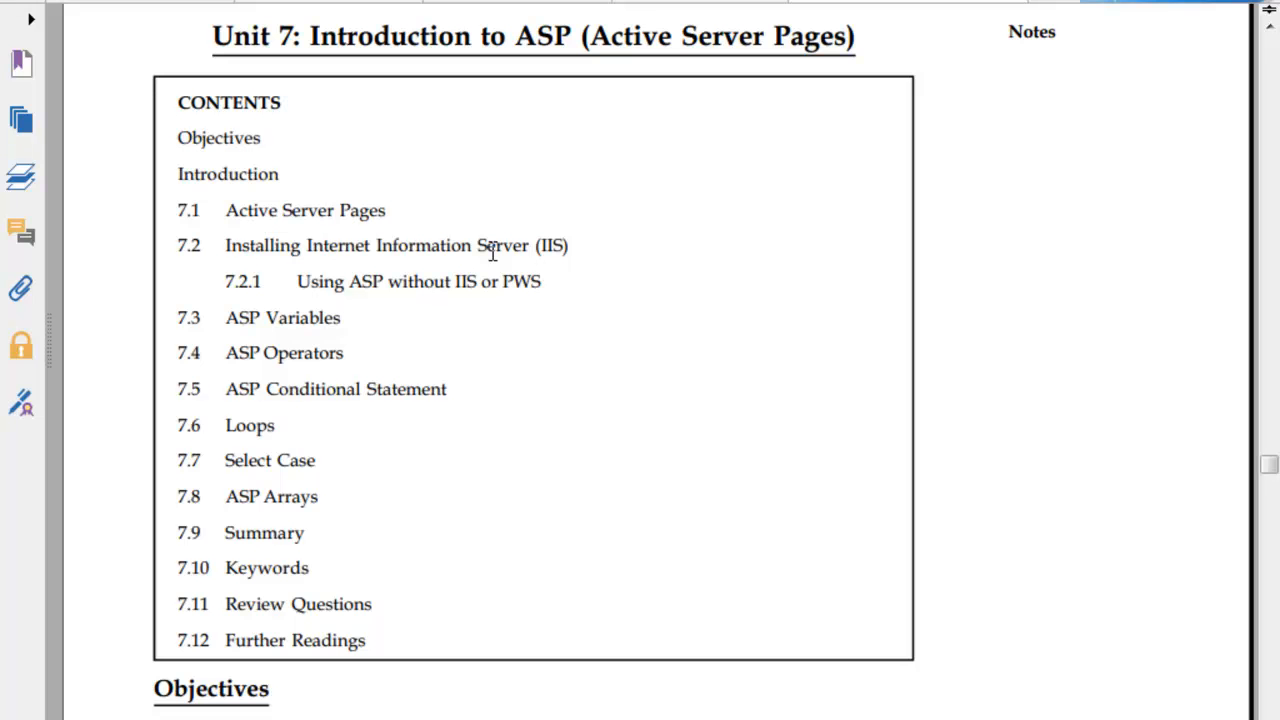
{"action": "mouse_move", "coordinate": [505, 272]}
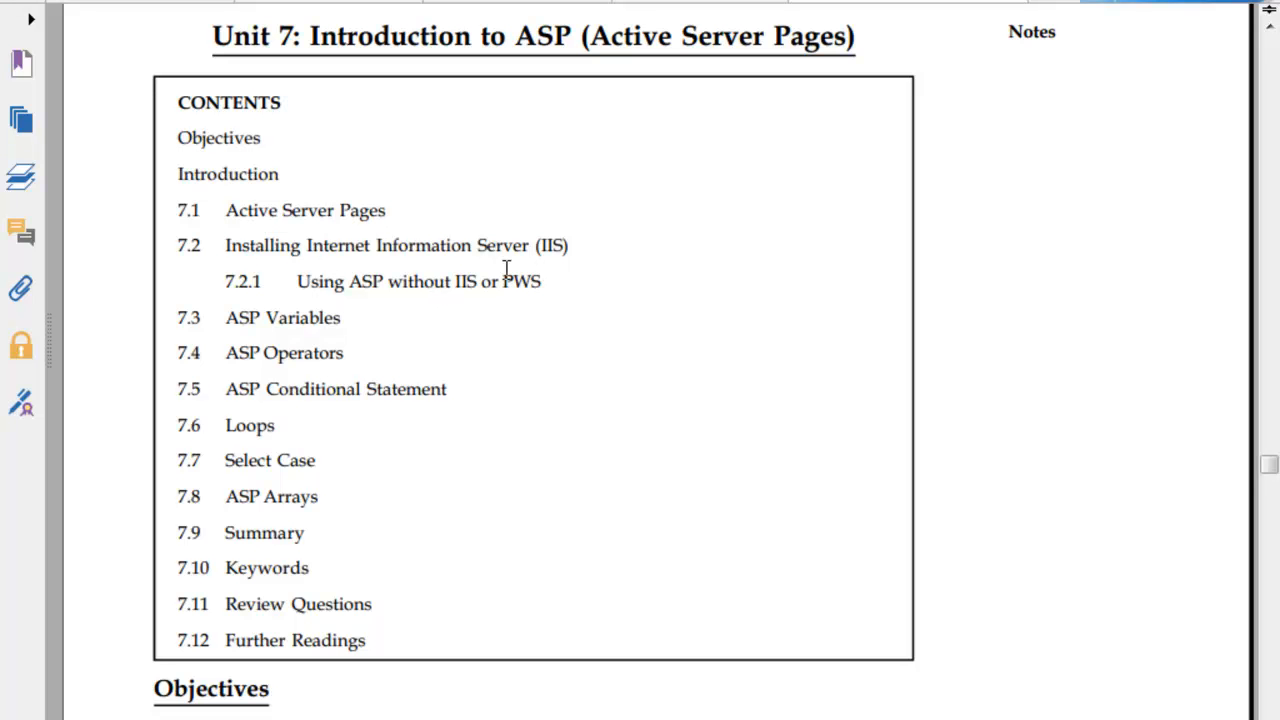
{"action": "mouse_move", "coordinate": [372, 424]}
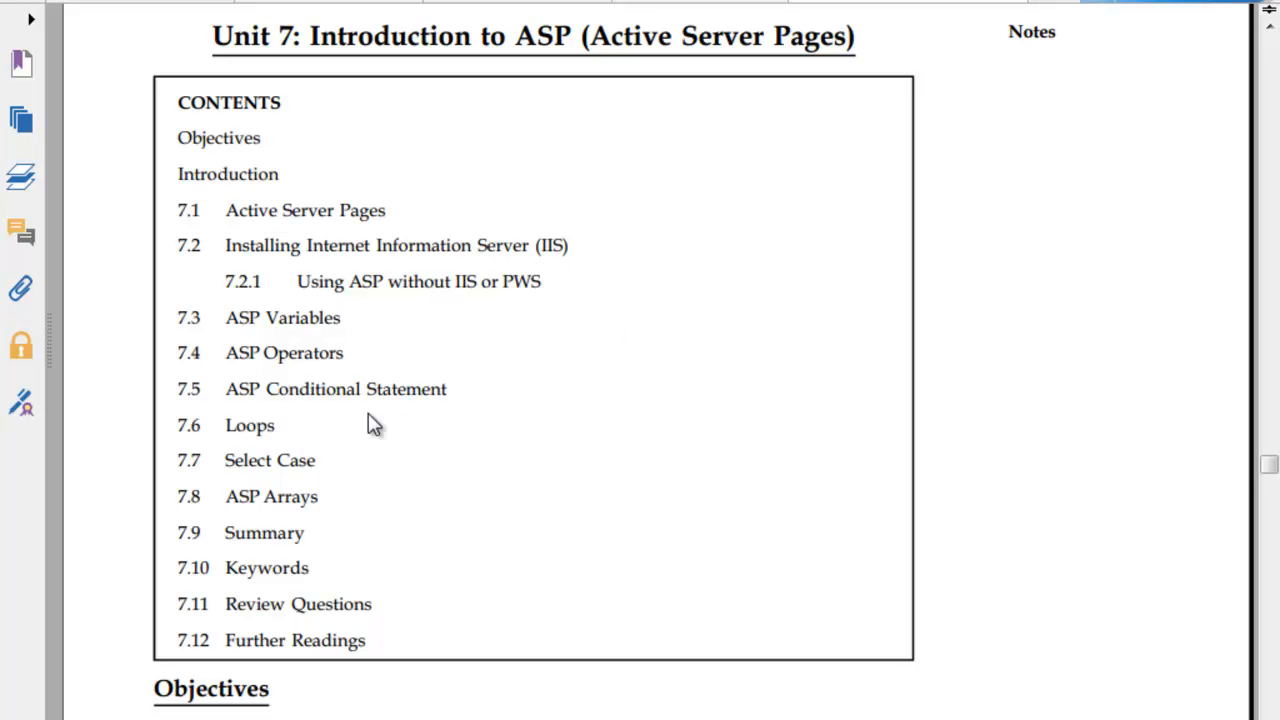
{"action": "mouse_move", "coordinate": [437, 489]}
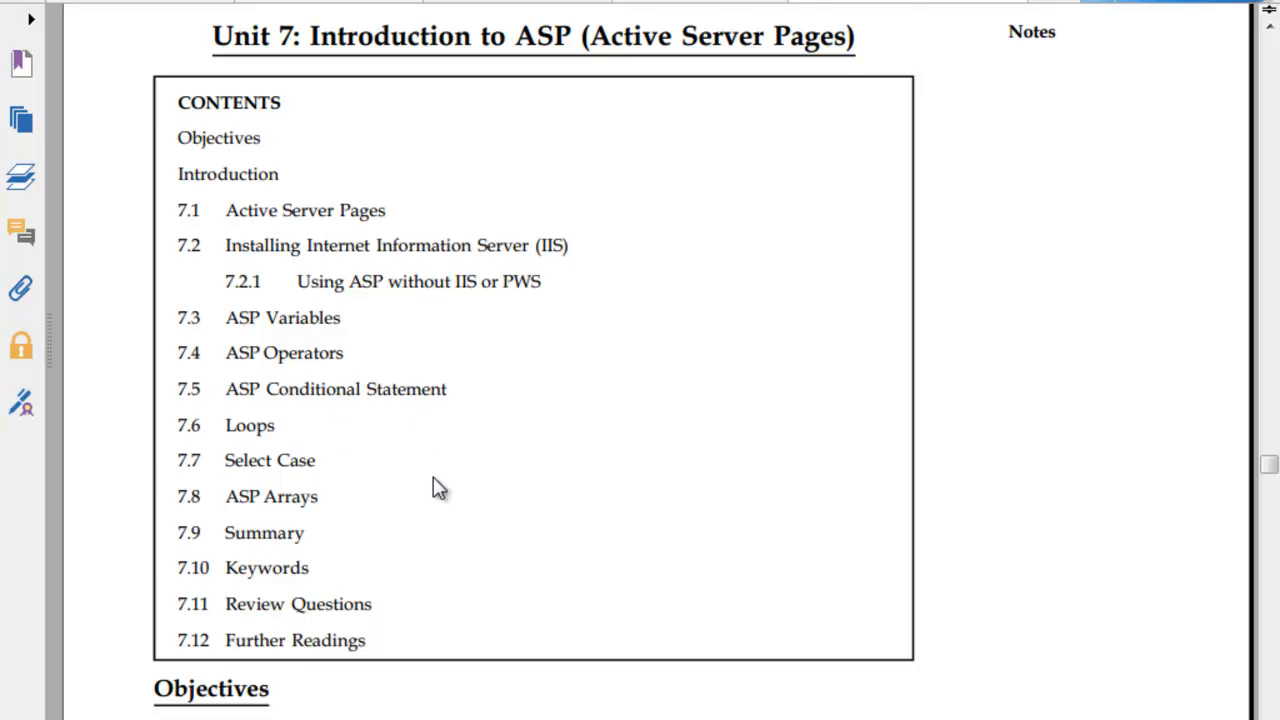
{"action": "scroll", "scroll_direction": "down", "scroll_amount": 3}
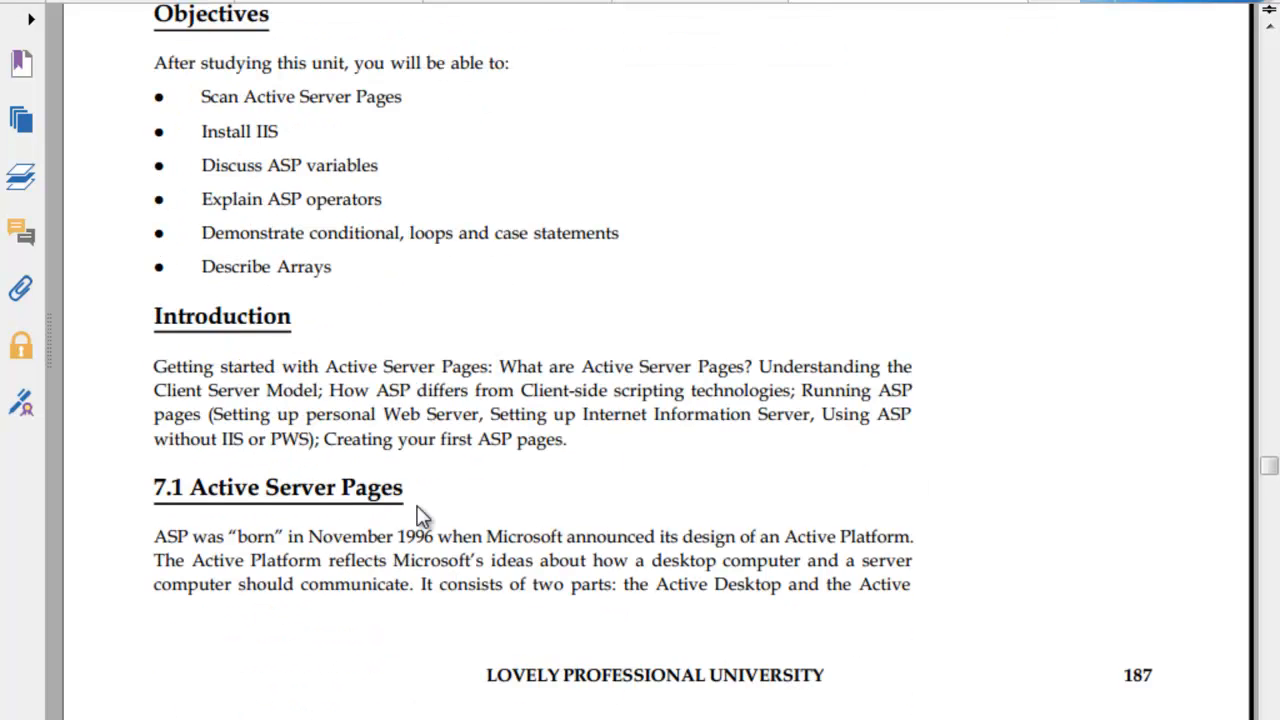
{"action": "scroll", "scroll_direction": "down", "scroll_amount": 3}
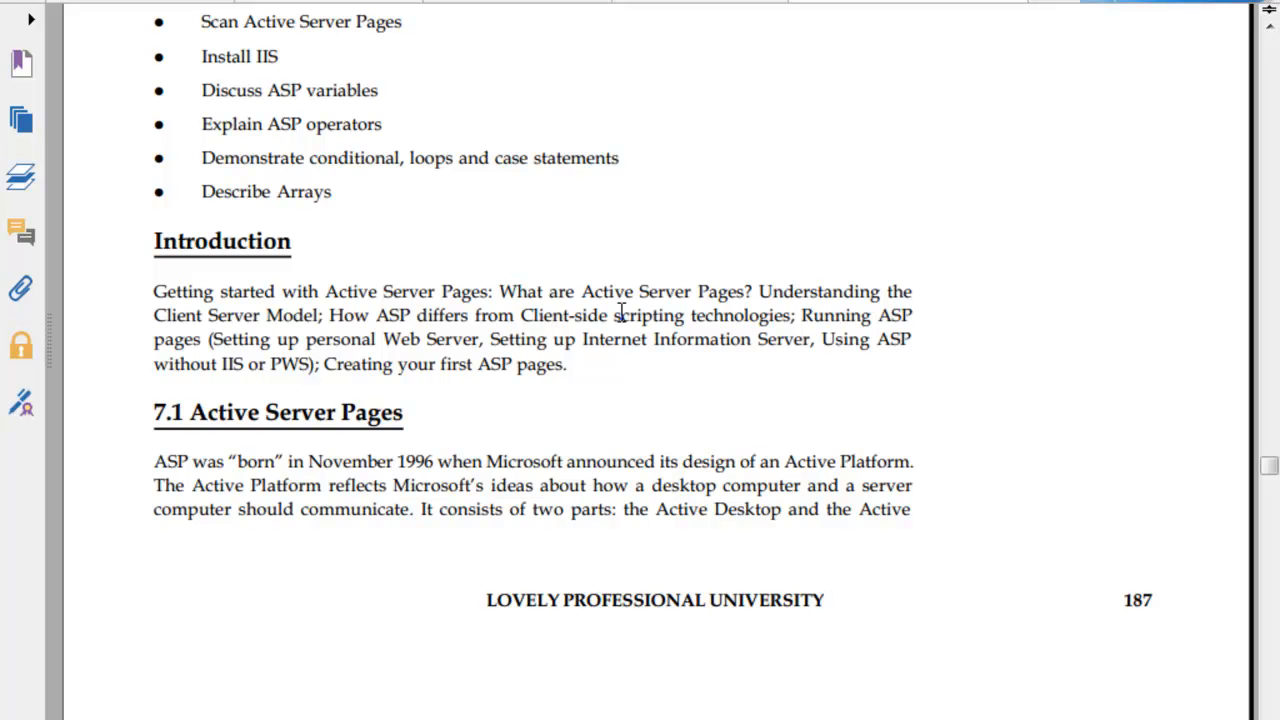
{"action": "mouse_move", "coordinate": [505, 325]}
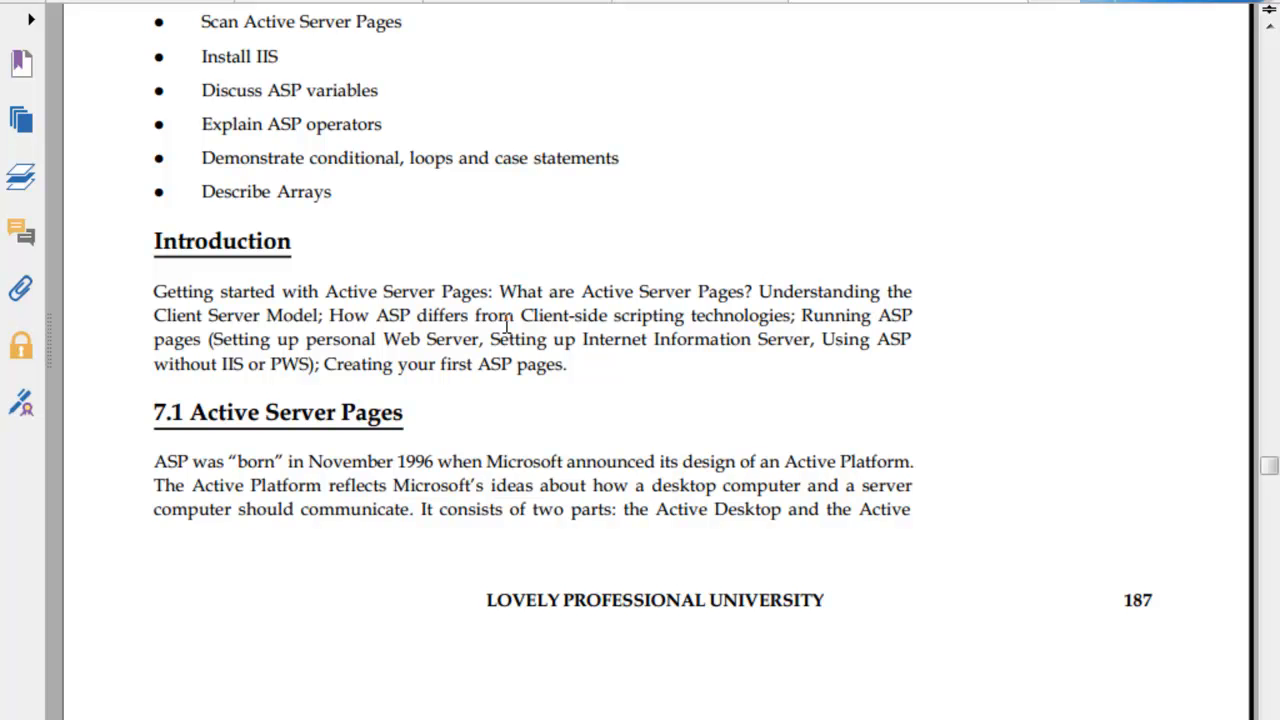
{"action": "mouse_move", "coordinate": [550, 325]}
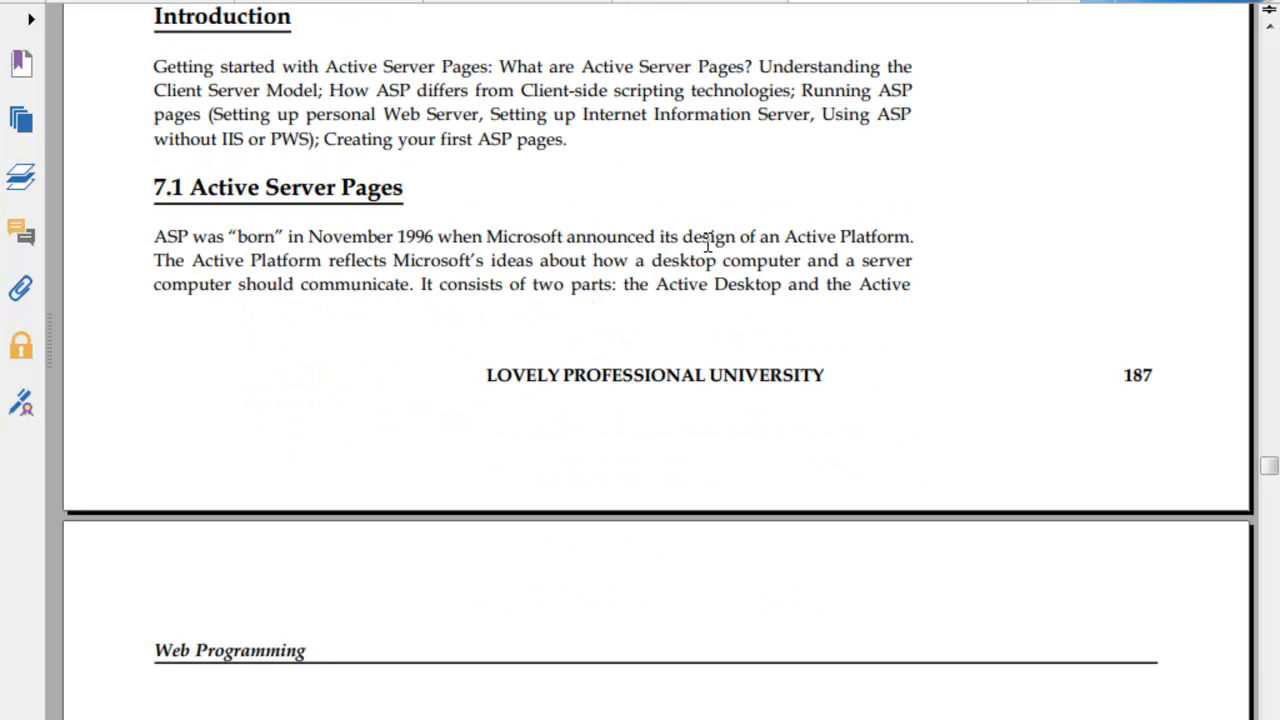
{"action": "mouse_move", "coordinate": [775, 245]}
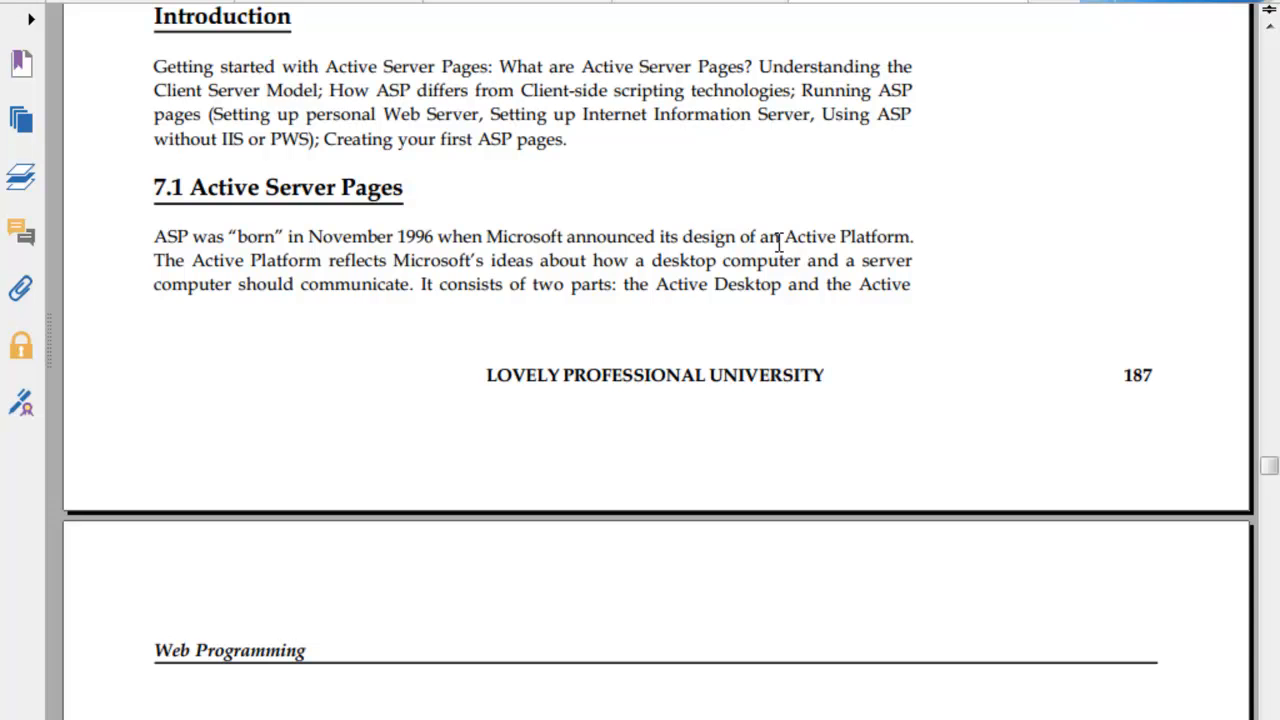
{"action": "scroll", "scroll_direction": "down", "scroll_amount": 3}
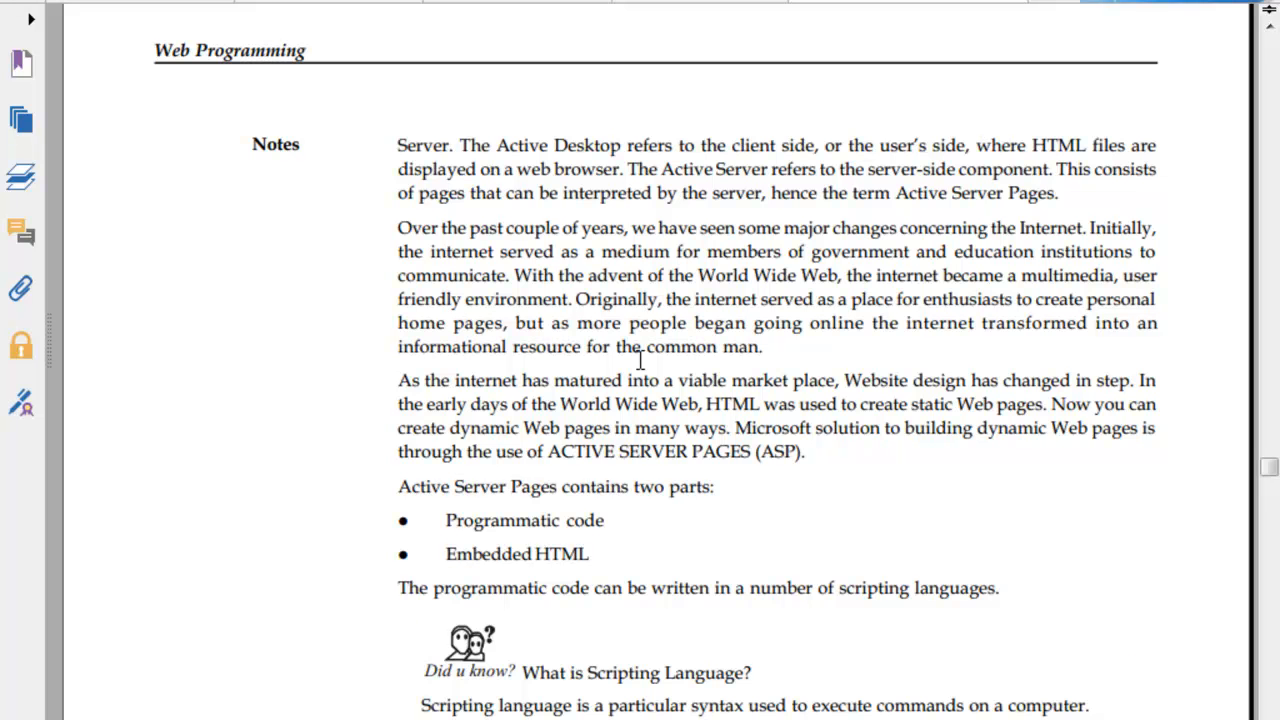
{"action": "scroll", "scroll_direction": "down", "scroll_amount": 3}
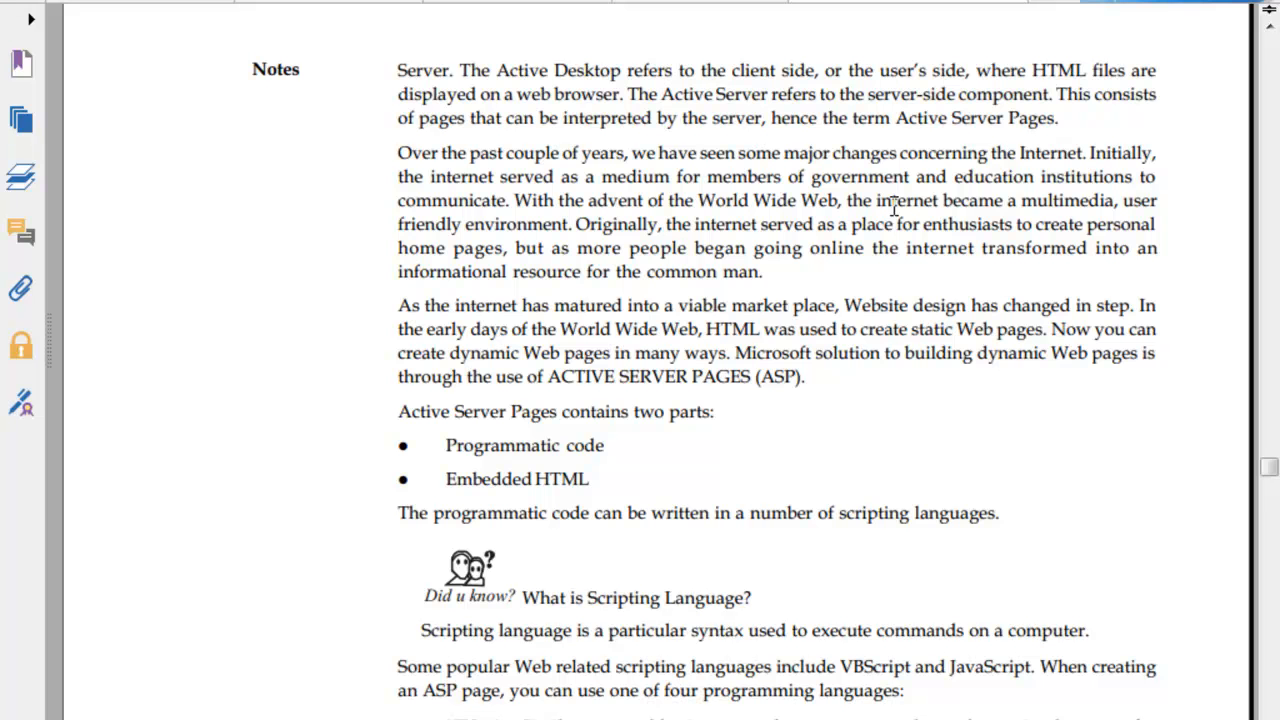
{"action": "mouse_move", "coordinate": [965, 278]}
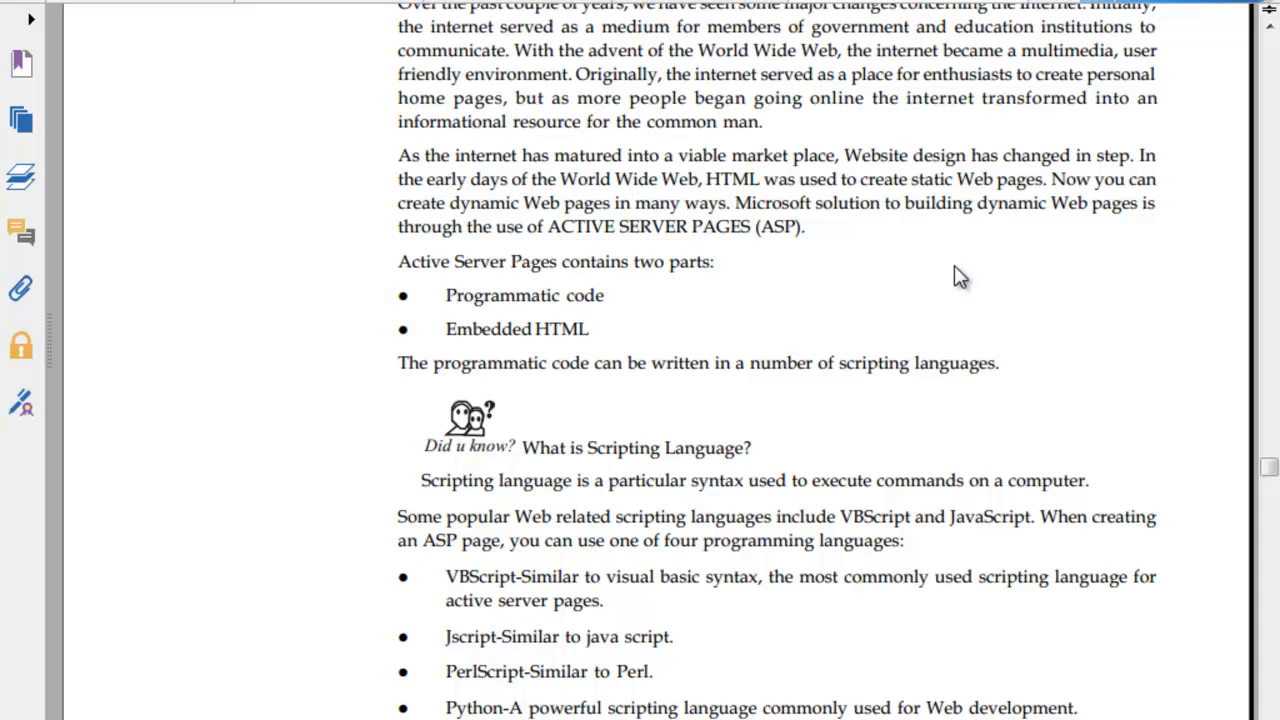
{"action": "scroll", "scroll_direction": "down", "scroll_amount": 3}
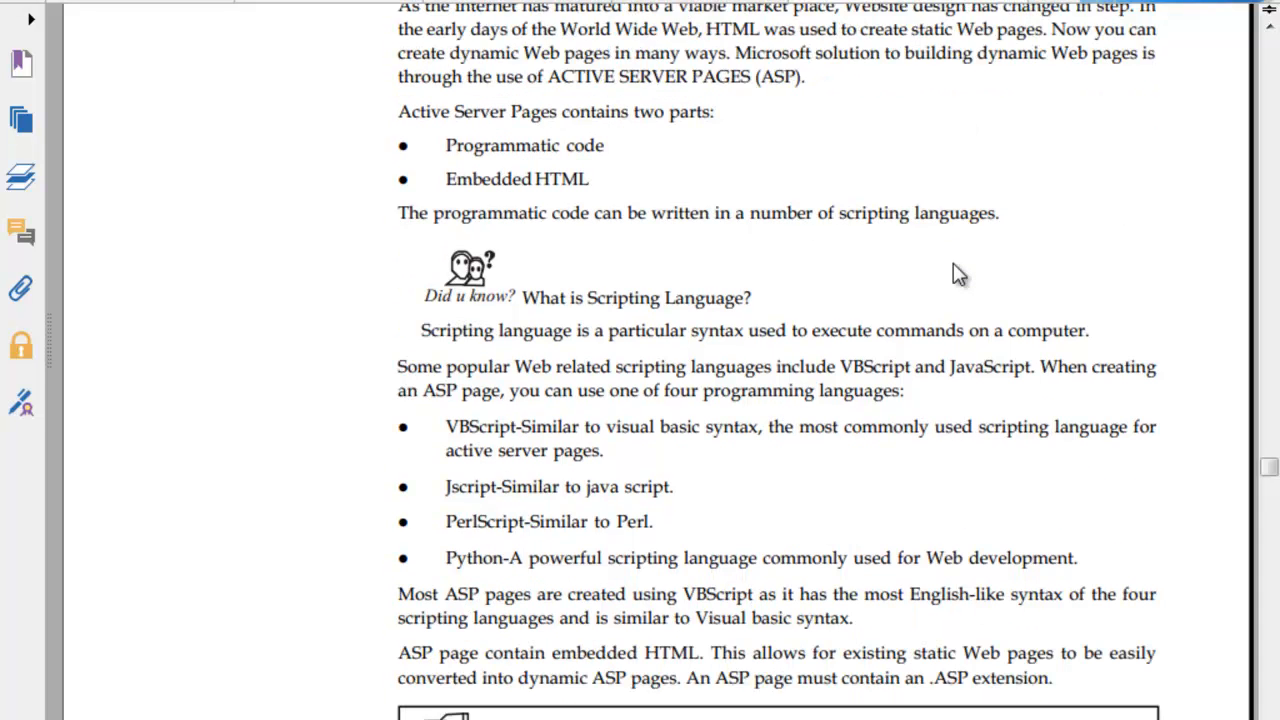
{"action": "scroll", "scroll_direction": "down", "scroll_amount": 3}
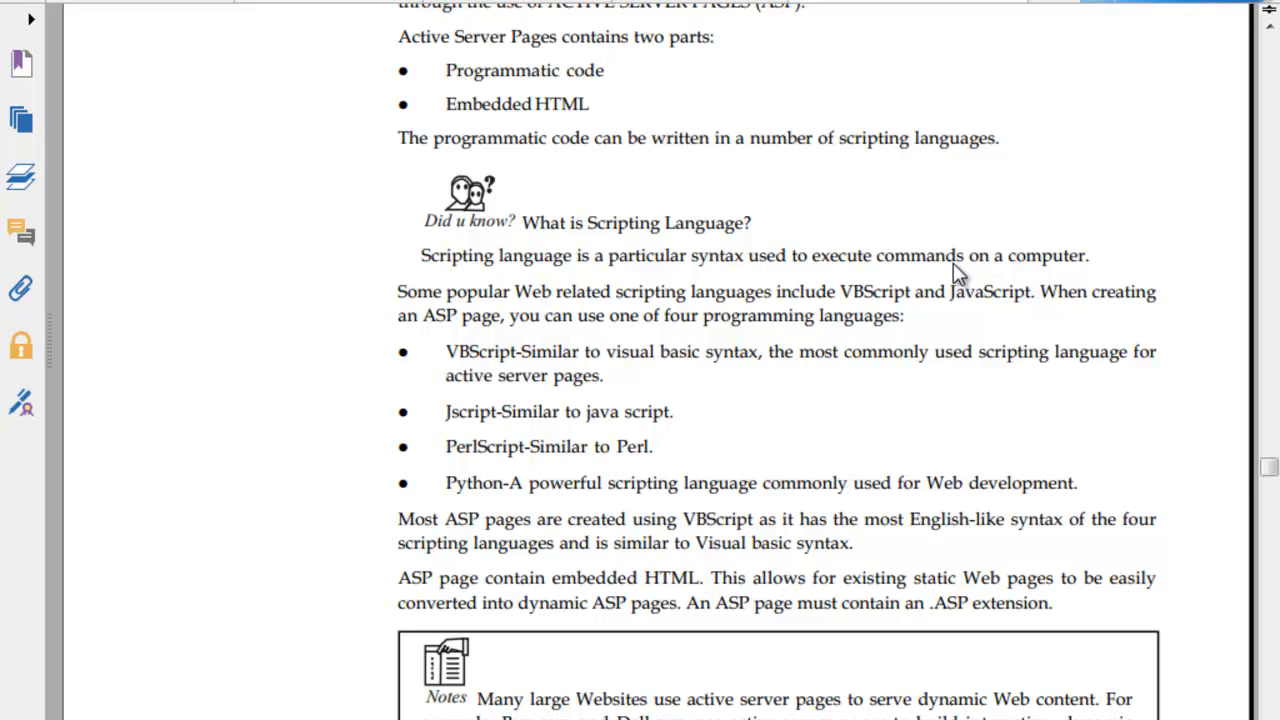
{"action": "scroll", "scroll_direction": "down", "scroll_amount": 3}
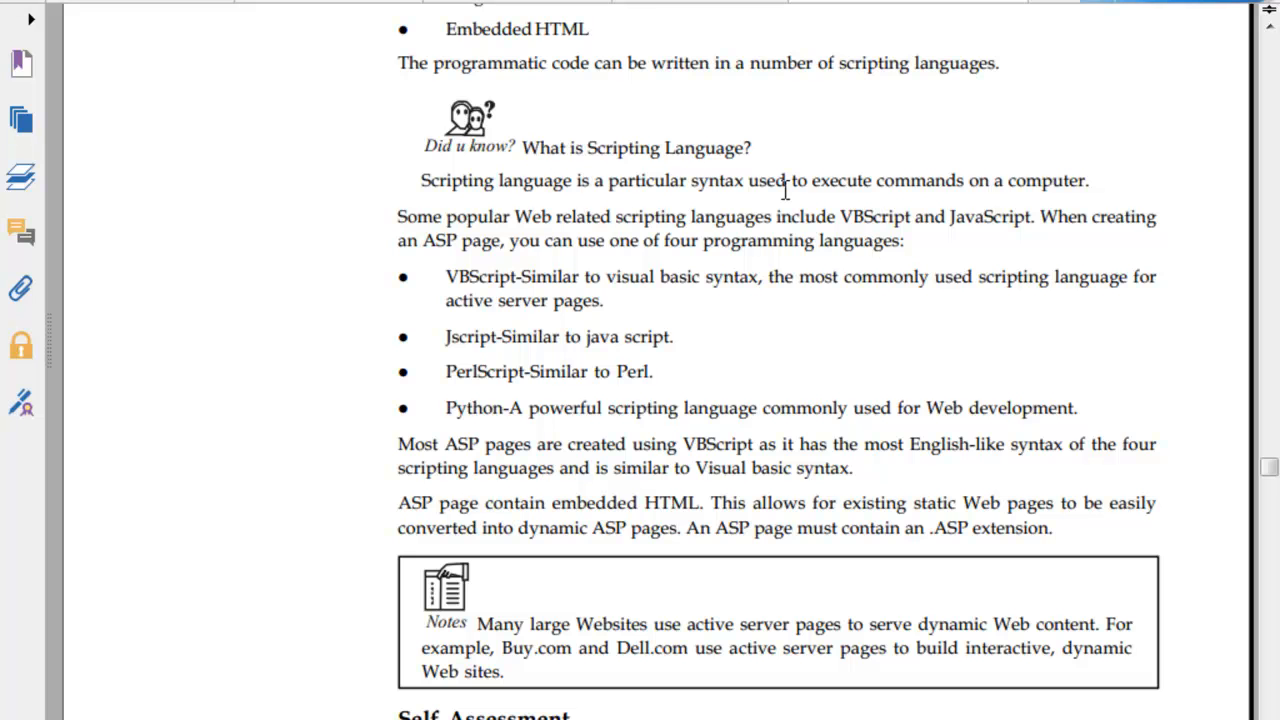
{"action": "mouse_move", "coordinate": [748, 228]}
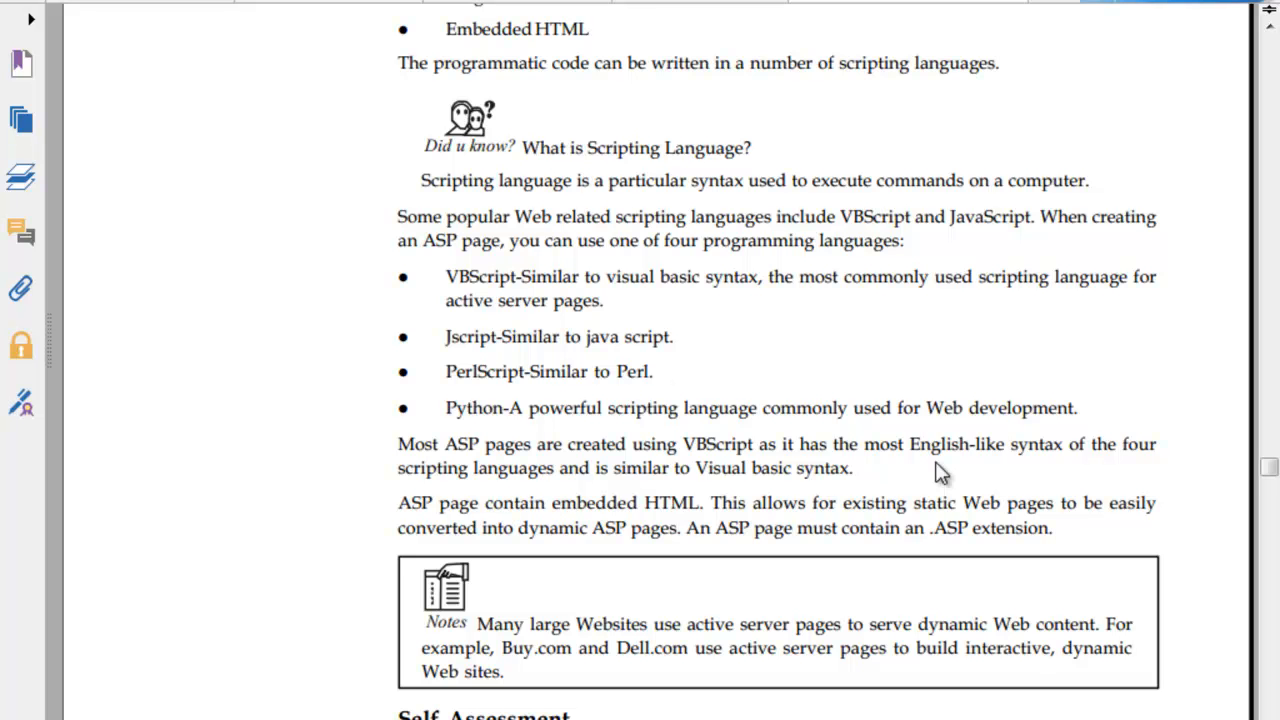
{"action": "scroll", "scroll_direction": "down", "scroll_amount": 3}
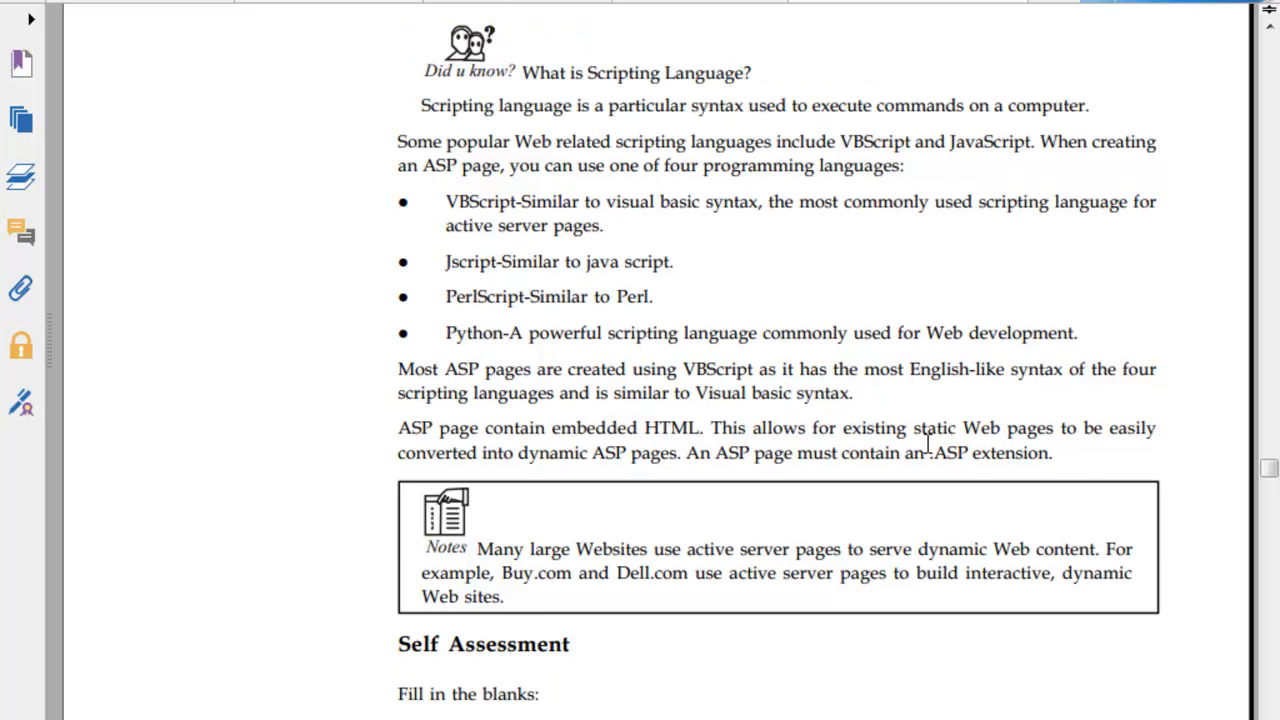
{"action": "scroll", "scroll_direction": "down", "scroll_amount": 3}
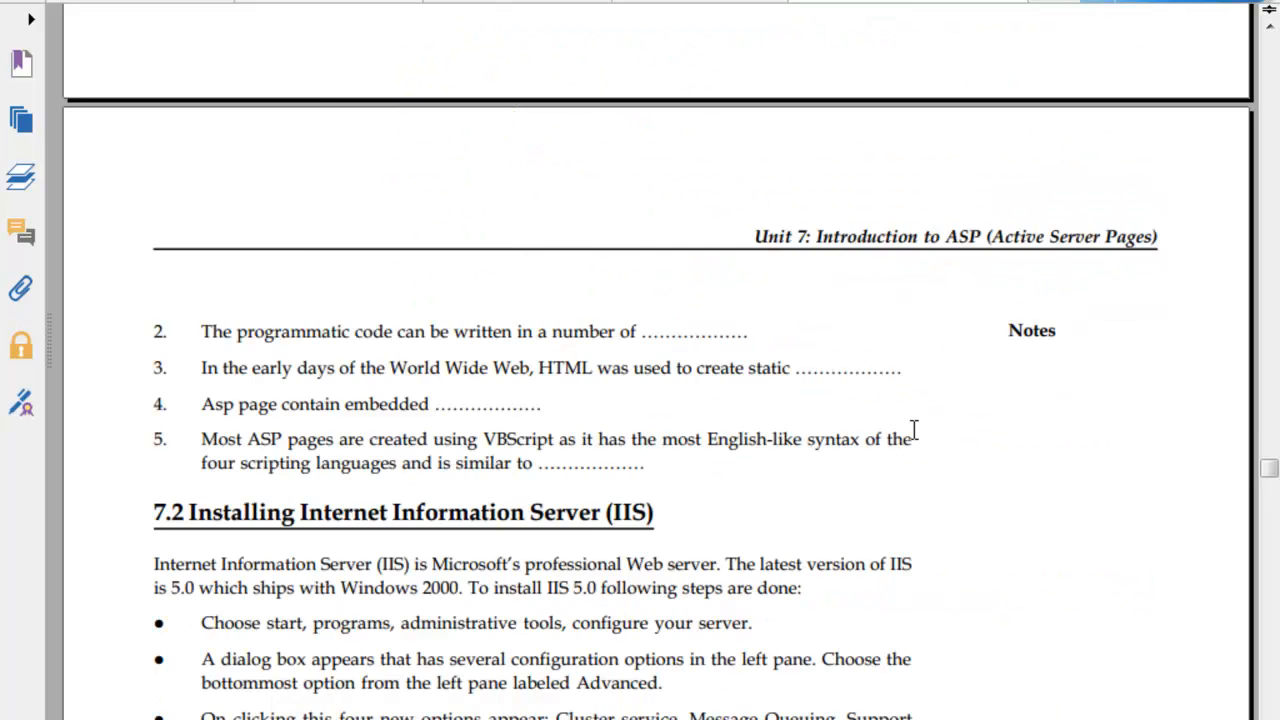
{"action": "scroll", "scroll_direction": "down", "scroll_amount": 3}
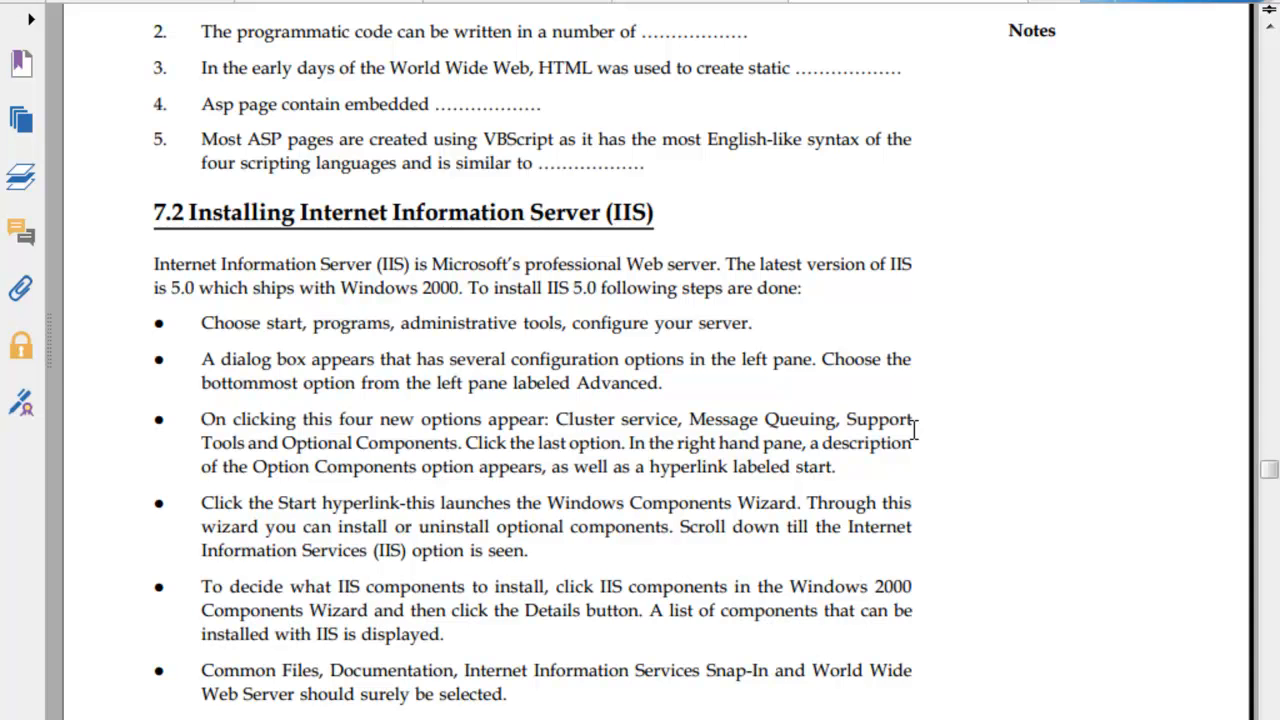
{"action": "scroll", "scroll_direction": "down", "scroll_amount": 3}
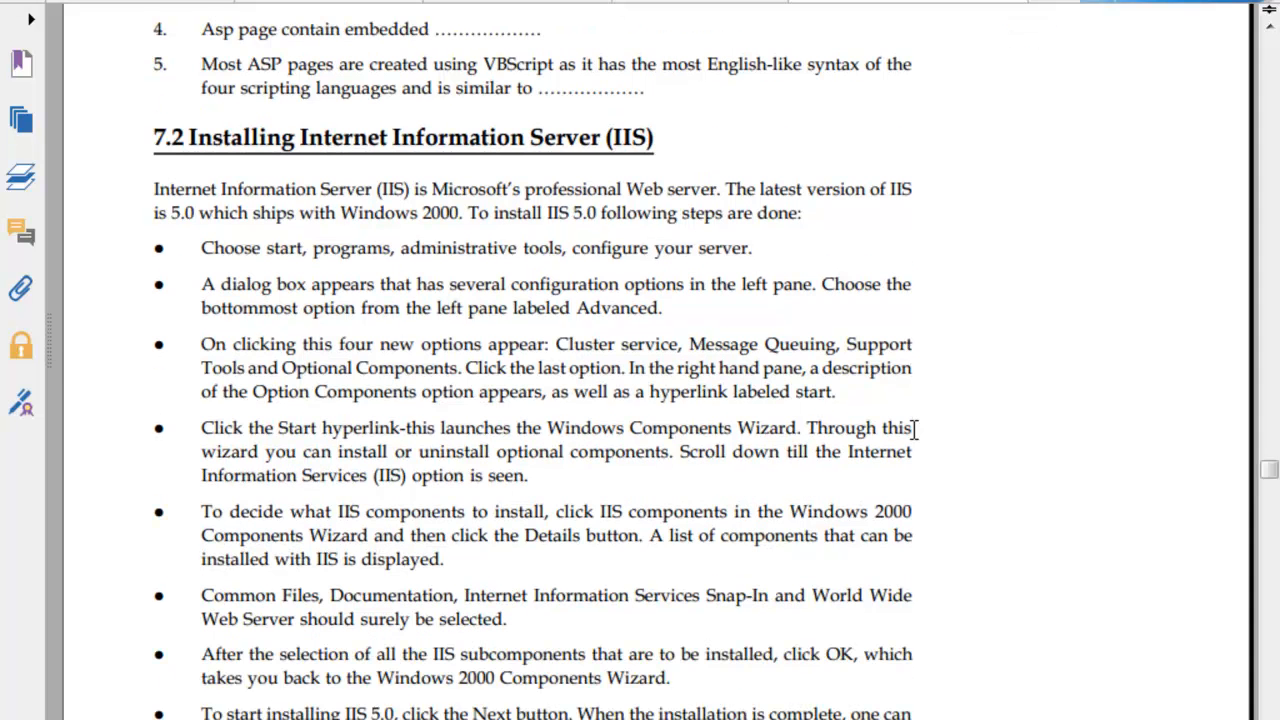
{"action": "scroll", "scroll_direction": "down", "scroll_amount": 3}
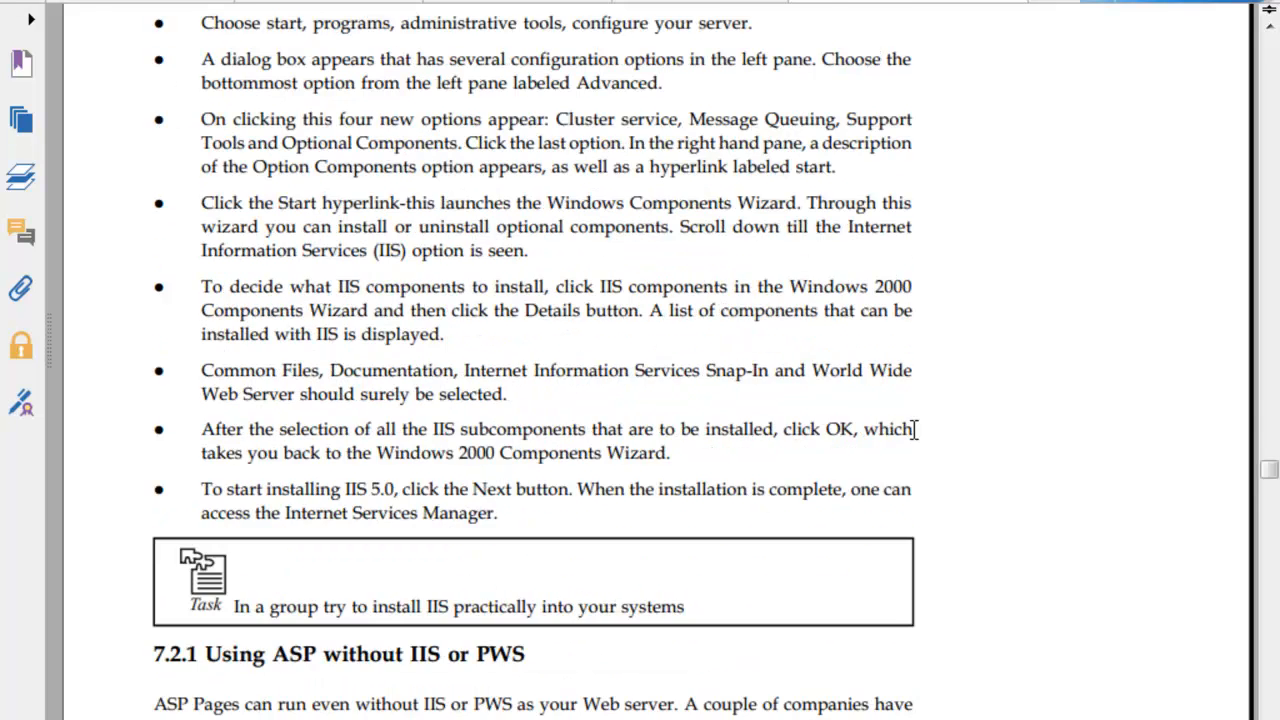
{"action": "scroll", "scroll_direction": "down", "scroll_amount": 3}
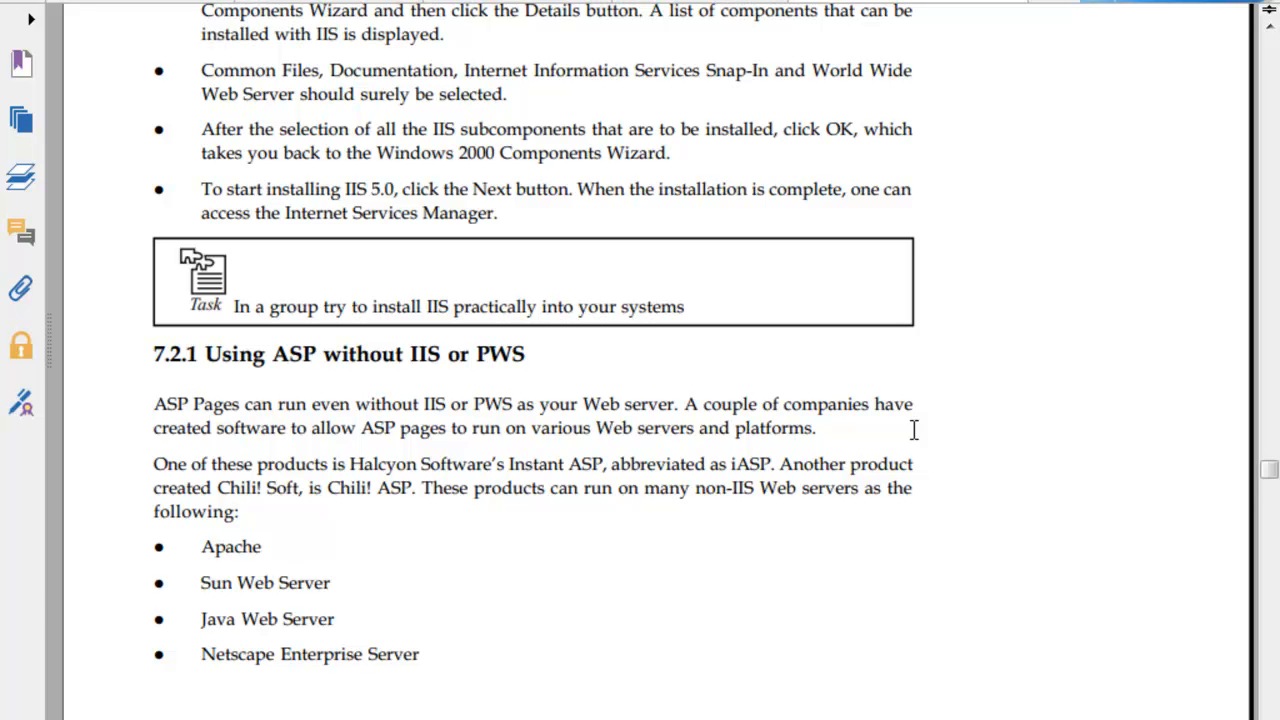
{"action": "scroll", "scroll_direction": "down", "scroll_amount": 3}
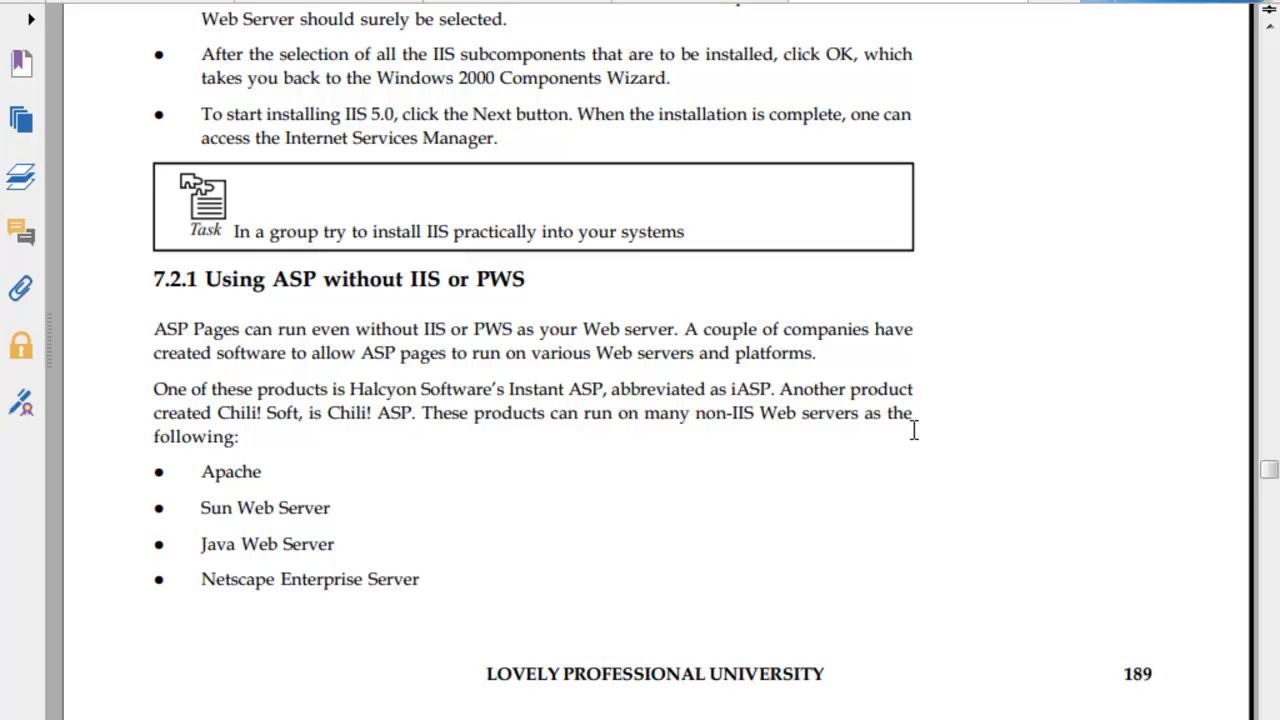
{"action": "mouse_move", "coordinate": [915, 440]}
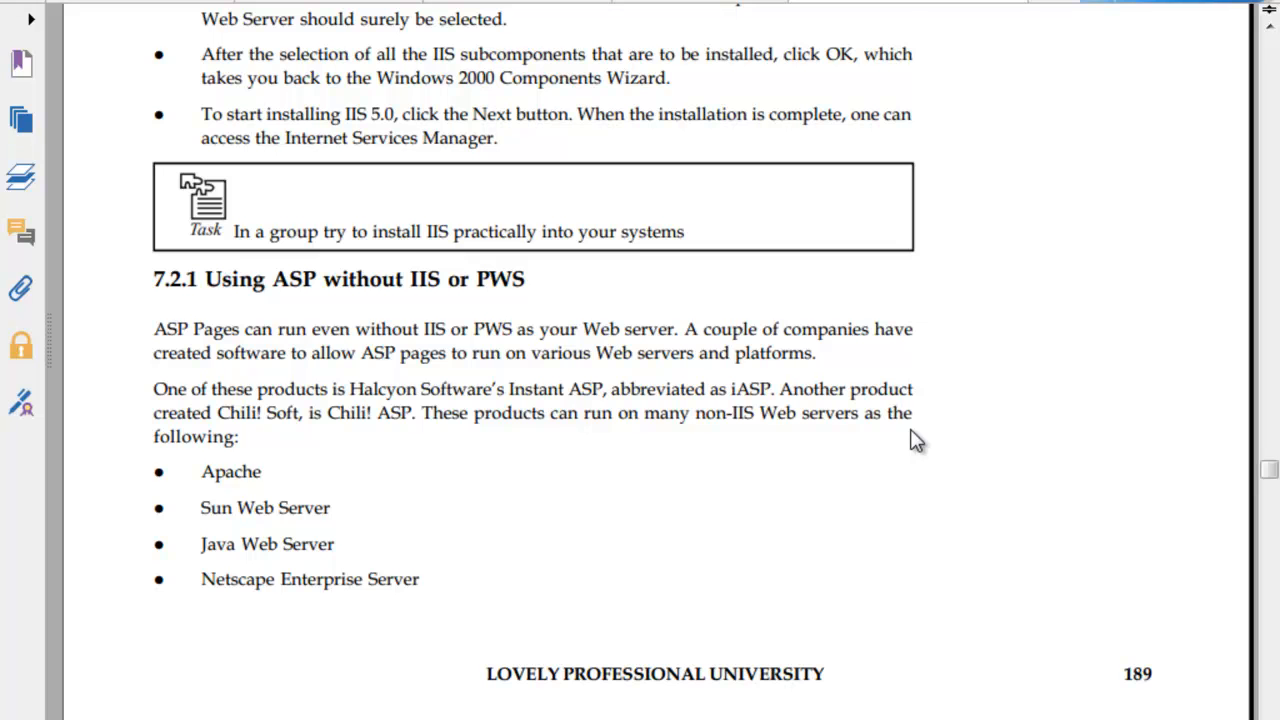
{"action": "mouse_move", "coordinate": [840, 440]}
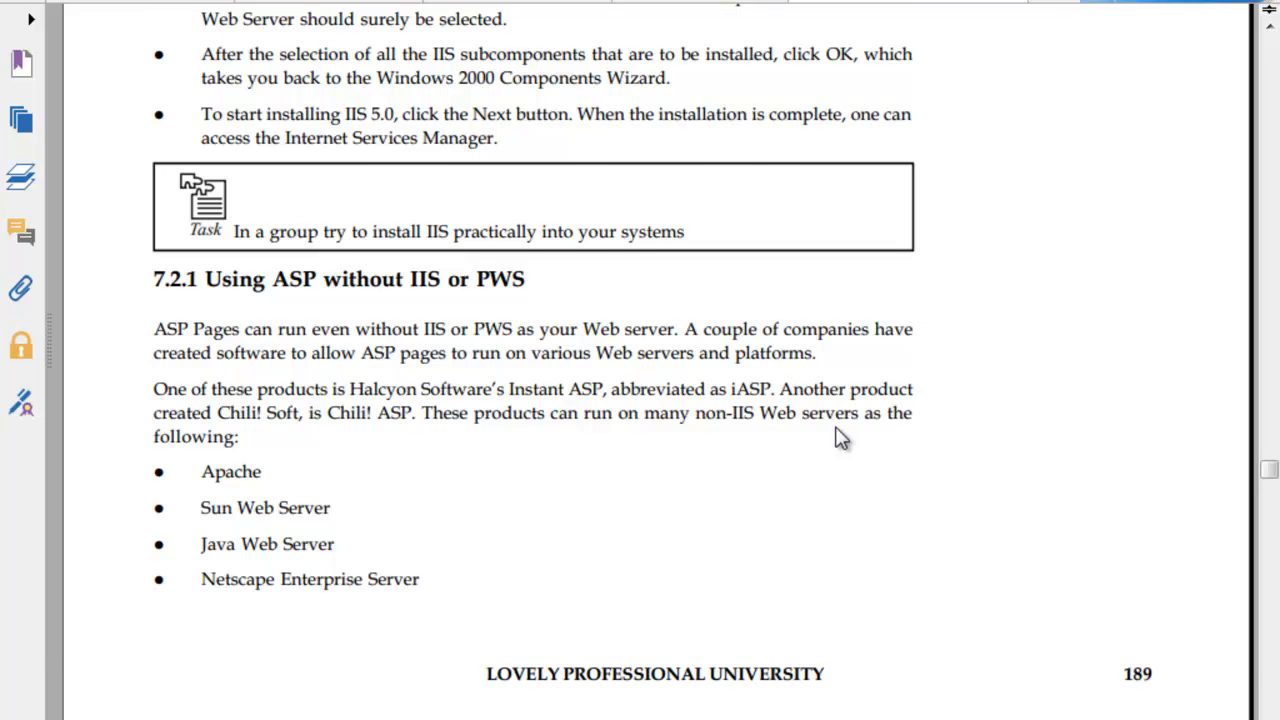
{"action": "scroll", "scroll_direction": "down", "scroll_amount": 3}
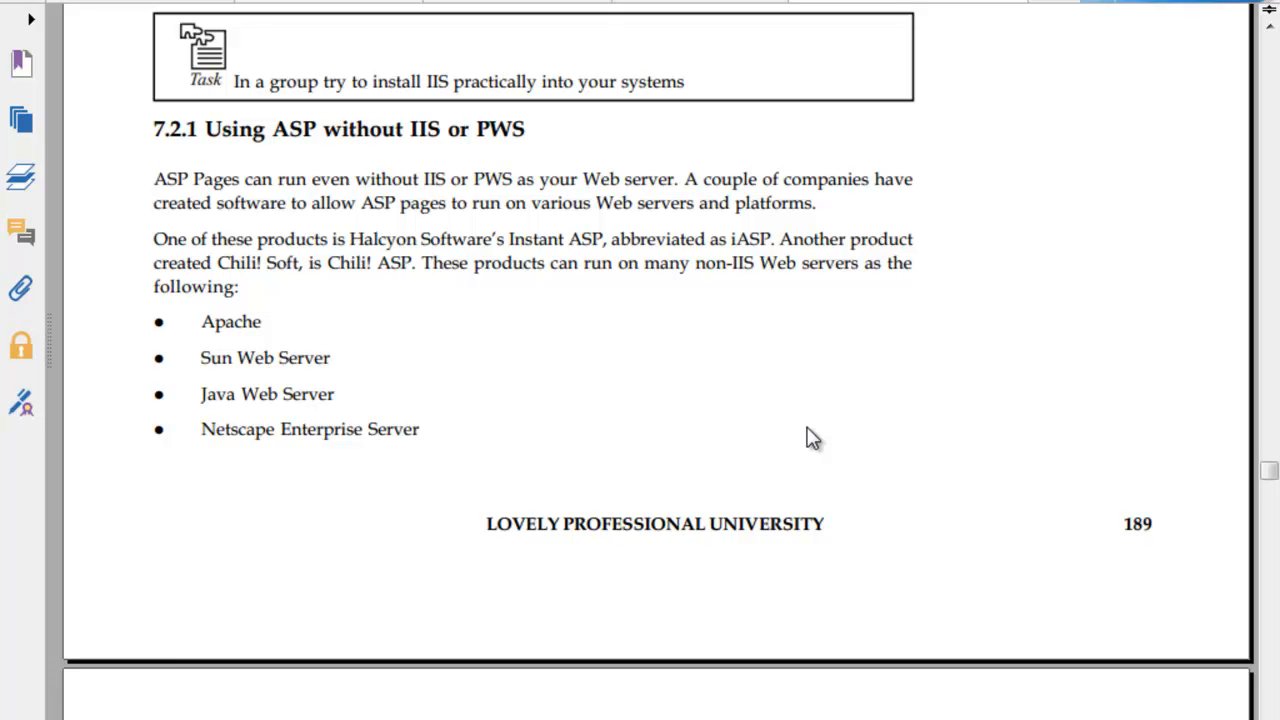
{"action": "mouse_move", "coordinate": [492, 273]}
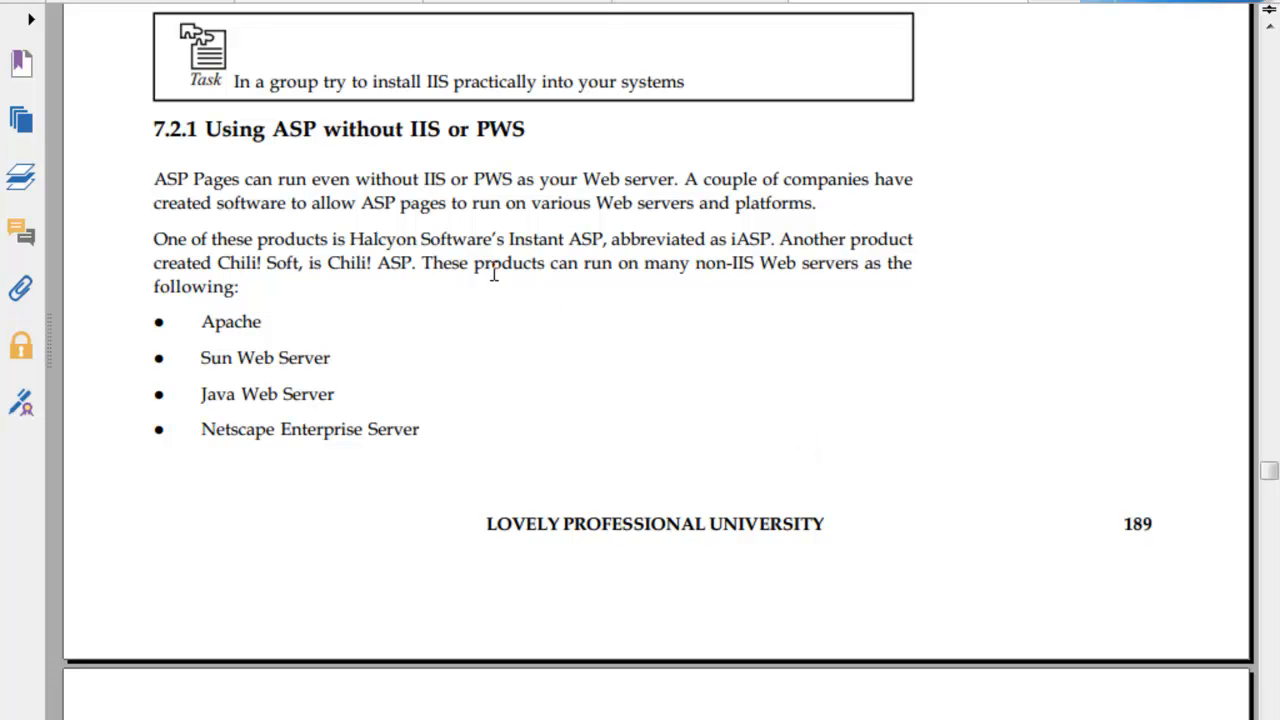
{"action": "mouse_move", "coordinate": [162, 112]}
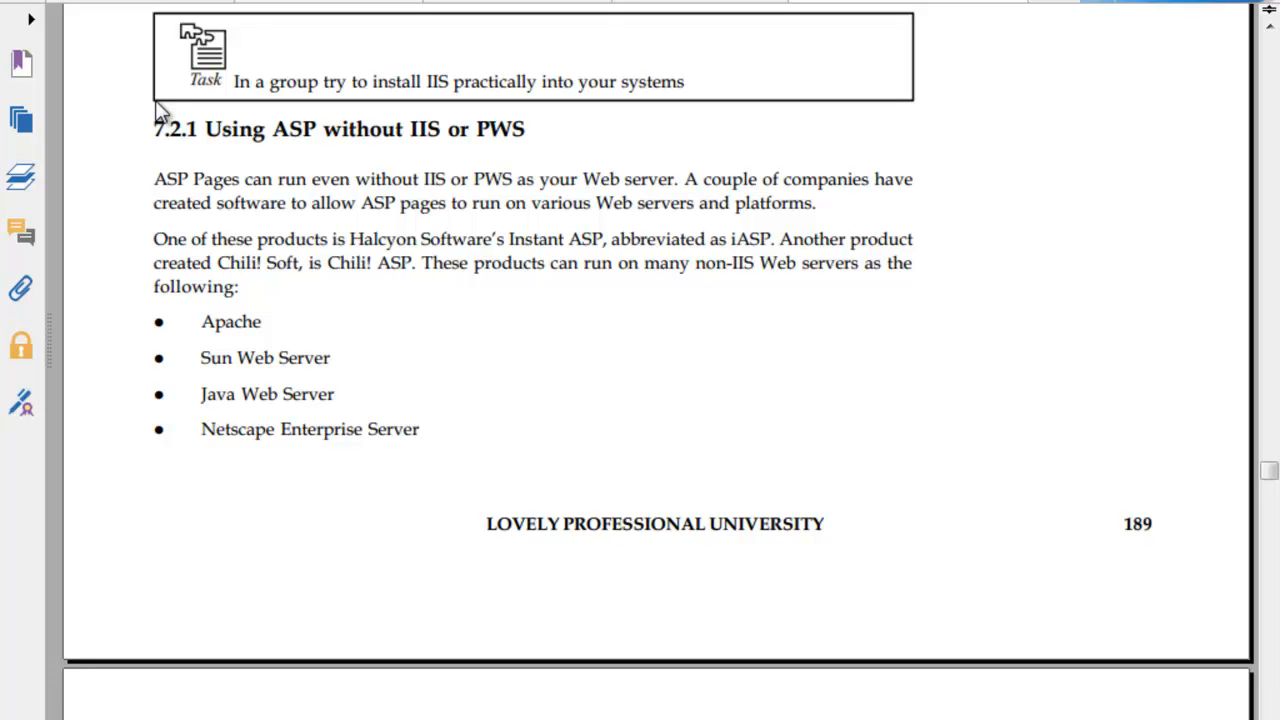
{"action": "mouse_move", "coordinate": [249, 322]}
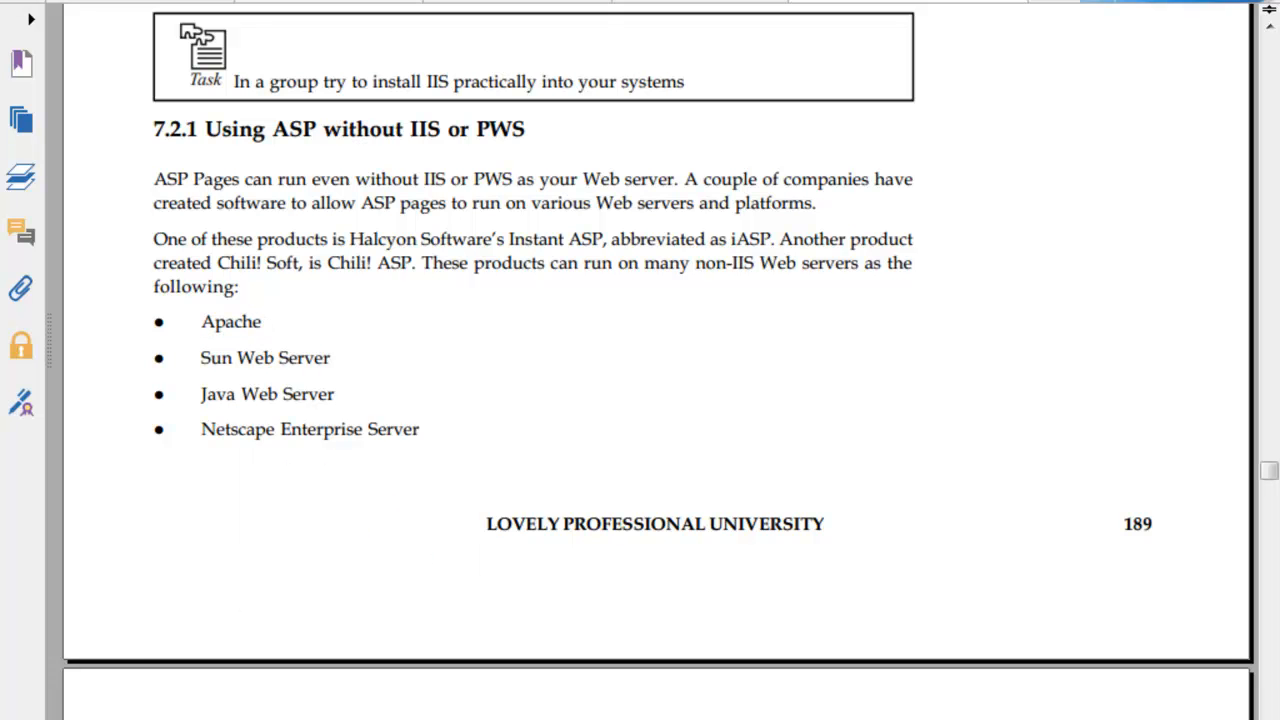
{"action": "scroll", "scroll_direction": "down", "scroll_amount": 3}
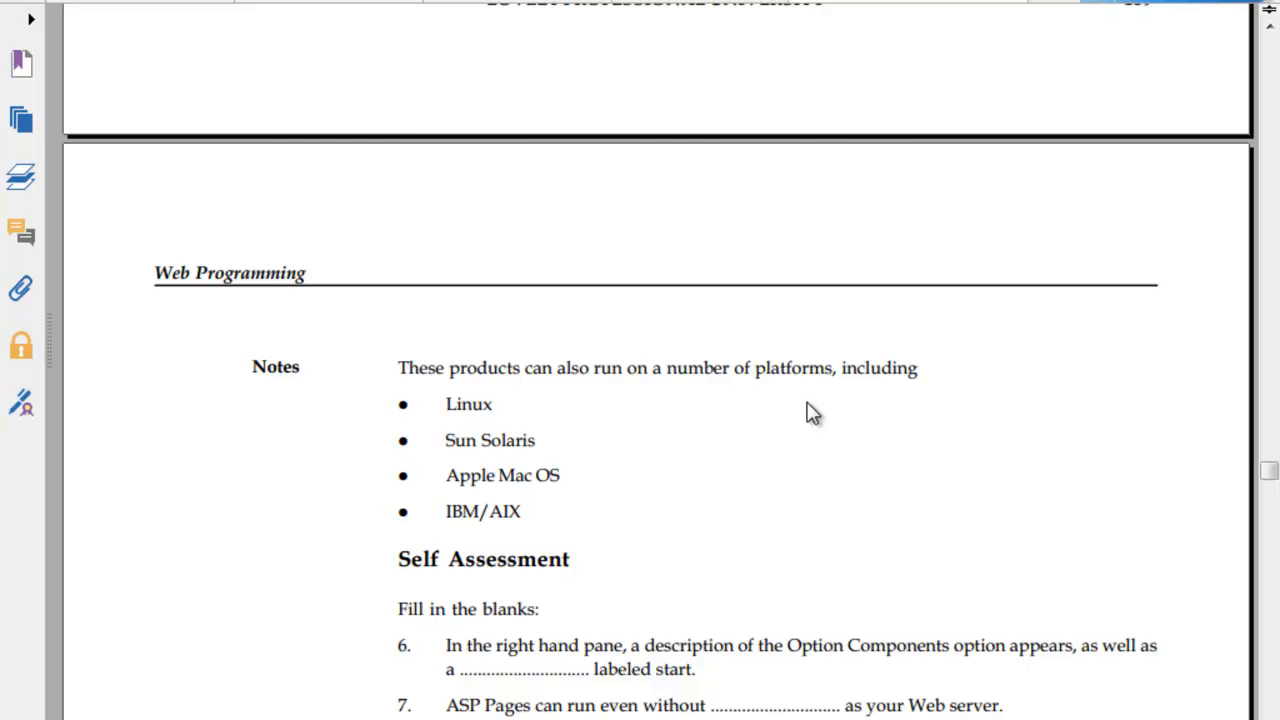
{"action": "scroll", "scroll_direction": "down", "scroll_amount": 3}
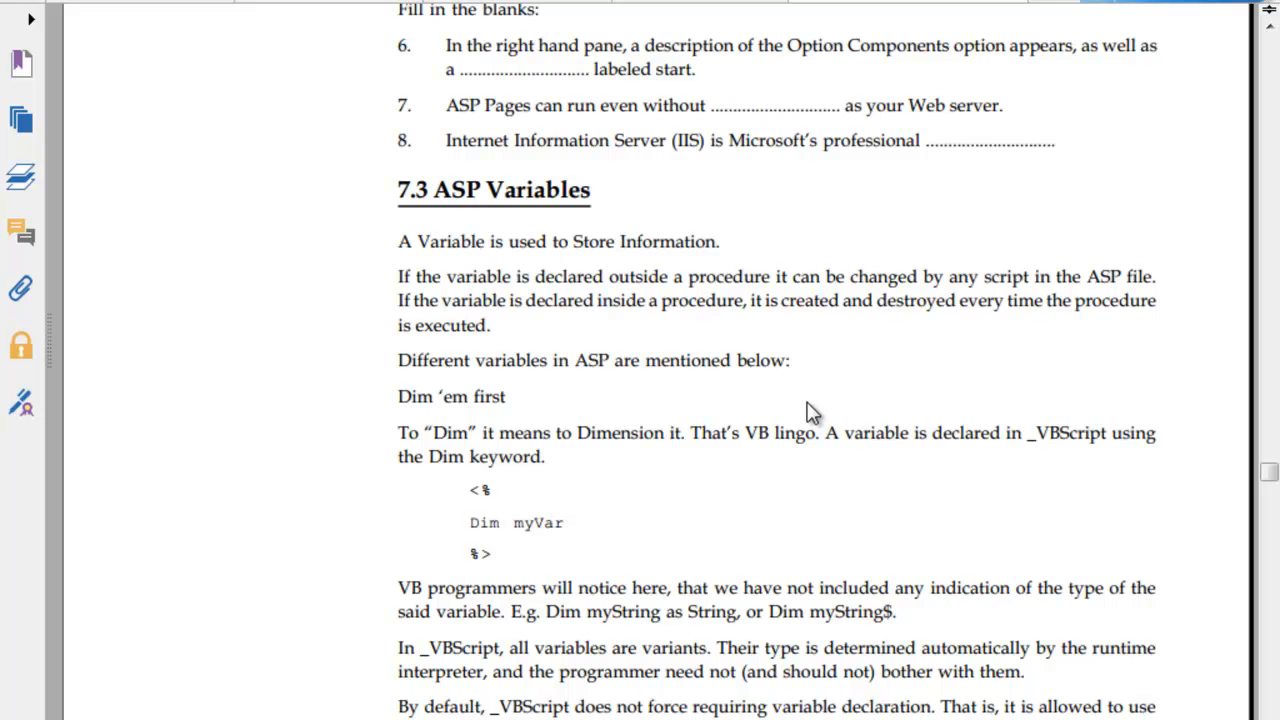
{"action": "scroll", "scroll_direction": "down", "scroll_amount": 3}
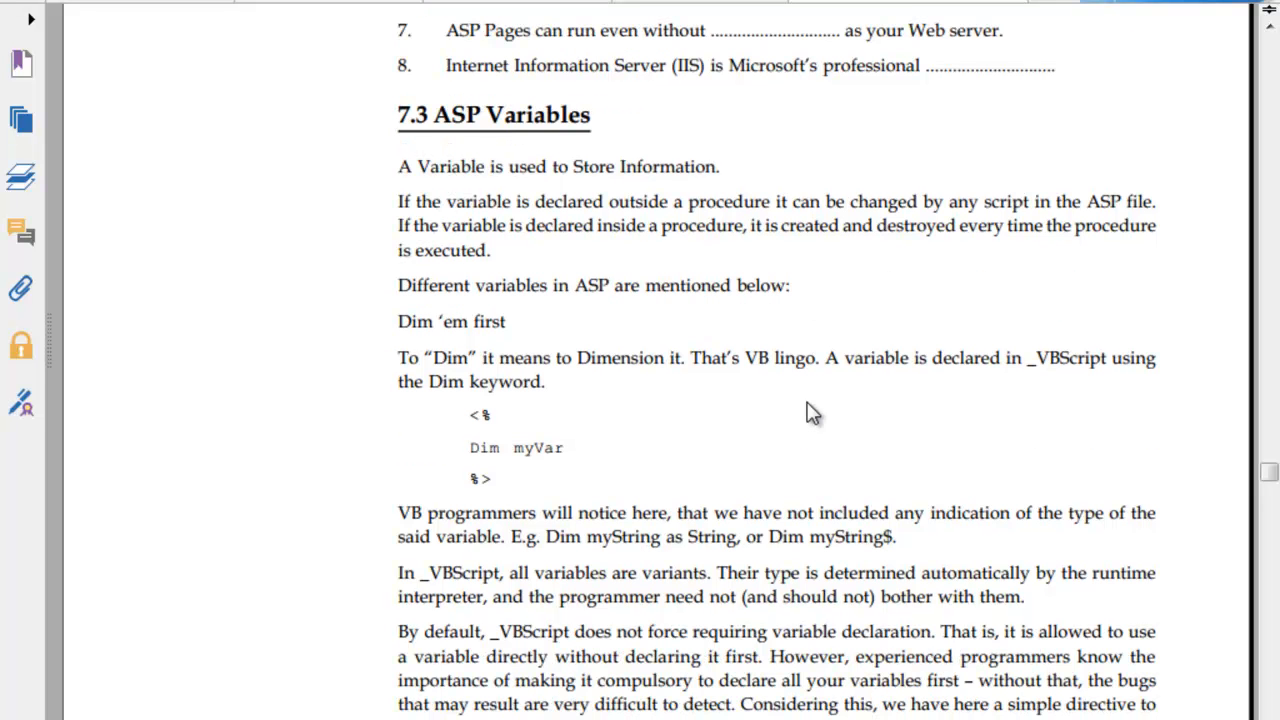
{"action": "scroll", "scroll_direction": "down", "scroll_amount": 3}
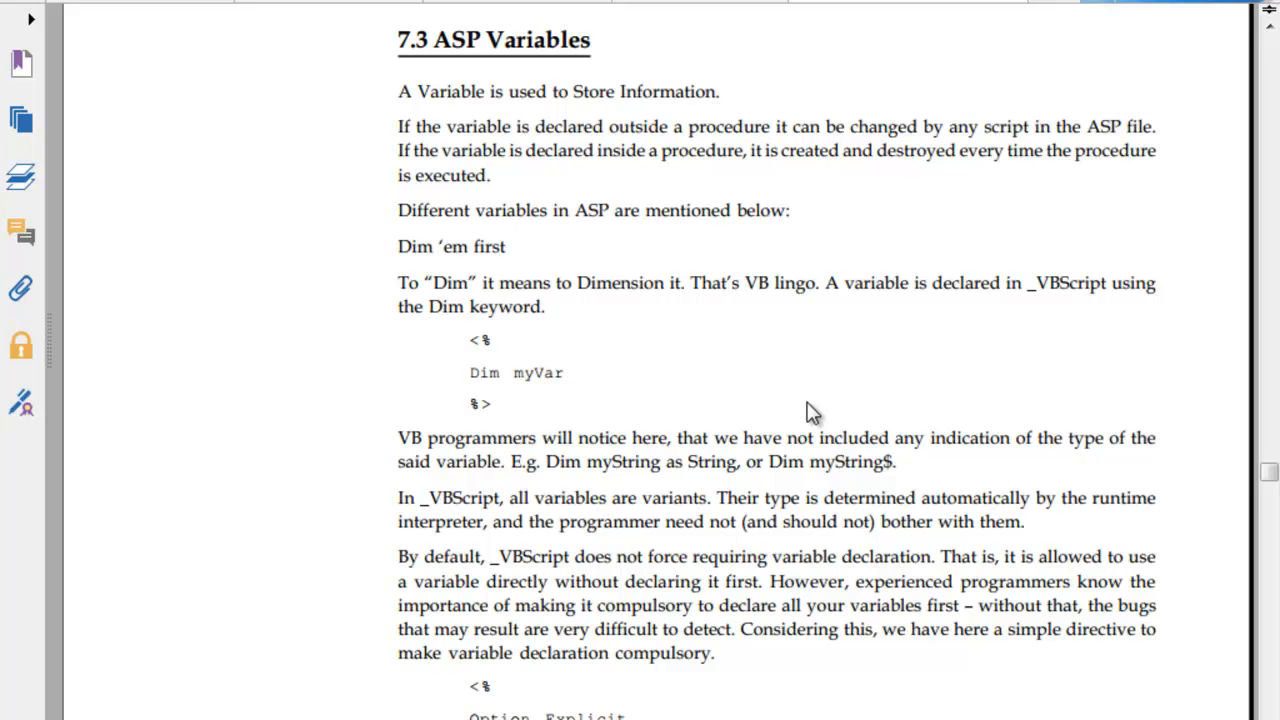
{"action": "scroll", "scroll_direction": "down", "scroll_amount": 3}
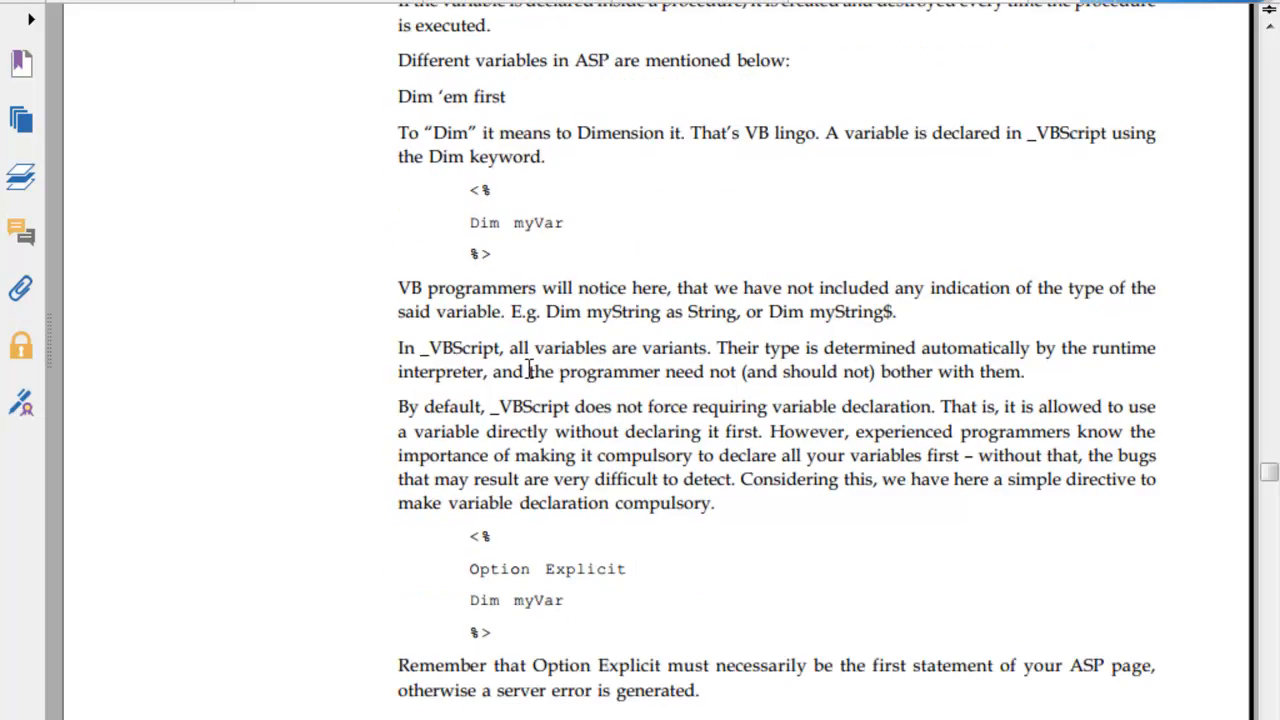
{"action": "scroll", "scroll_direction": "down", "scroll_amount": 3}
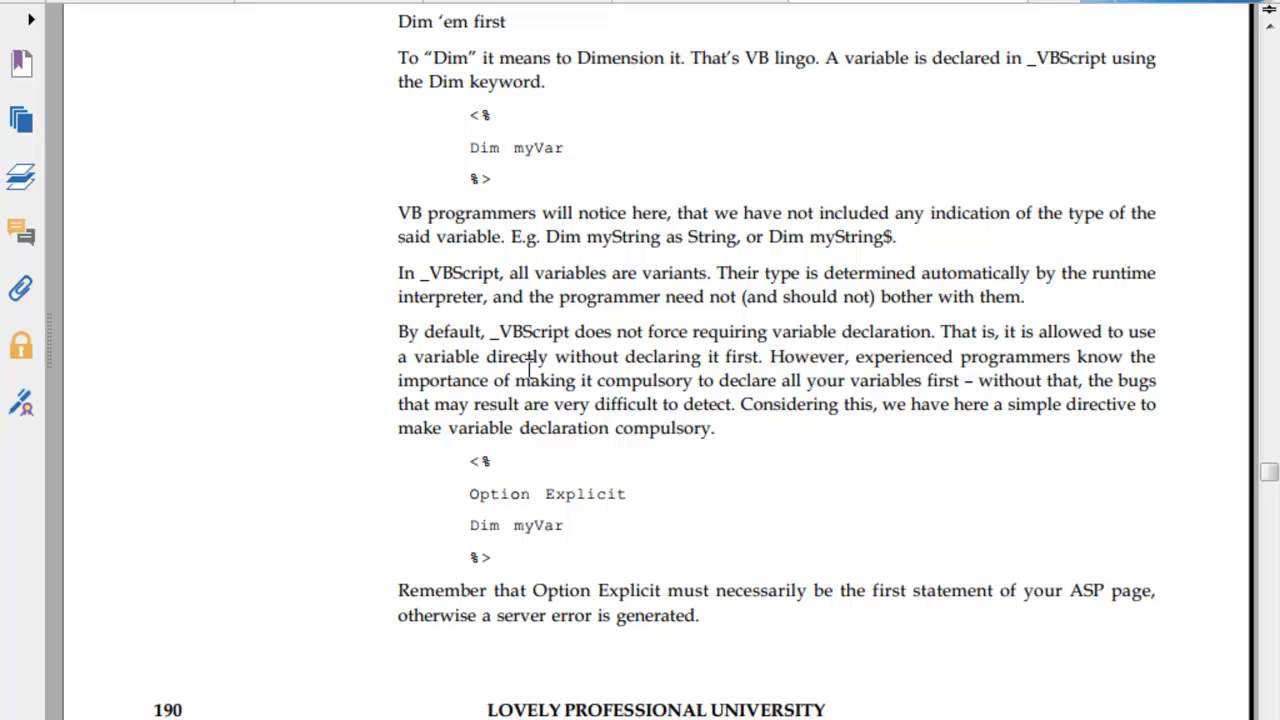
{"action": "scroll", "scroll_direction": "down", "scroll_amount": 3}
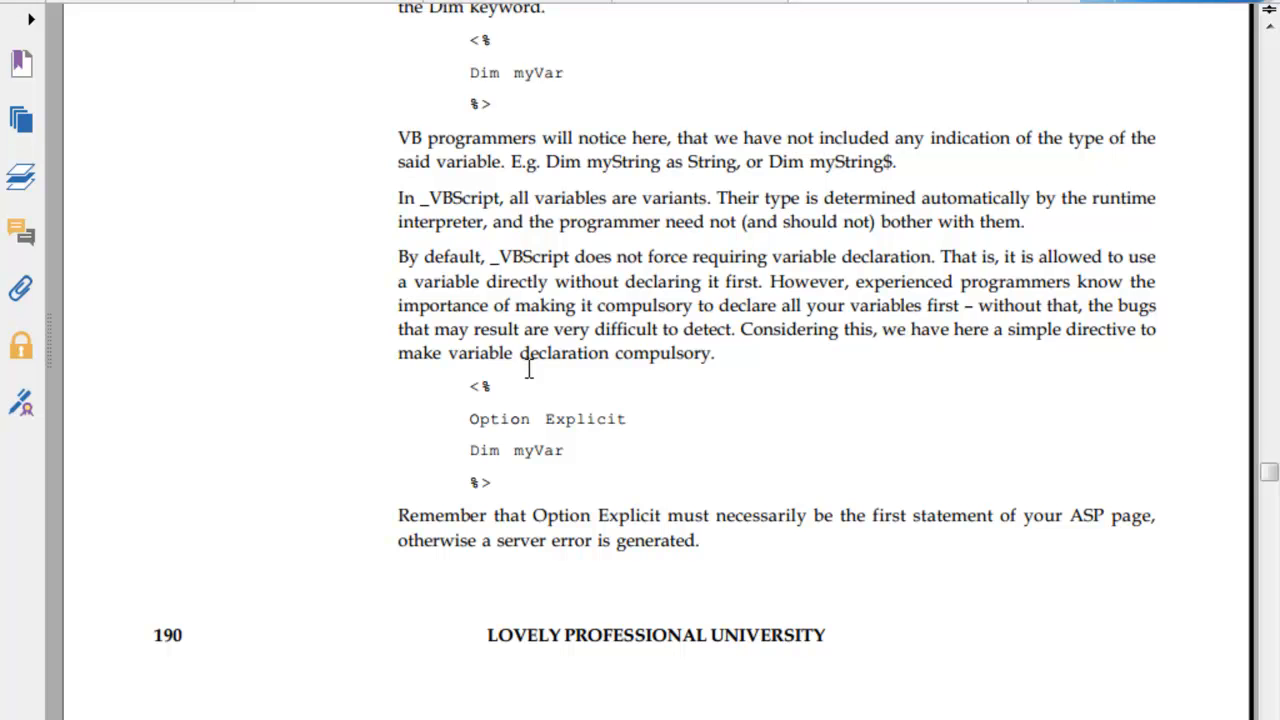
{"action": "scroll", "scroll_direction": "down", "scroll_amount": 3}
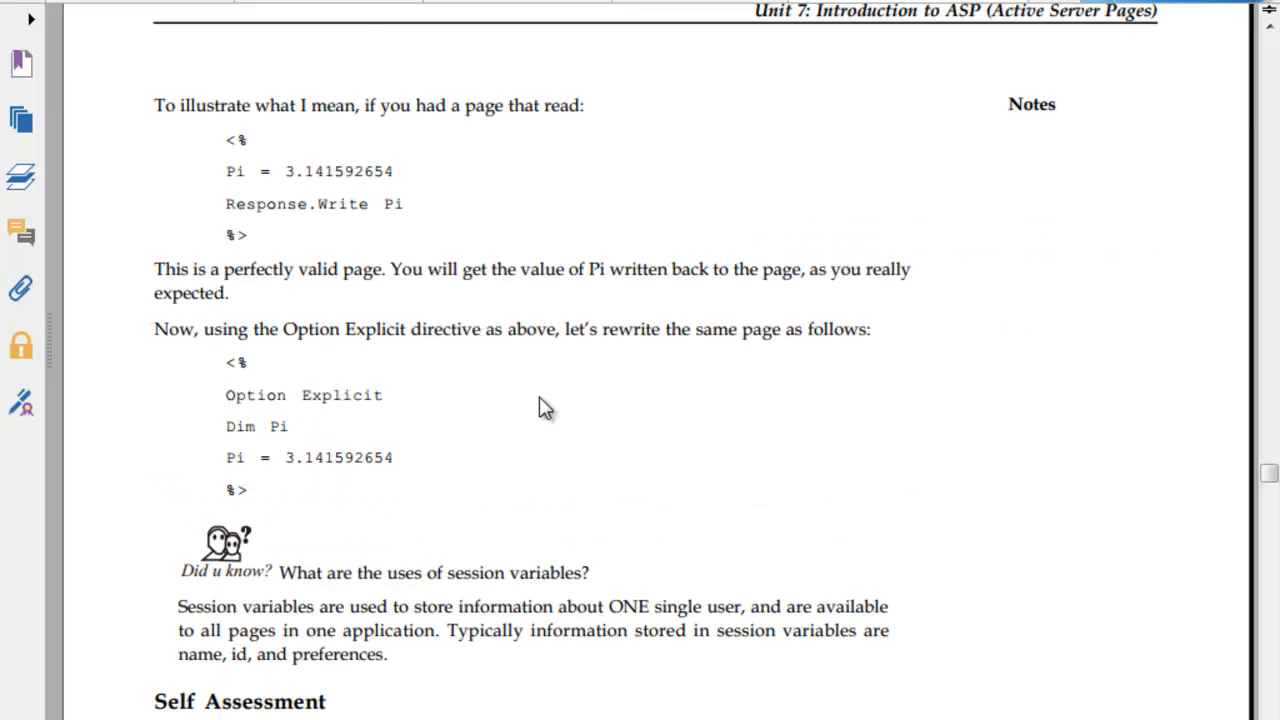
{"action": "scroll", "scroll_direction": "down", "scroll_amount": 3}
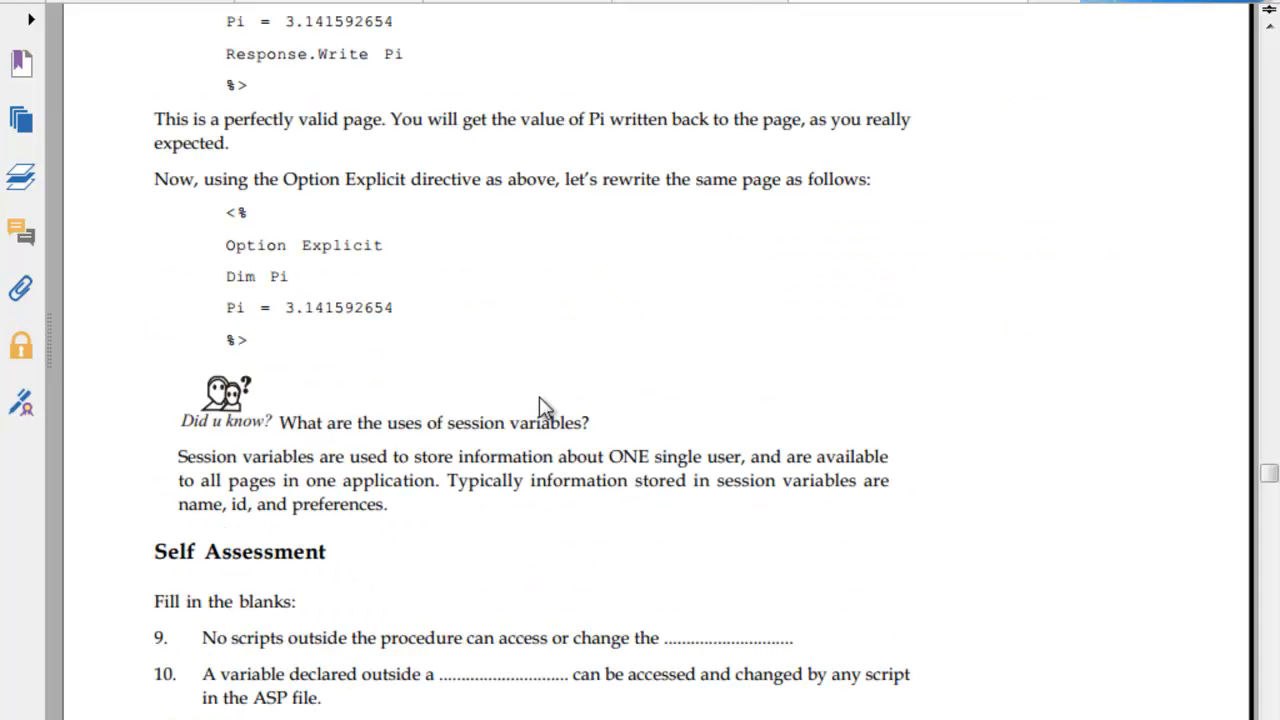
{"action": "scroll", "scroll_direction": "down", "scroll_amount": 3}
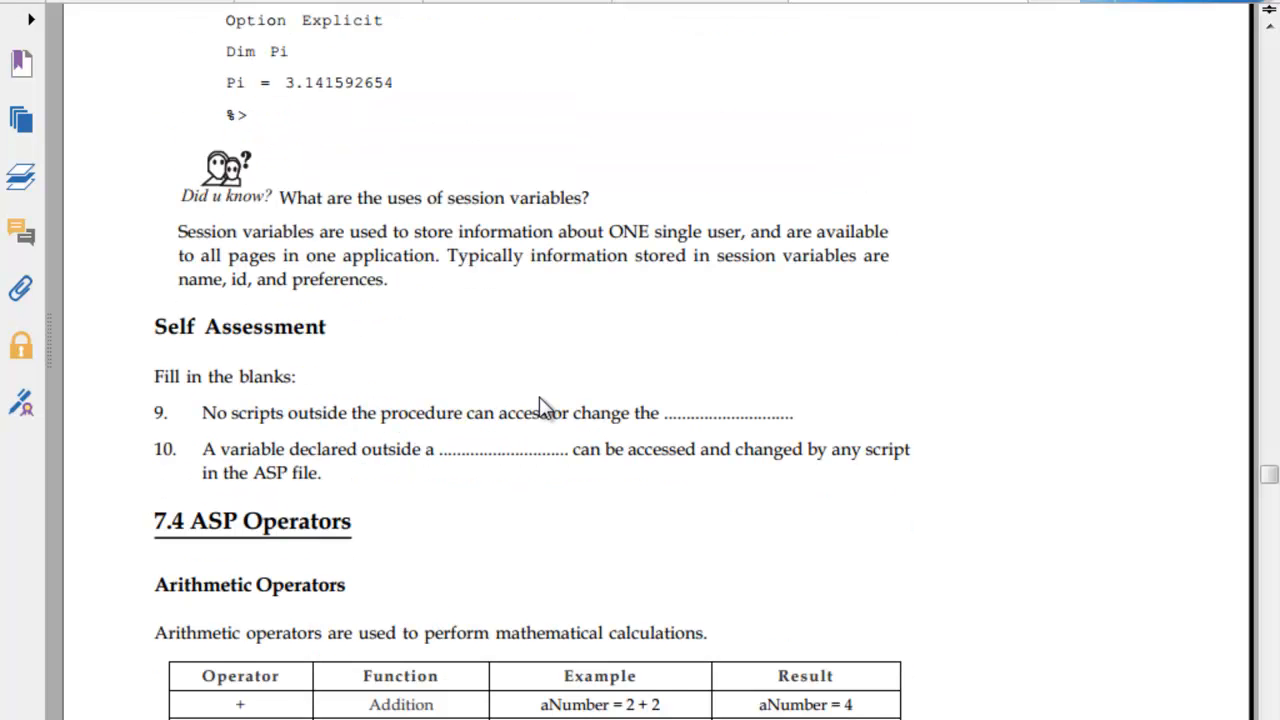
{"action": "scroll", "scroll_direction": "down", "scroll_amount": 3}
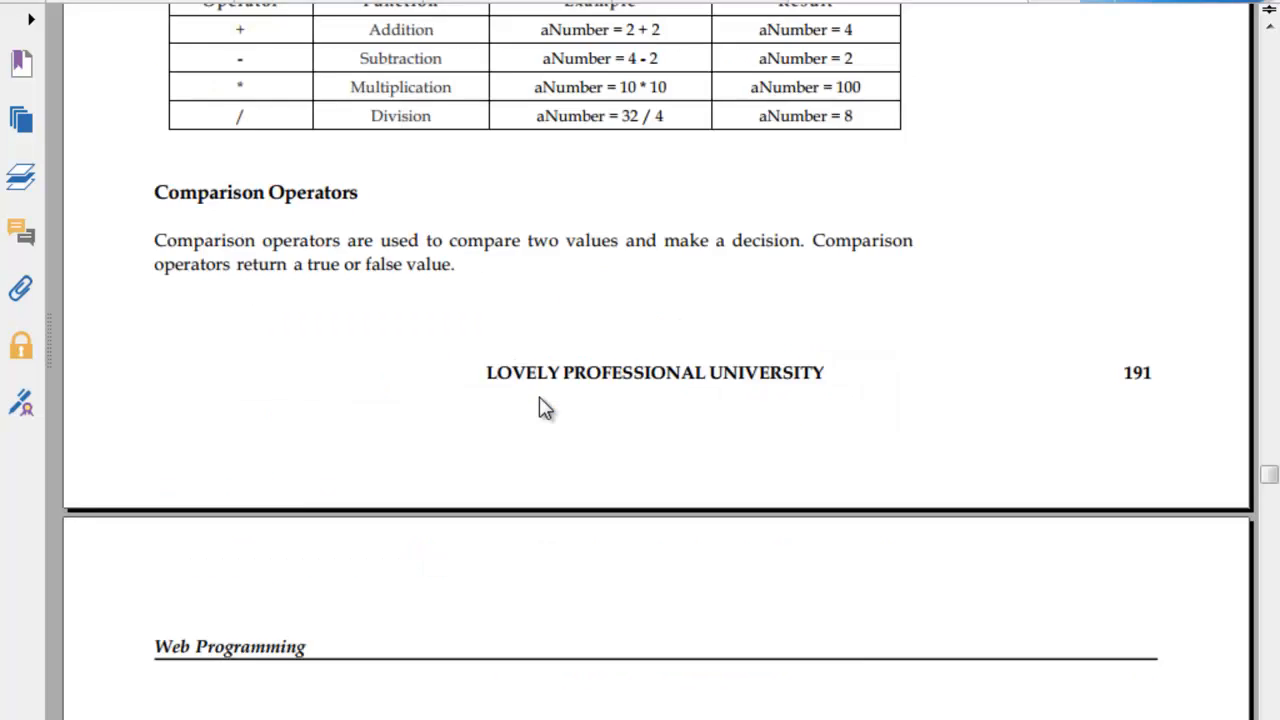
{"action": "scroll", "scroll_direction": "down", "scroll_amount": 3}
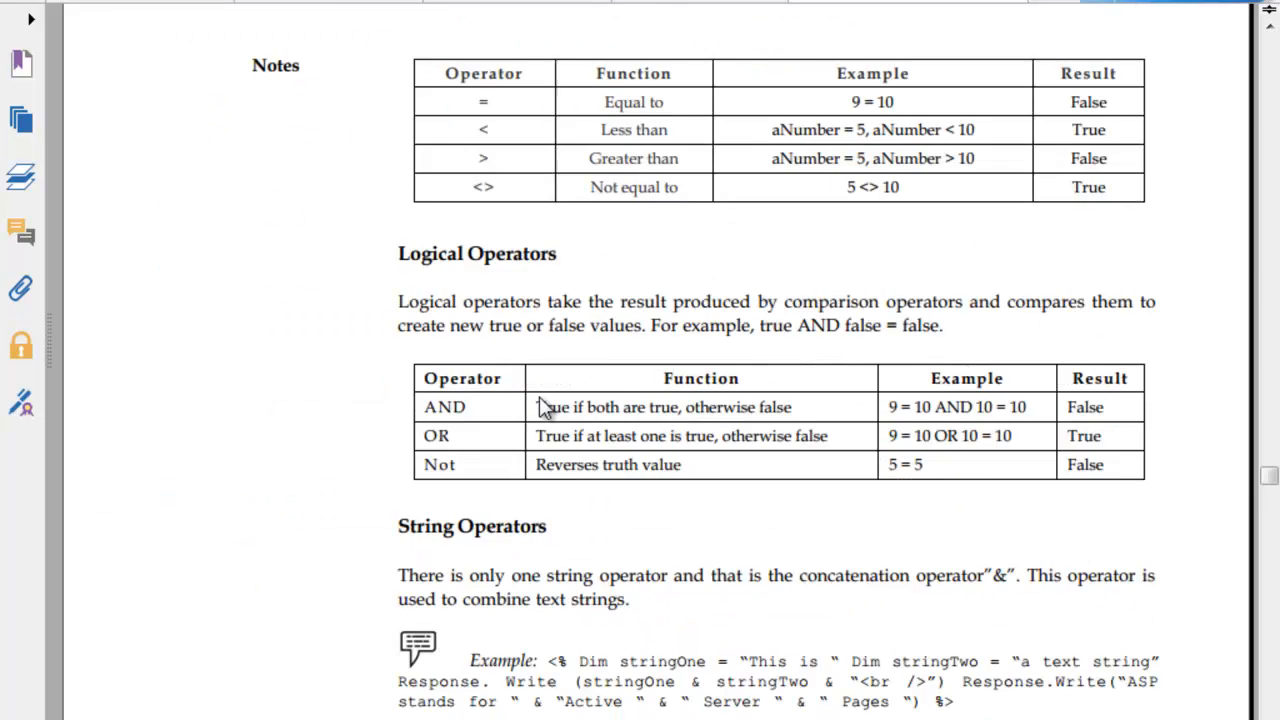
{"action": "scroll", "scroll_direction": "down", "scroll_amount": 3}
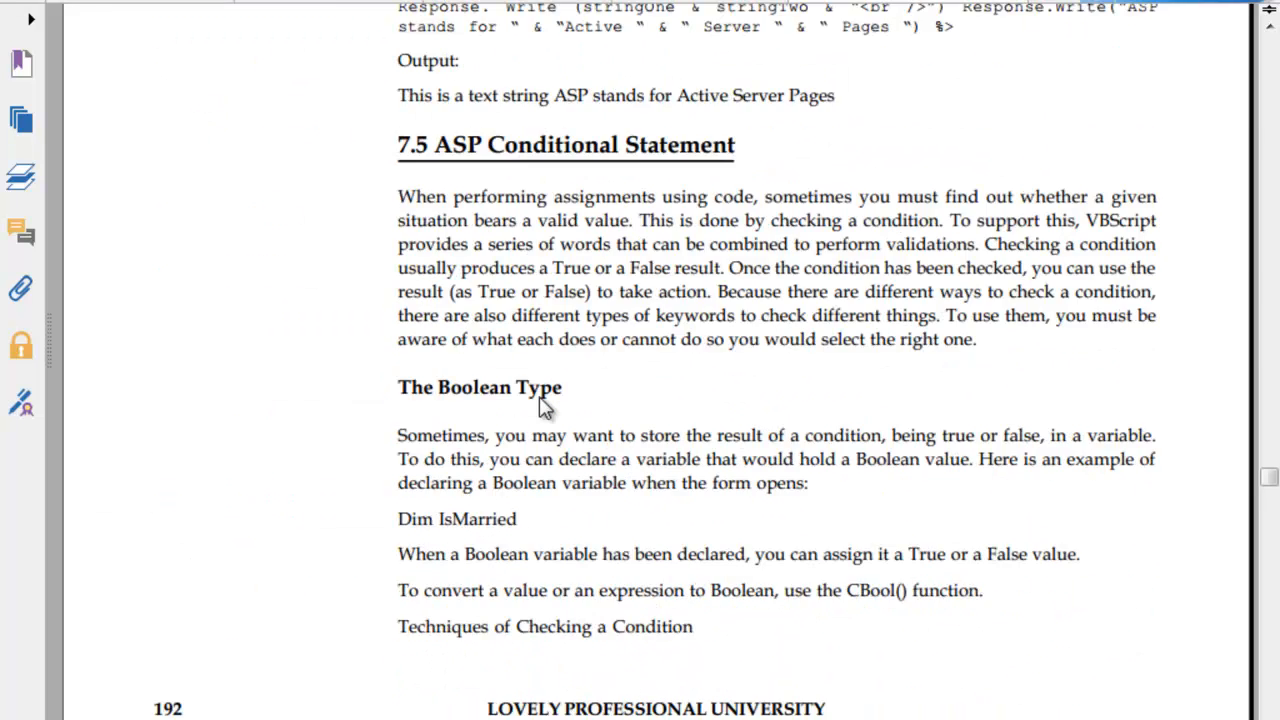
{"action": "scroll", "scroll_direction": "down", "scroll_amount": 3}
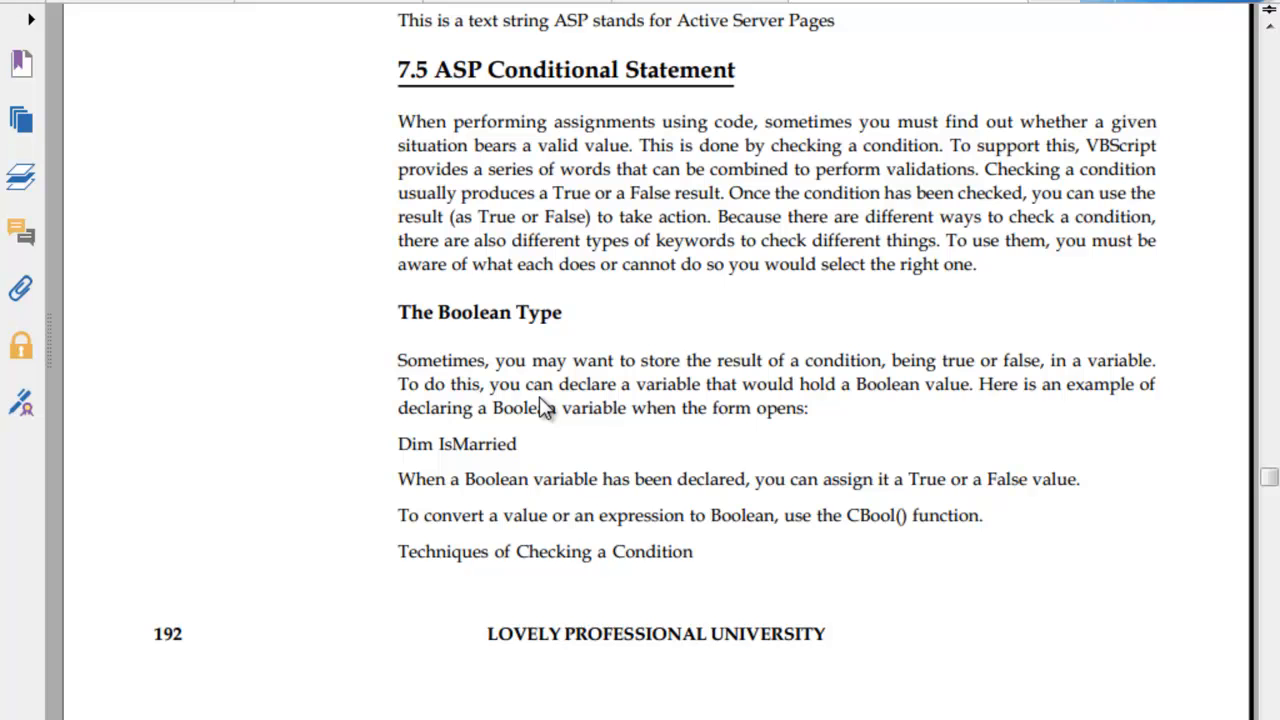
{"action": "scroll", "scroll_direction": "down", "scroll_amount": 3}
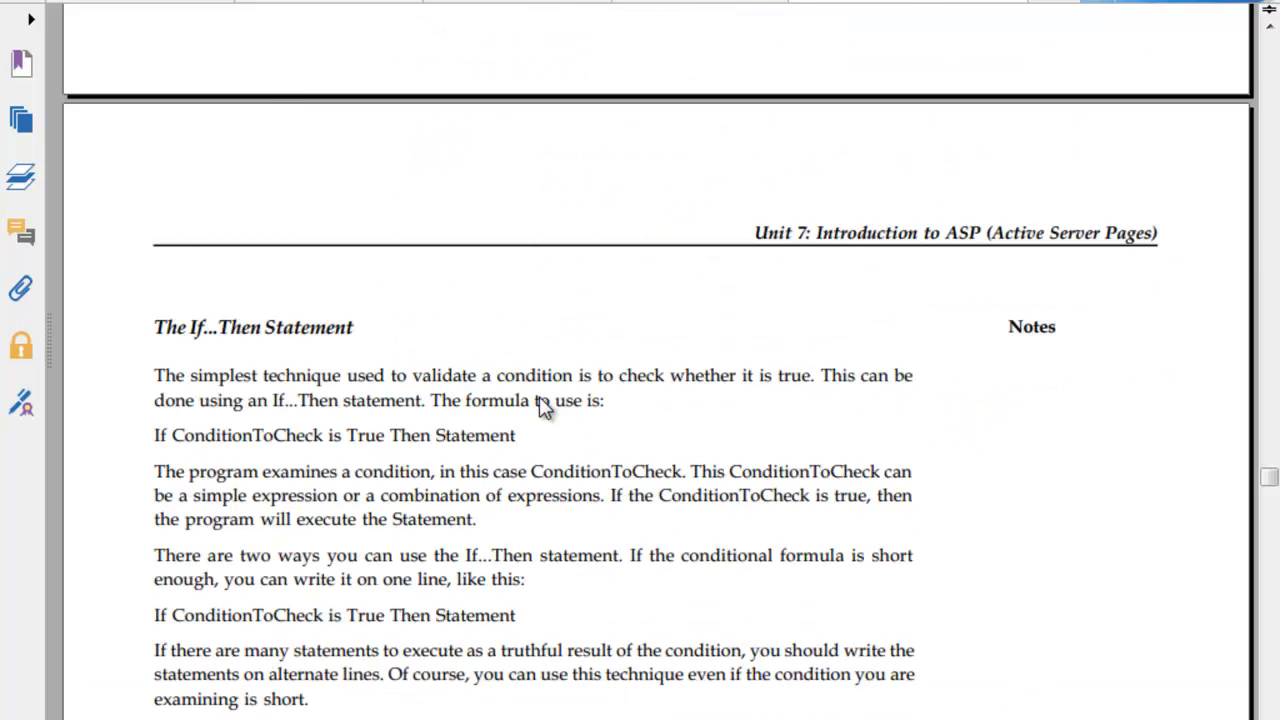
{"action": "scroll", "scroll_direction": "down", "scroll_amount": 3}
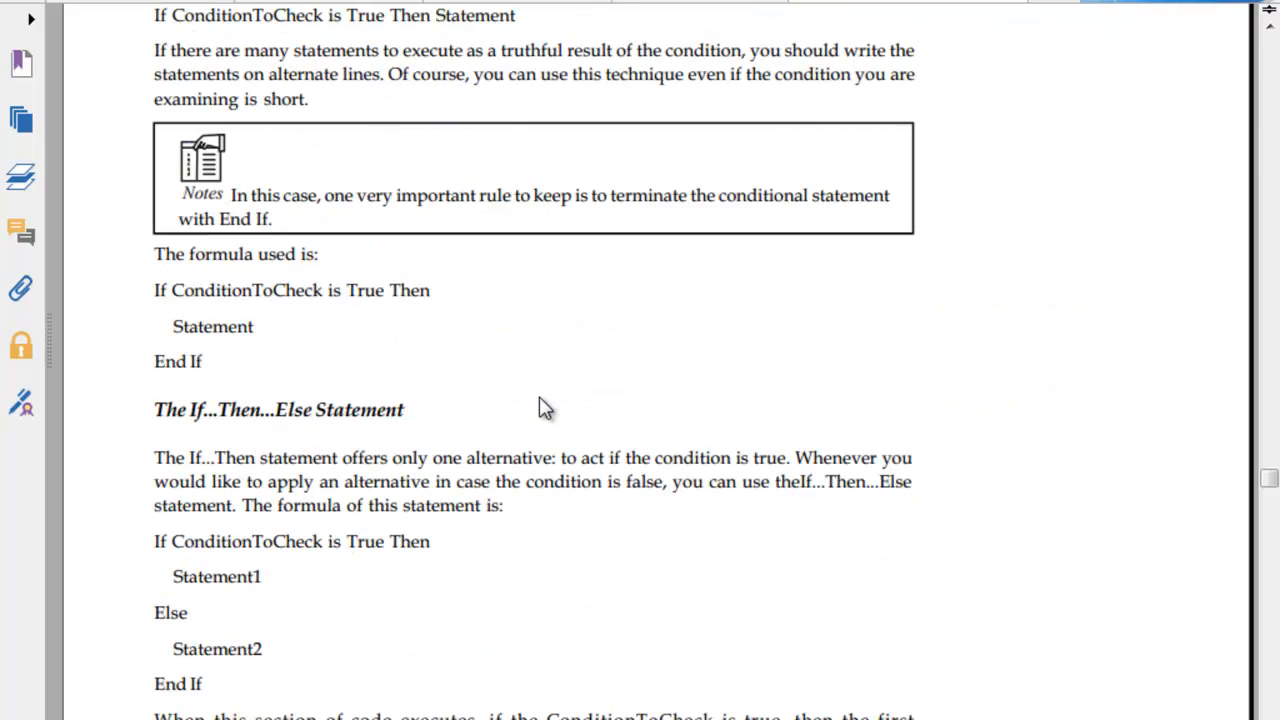
{"action": "scroll", "scroll_direction": "down", "scroll_amount": 3}
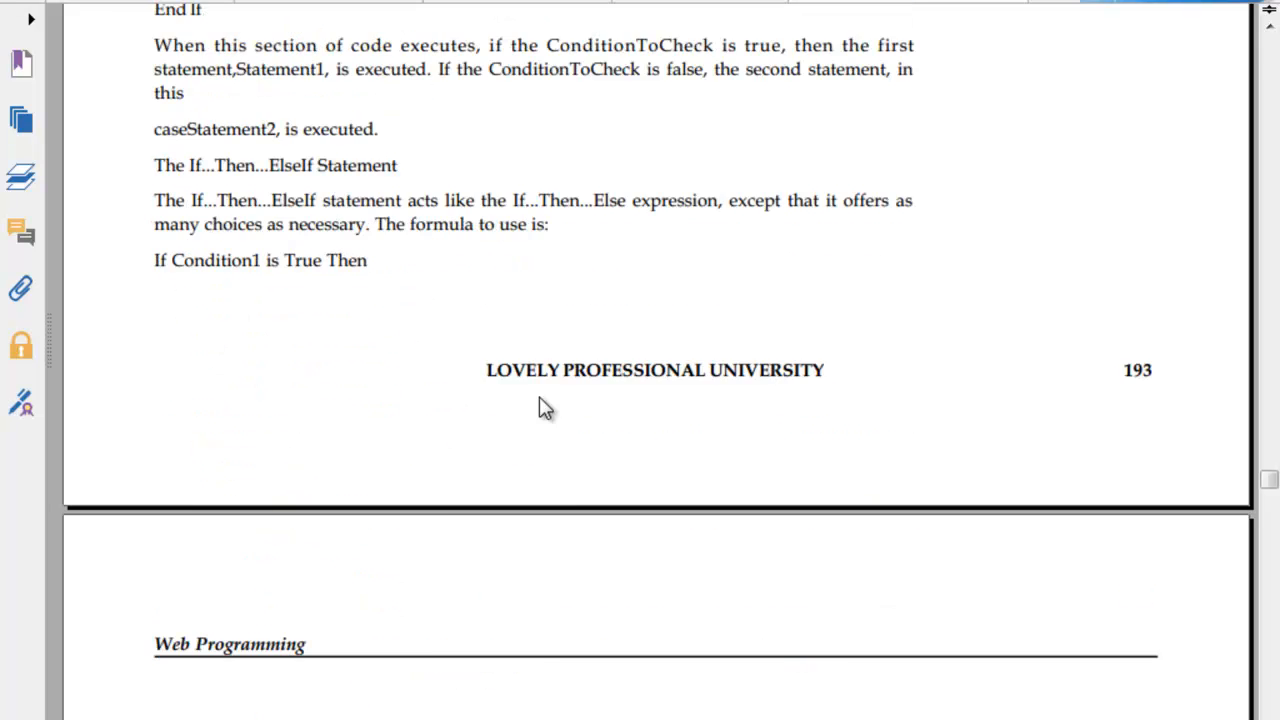
{"action": "scroll", "scroll_direction": "down", "scroll_amount": 3}
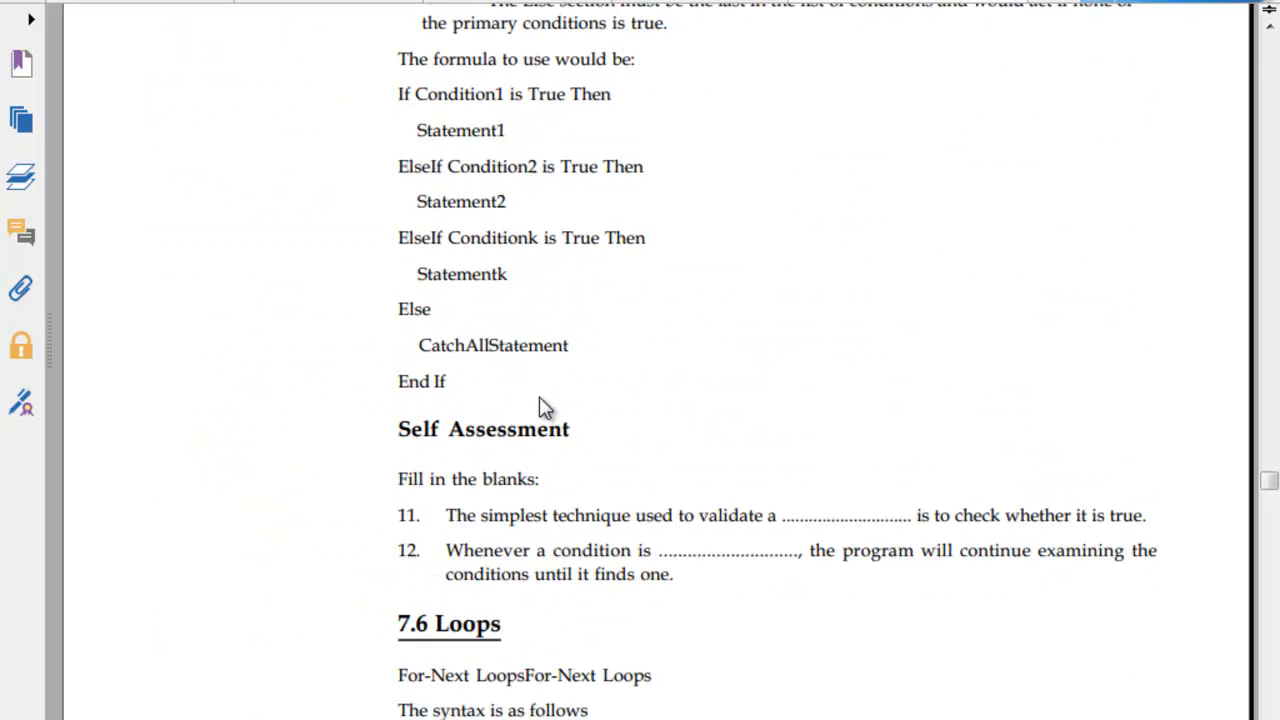
{"action": "scroll", "scroll_direction": "down", "scroll_amount": 3}
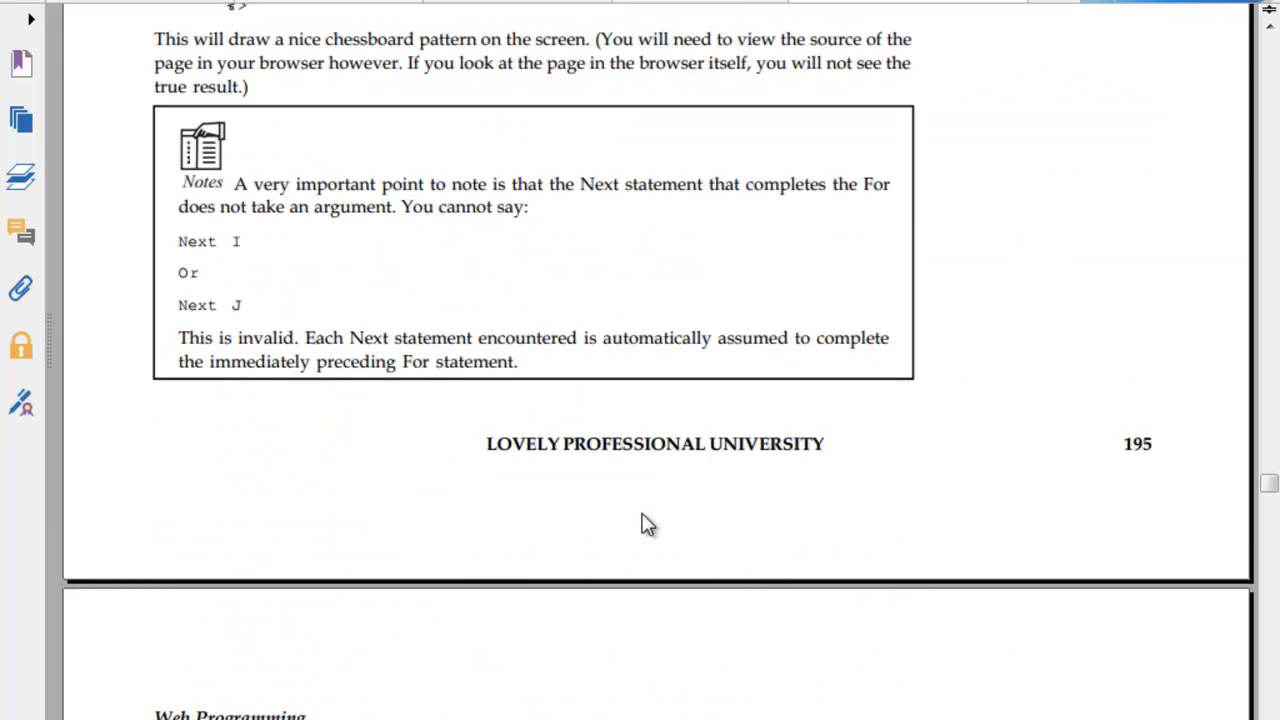
{"action": "scroll", "scroll_direction": "down", "scroll_amount": 3}
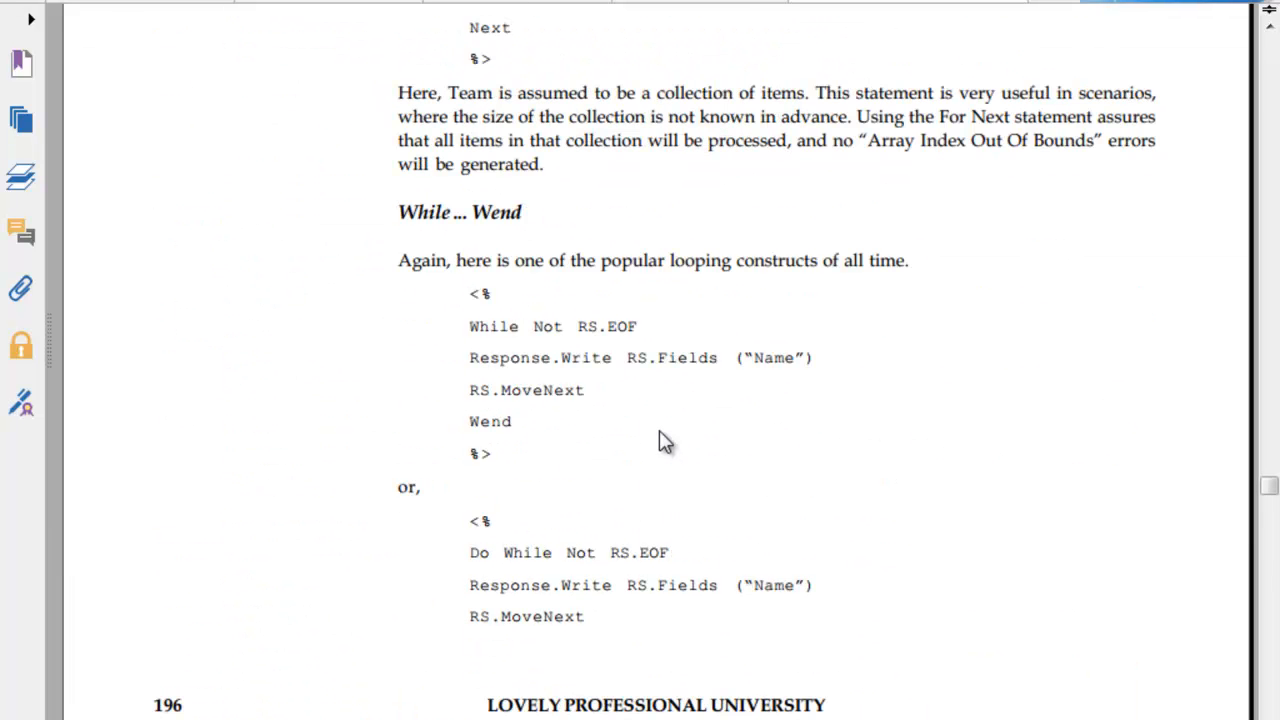
{"action": "scroll", "scroll_direction": "down", "scroll_amount": 3}
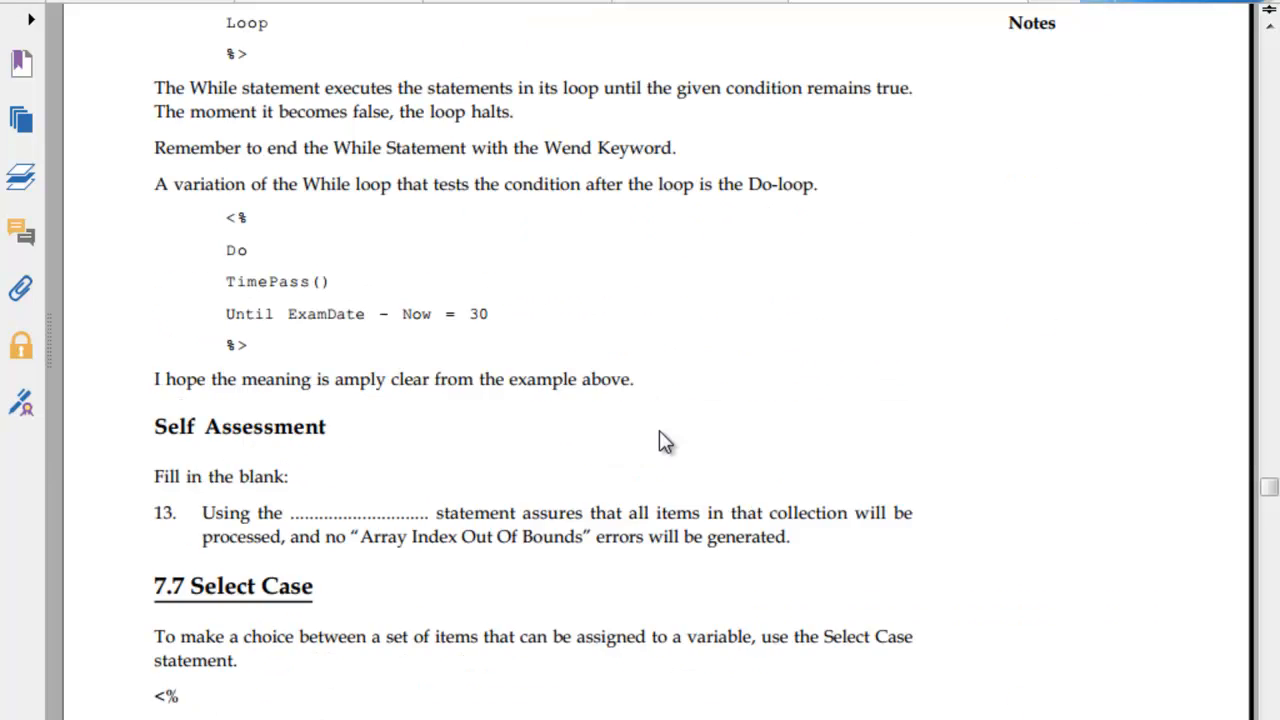
{"action": "scroll", "scroll_direction": "down", "scroll_amount": 3}
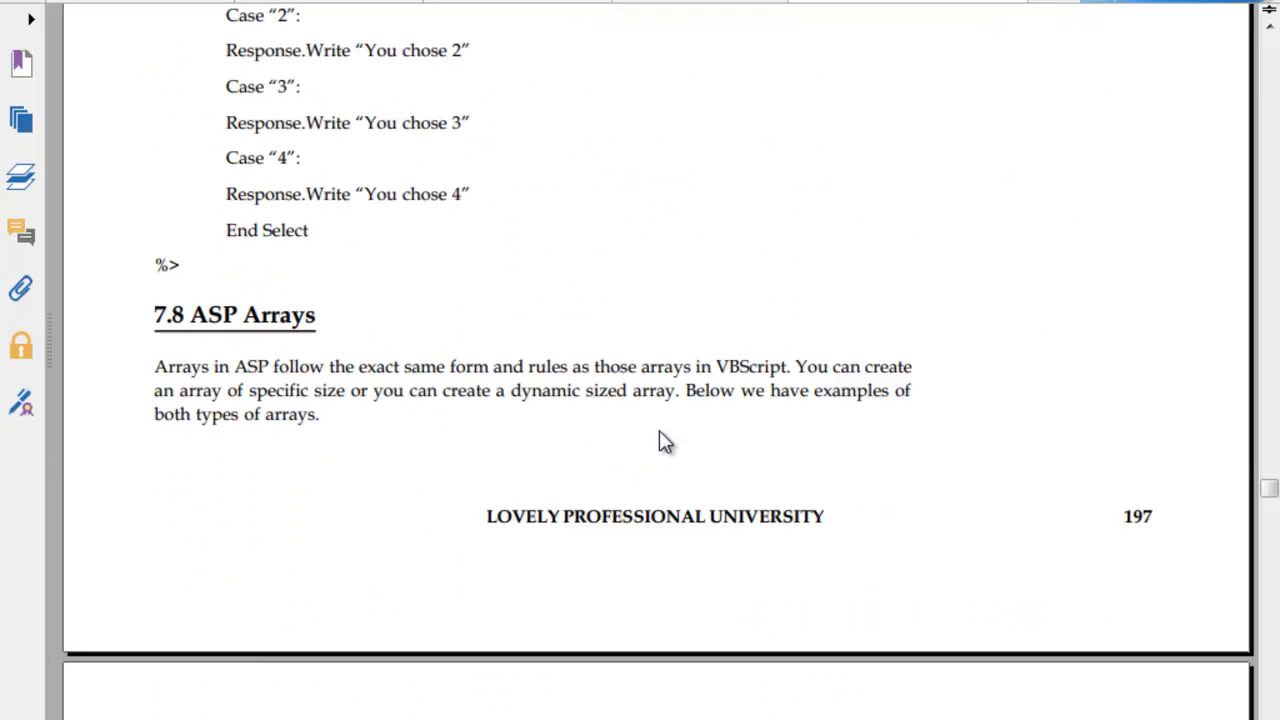
{"action": "scroll", "scroll_direction": "down", "scroll_amount": 3}
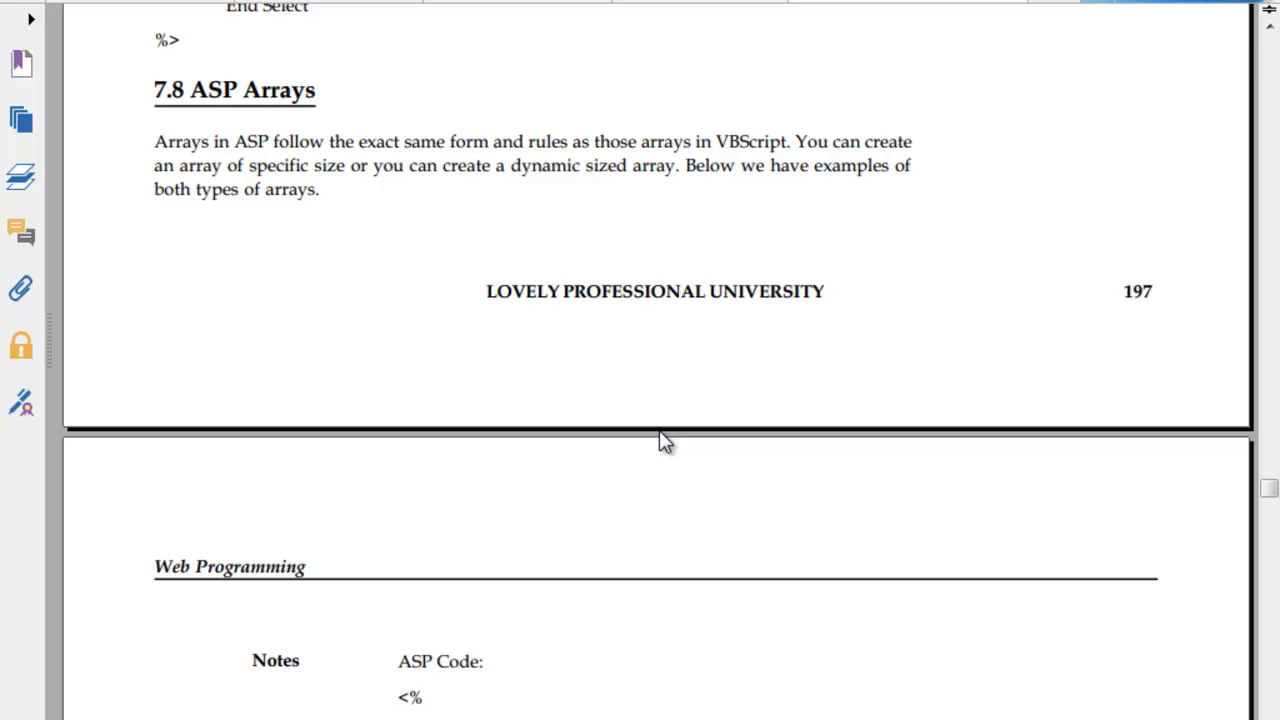
{"action": "scroll", "scroll_direction": "down", "scroll_amount": 3}
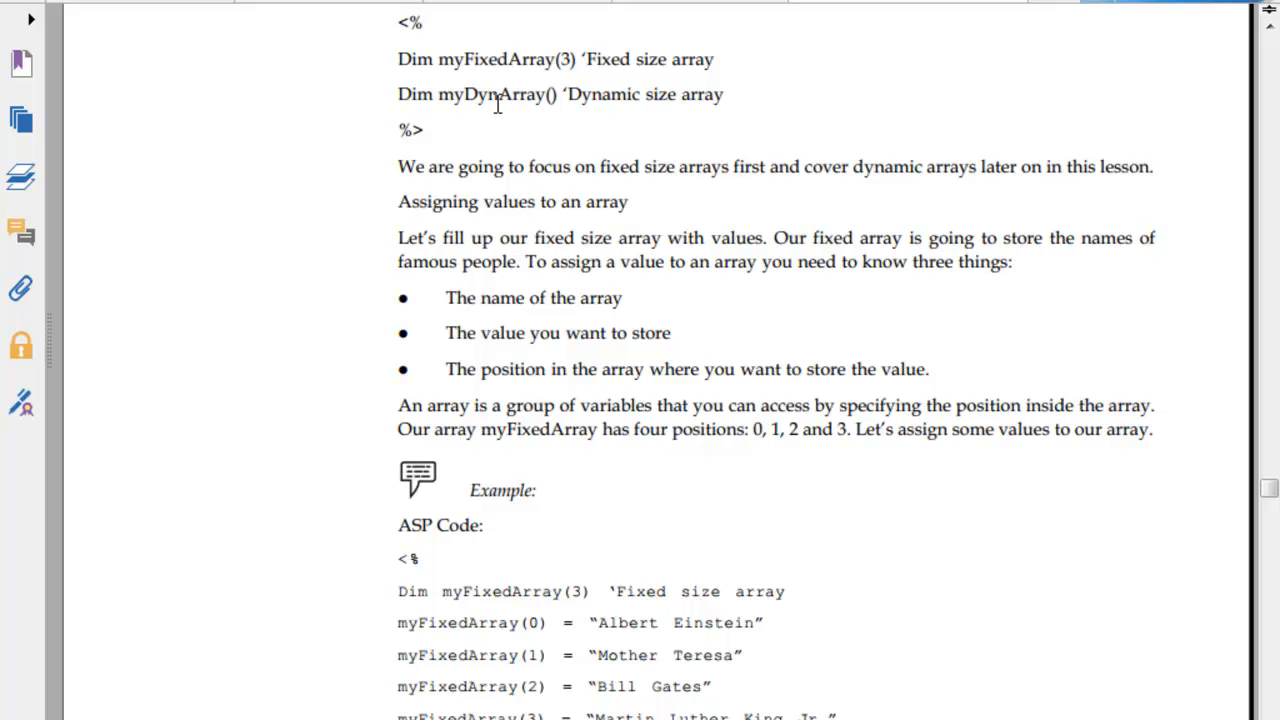
{"action": "scroll", "scroll_direction": "down", "scroll_amount": 3}
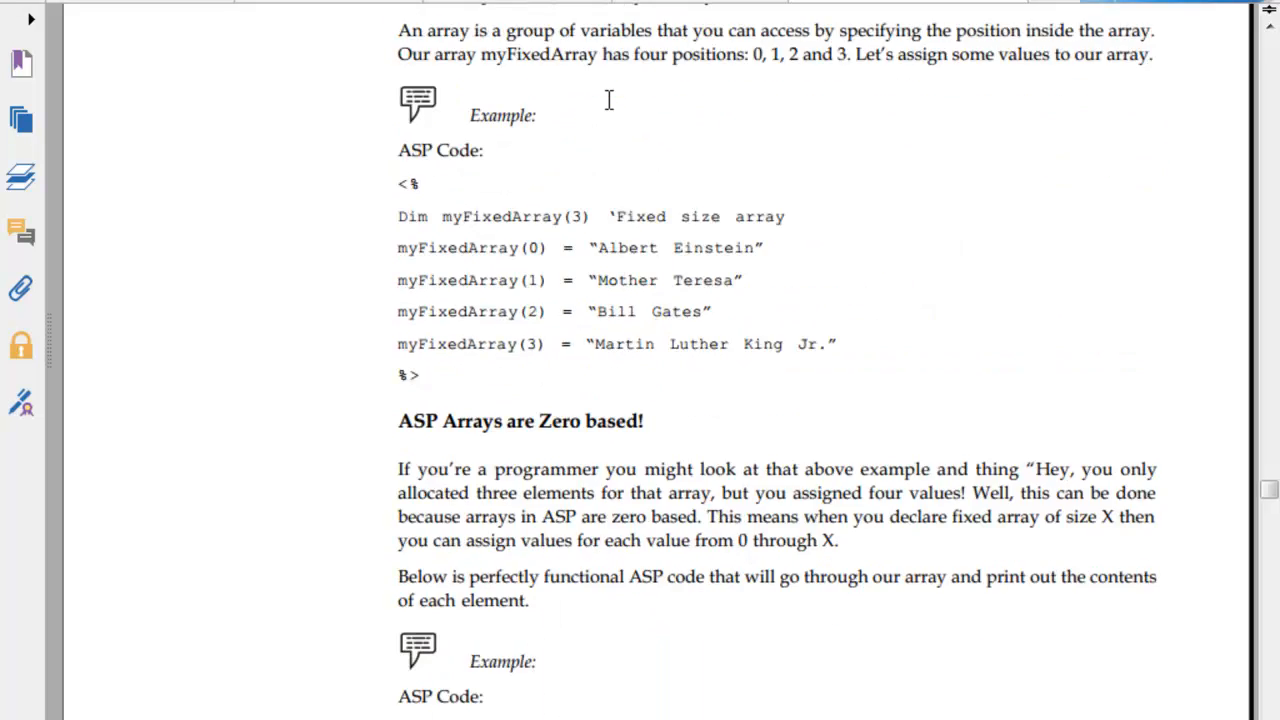
{"action": "scroll", "scroll_direction": "down", "scroll_amount": 3}
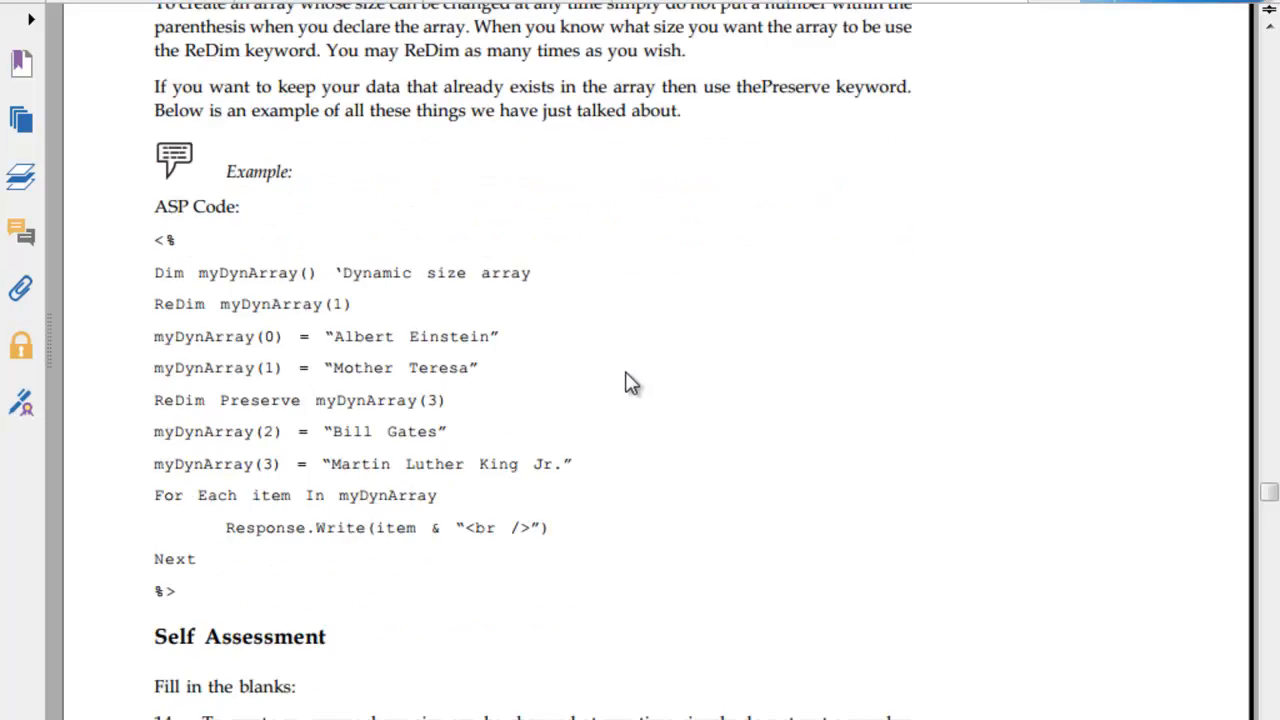
{"action": "scroll", "scroll_direction": "down", "scroll_amount": 3}
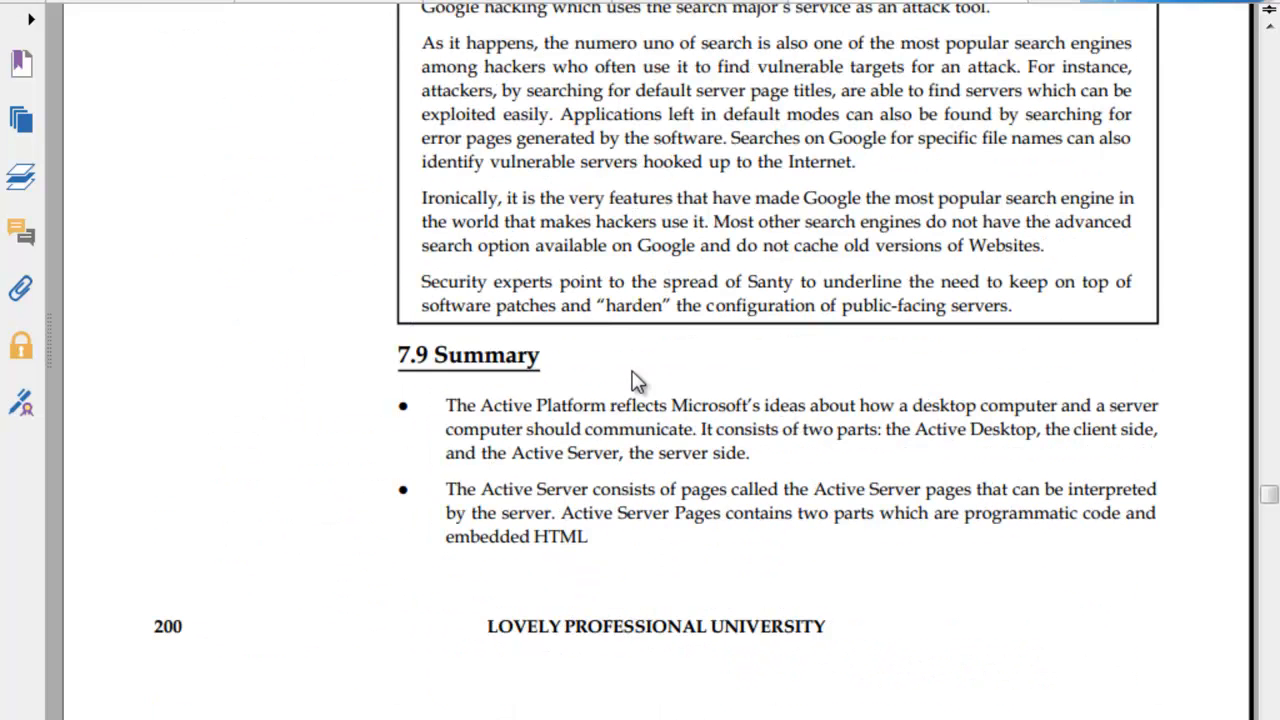
{"action": "scroll", "scroll_direction": "down", "scroll_amount": 3}
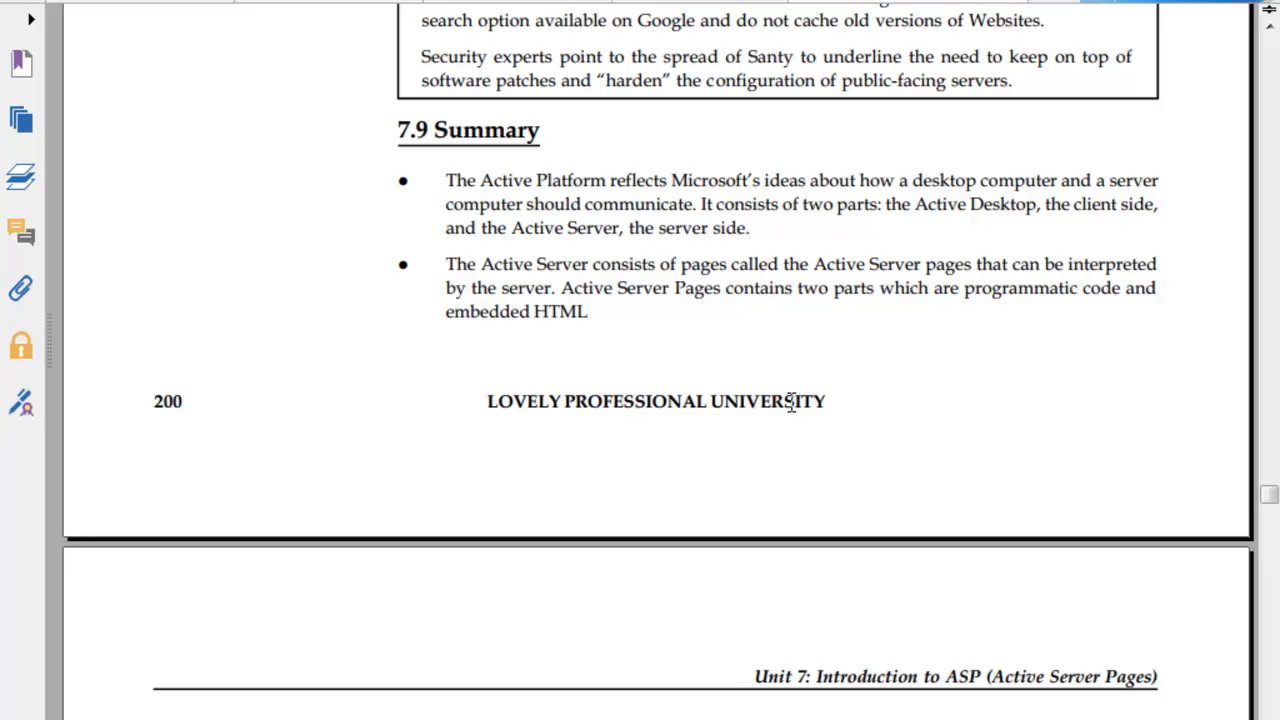
{"action": "mouse_move", "coordinate": [895, 448]}
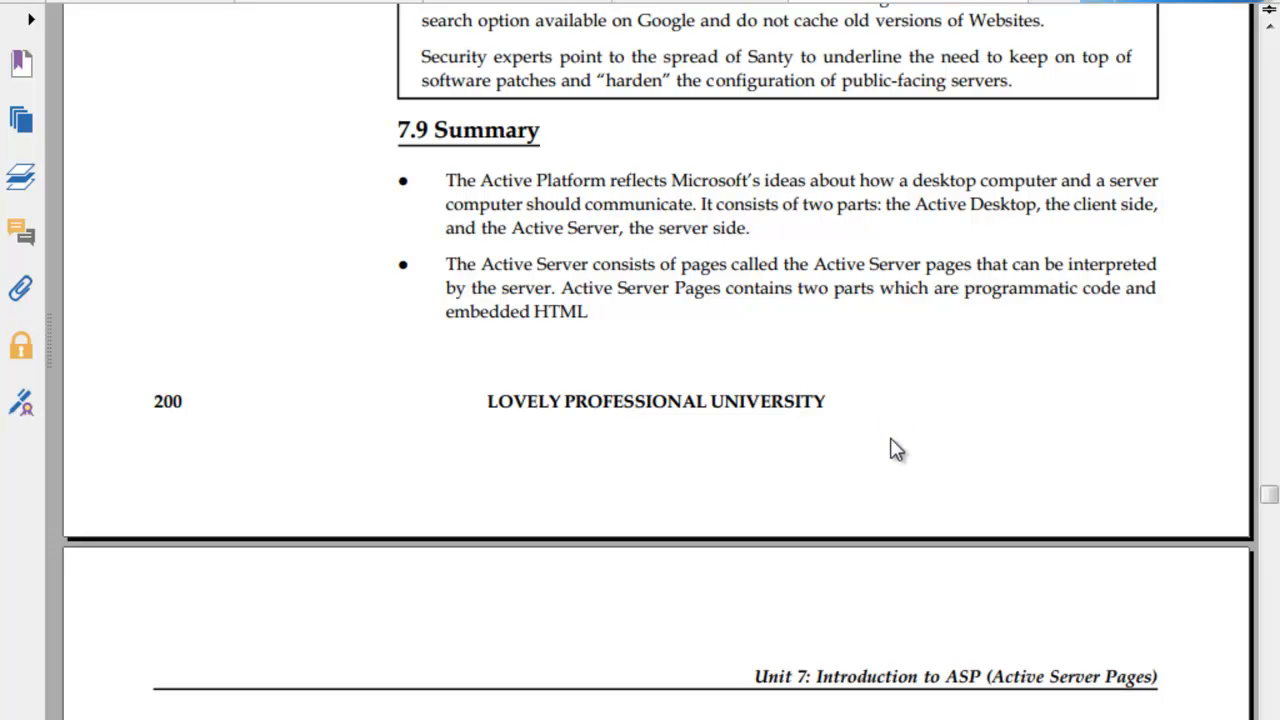
{"action": "scroll", "scroll_direction": "down", "scroll_amount": 3}
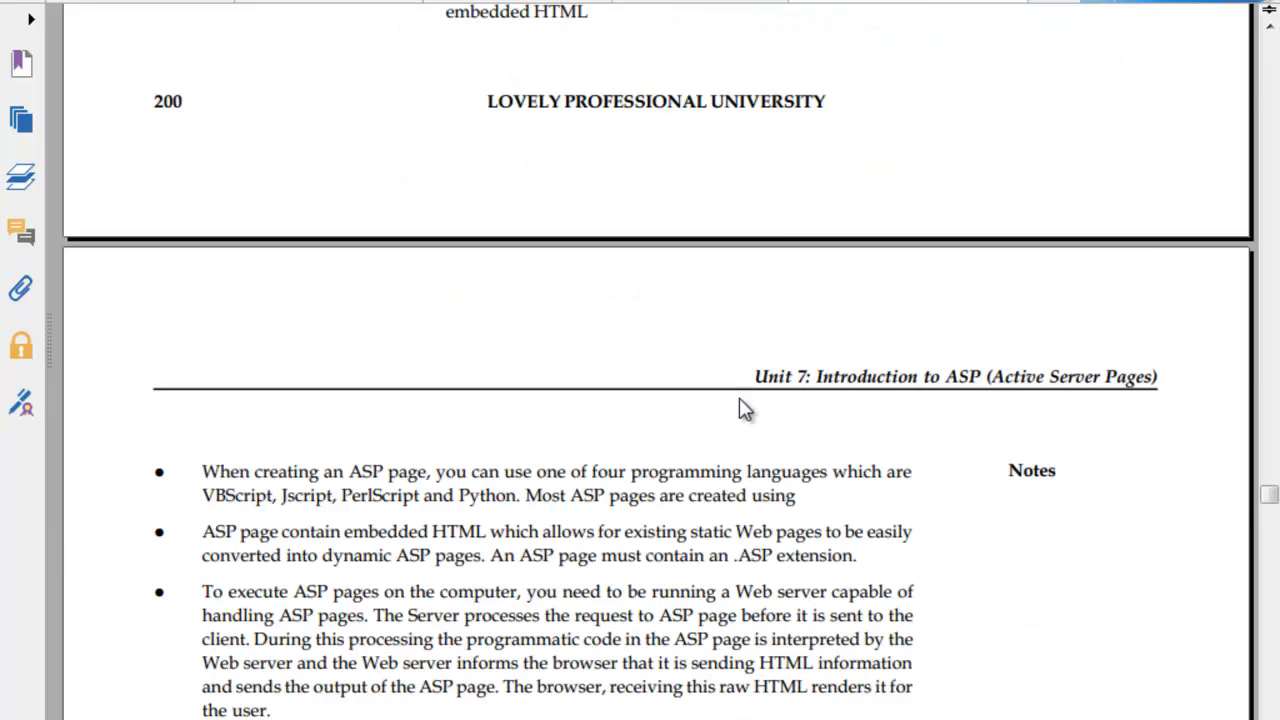
{"action": "scroll", "scroll_direction": "down", "scroll_amount": 3}
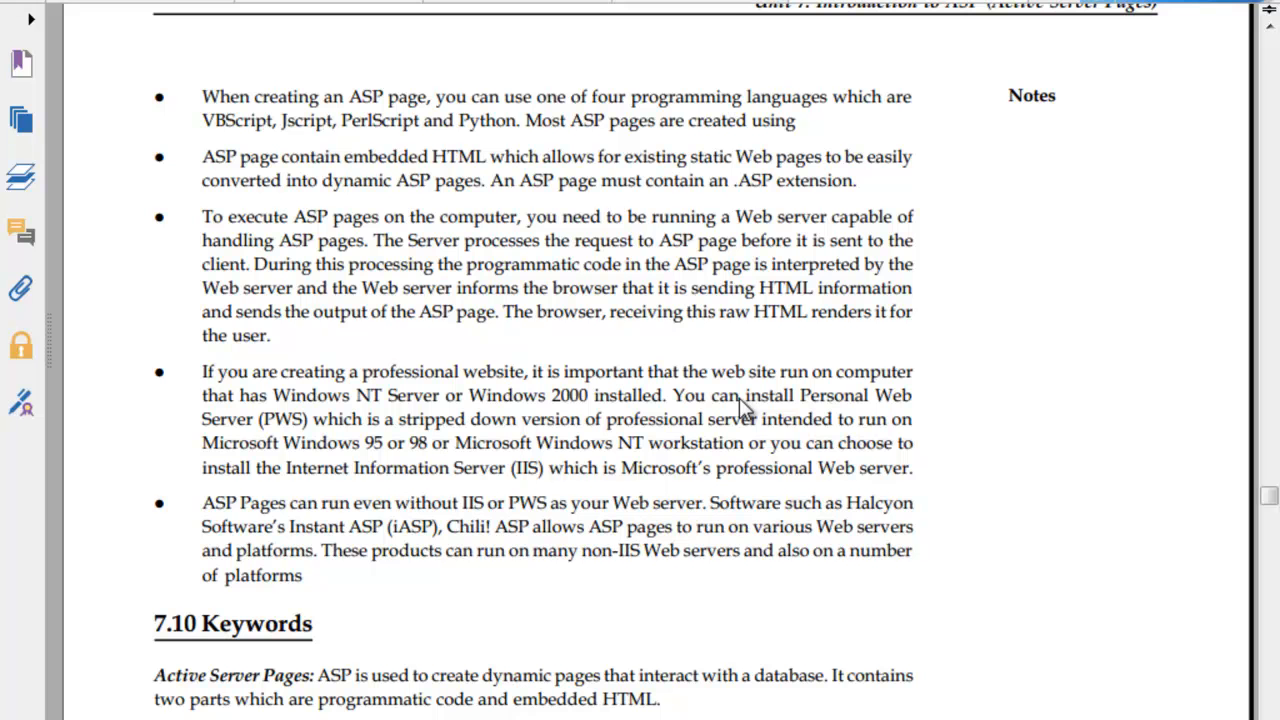
{"action": "scroll", "scroll_direction": "down", "scroll_amount": 3}
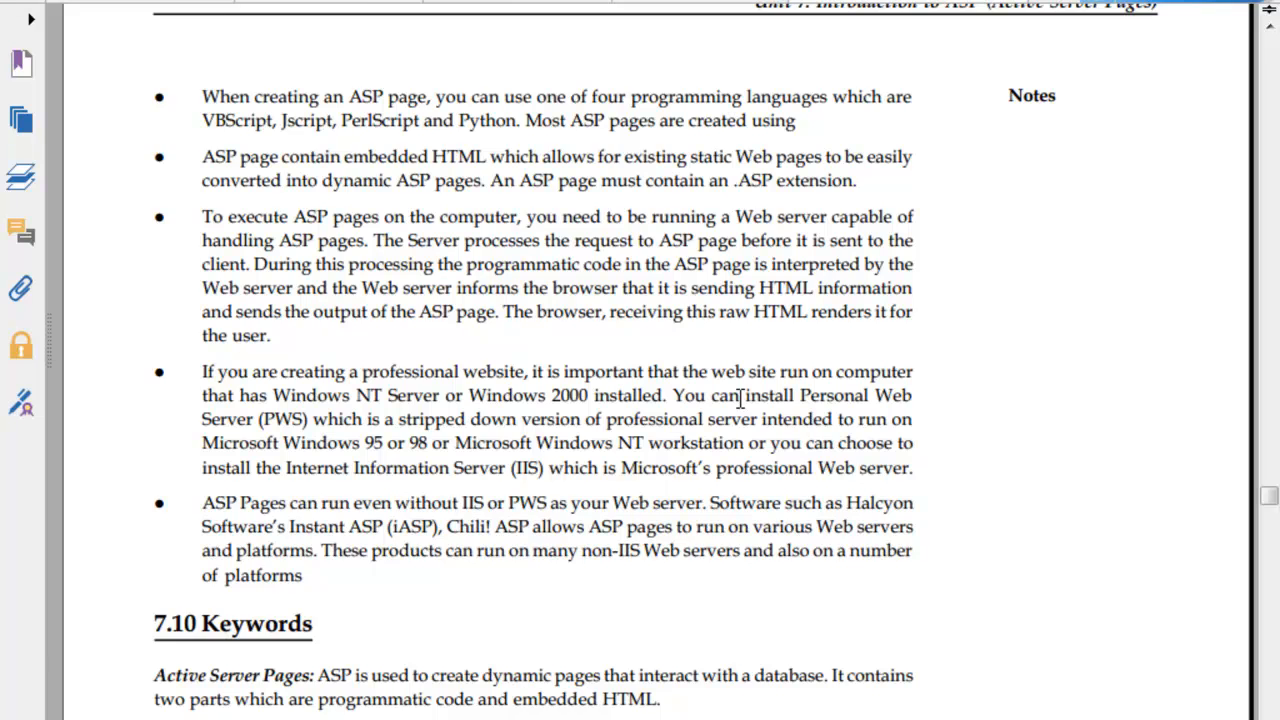
{"action": "scroll", "scroll_direction": "down", "scroll_amount": 3}
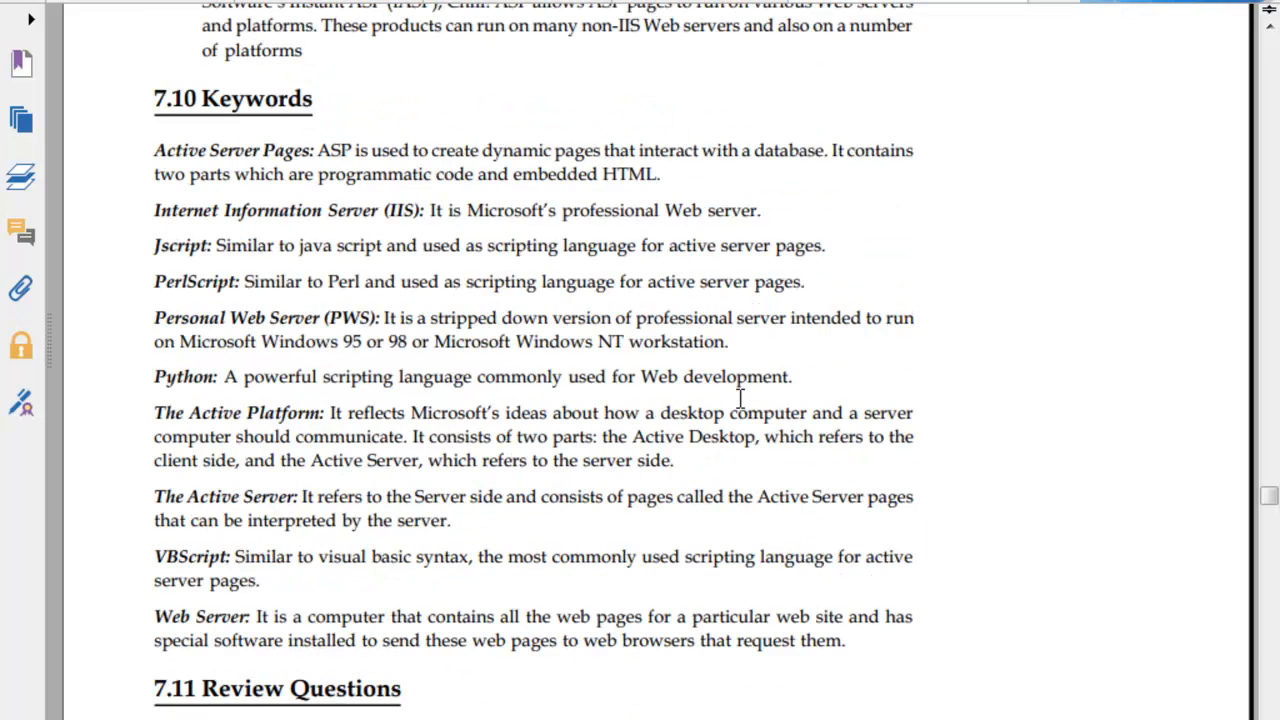
{"action": "scroll", "scroll_direction": "down", "scroll_amount": 3}
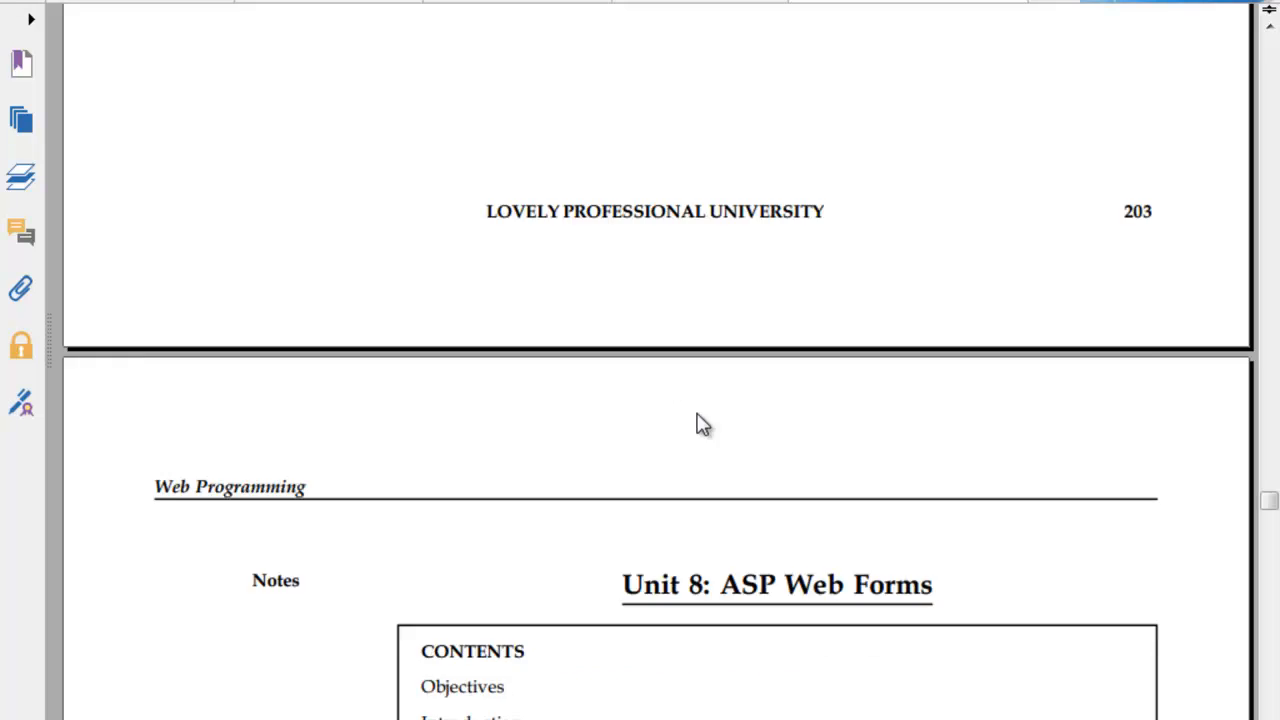
{"action": "scroll", "scroll_direction": "down", "scroll_amount": 3}
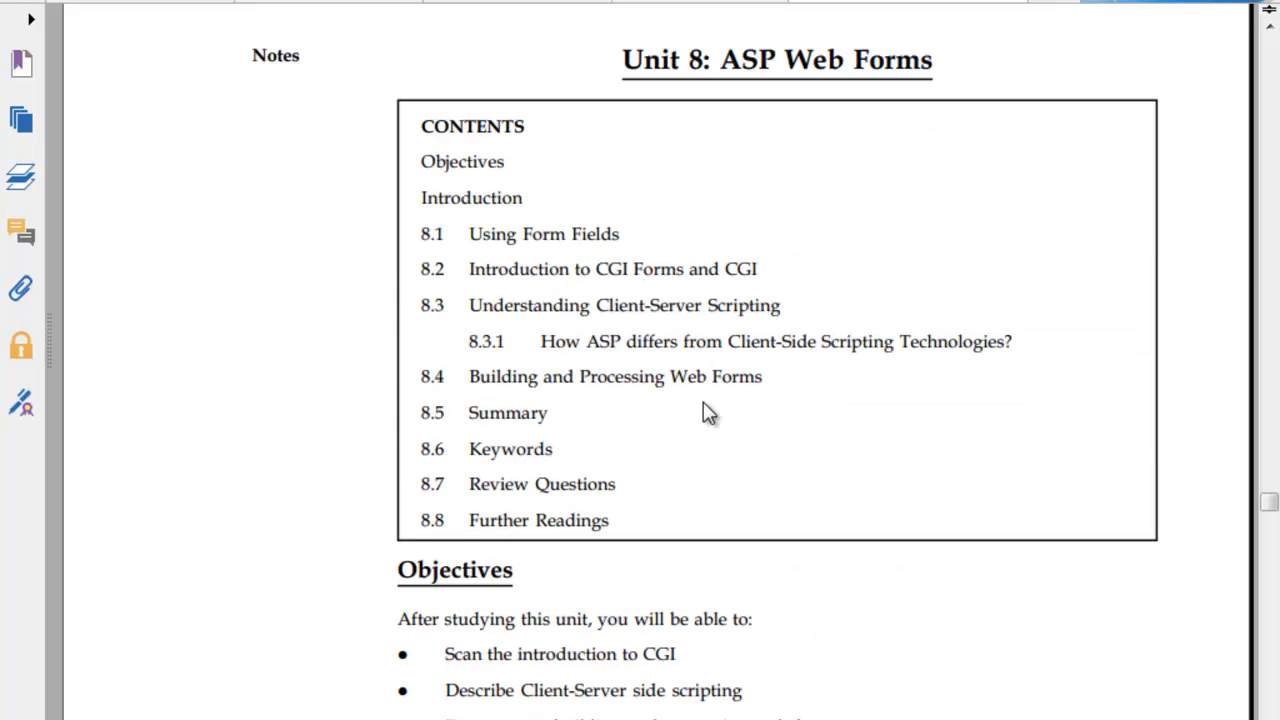
{"action": "scroll", "scroll_direction": "down", "scroll_amount": 3}
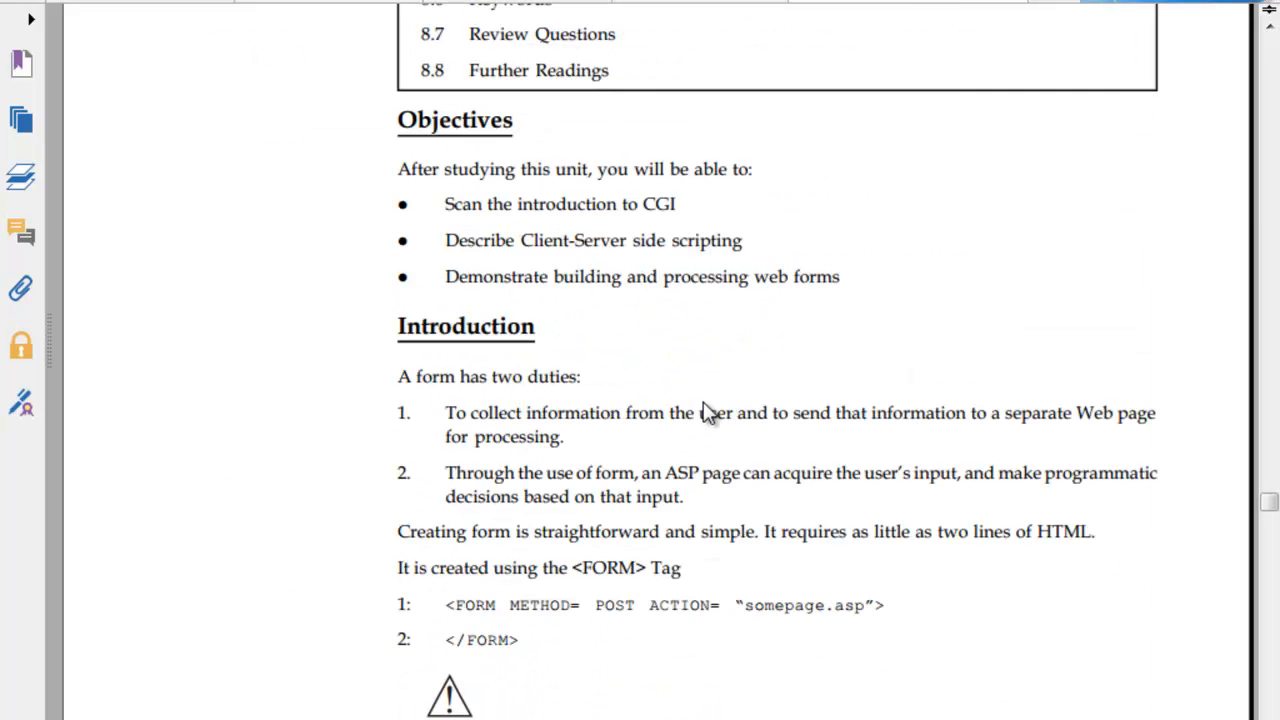
{"action": "mouse_move", "coordinate": [555, 355]}
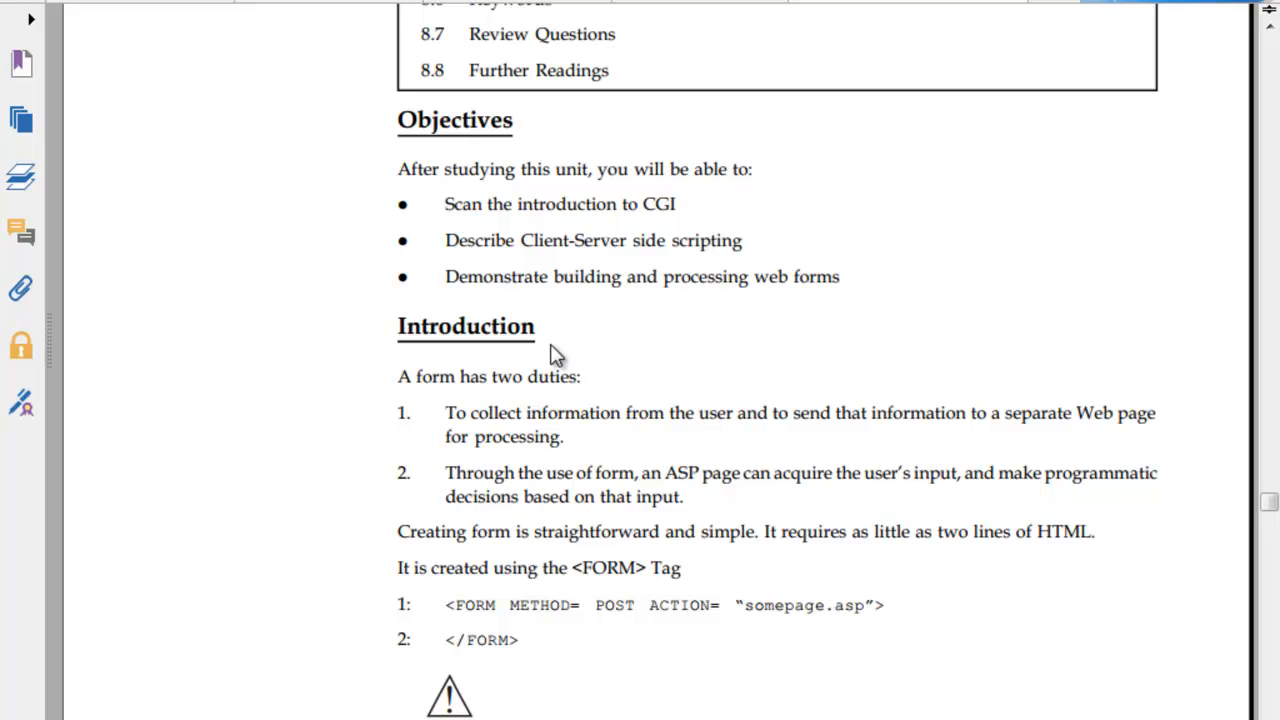
{"action": "mouse_move", "coordinate": [1067, 447]}
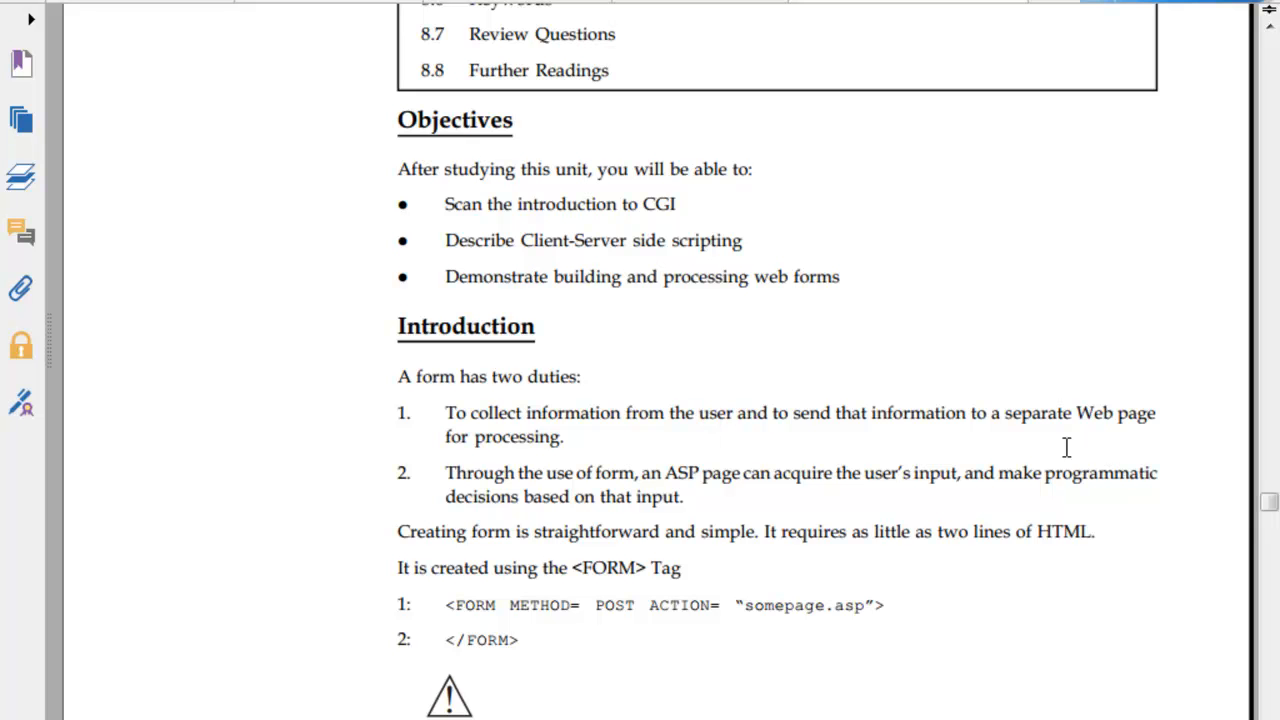
{"action": "mouse_move", "coordinate": [795, 498]}
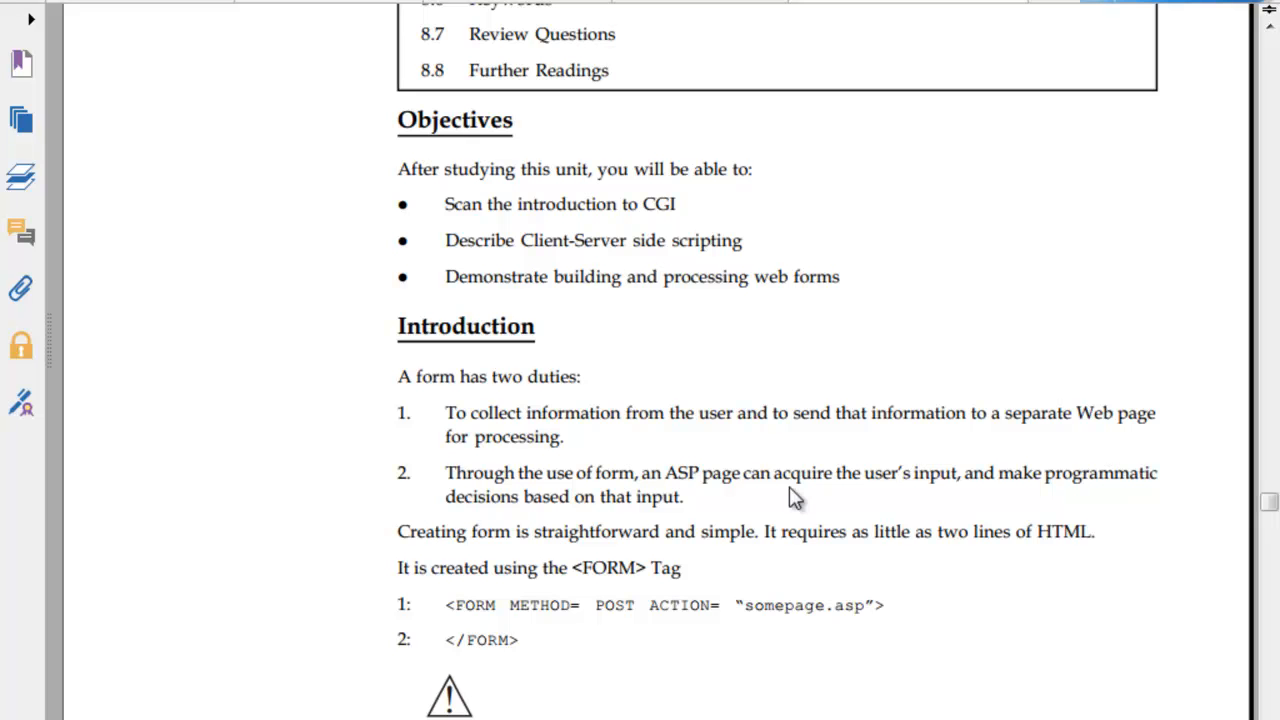
{"action": "mouse_move", "coordinate": [607, 522]}
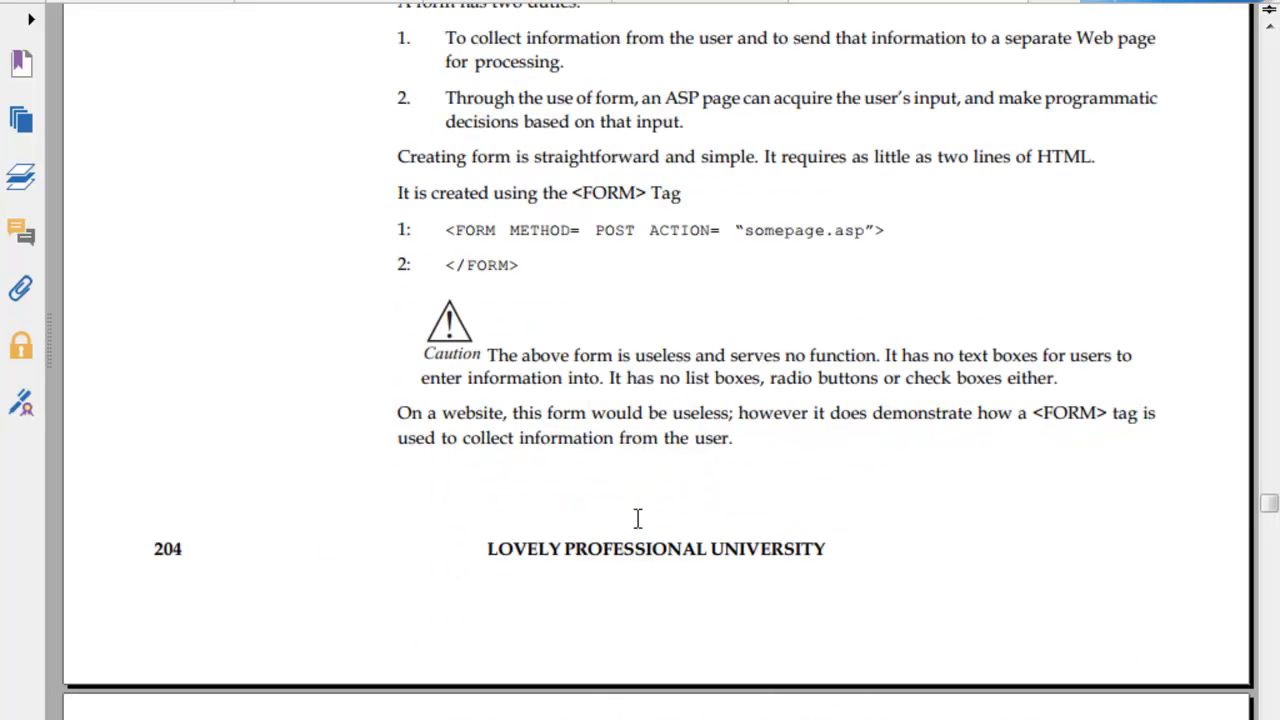
{"action": "scroll", "scroll_direction": "down", "scroll_amount": 3}
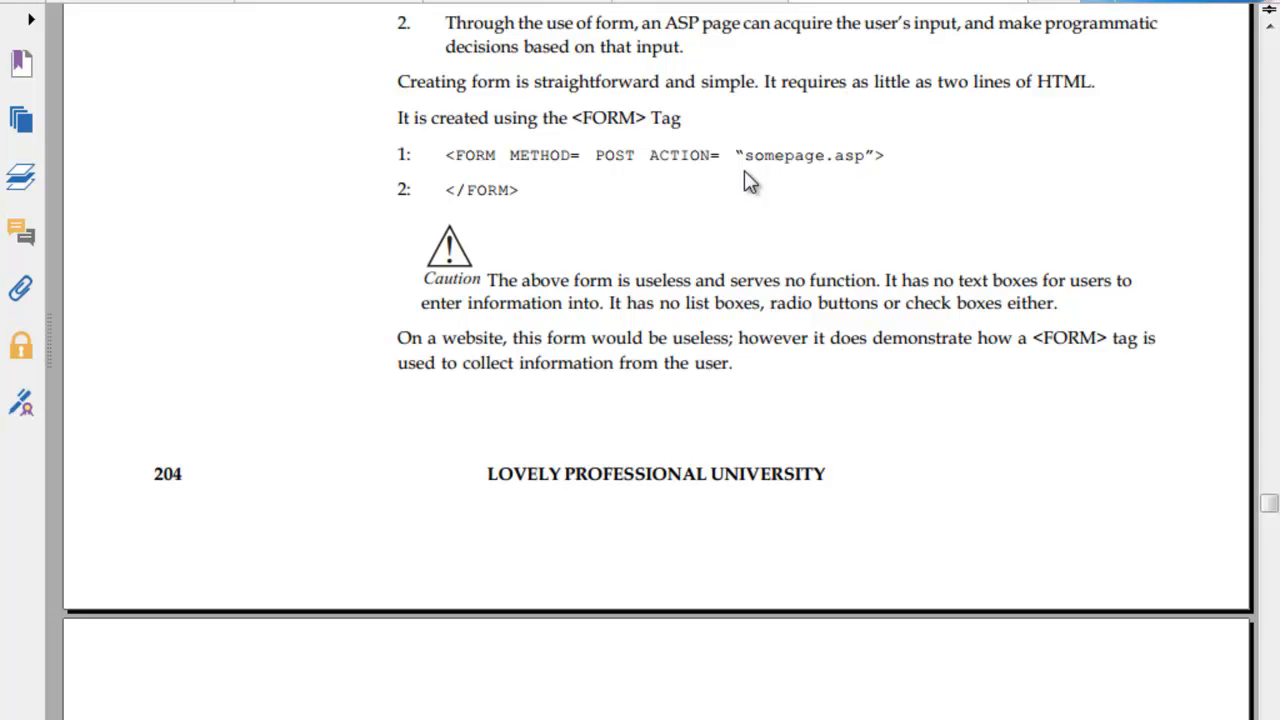
{"action": "scroll", "scroll_direction": "down", "scroll_amount": 3}
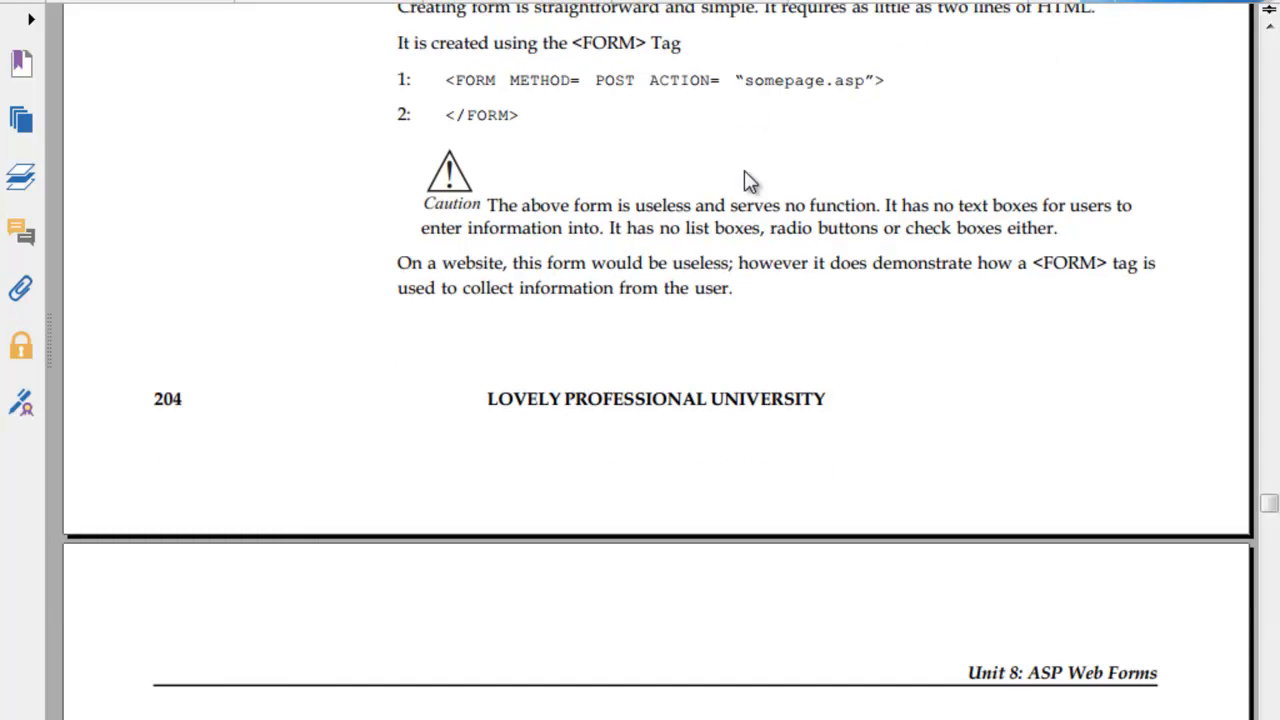
{"action": "scroll", "scroll_direction": "down", "scroll_amount": 3}
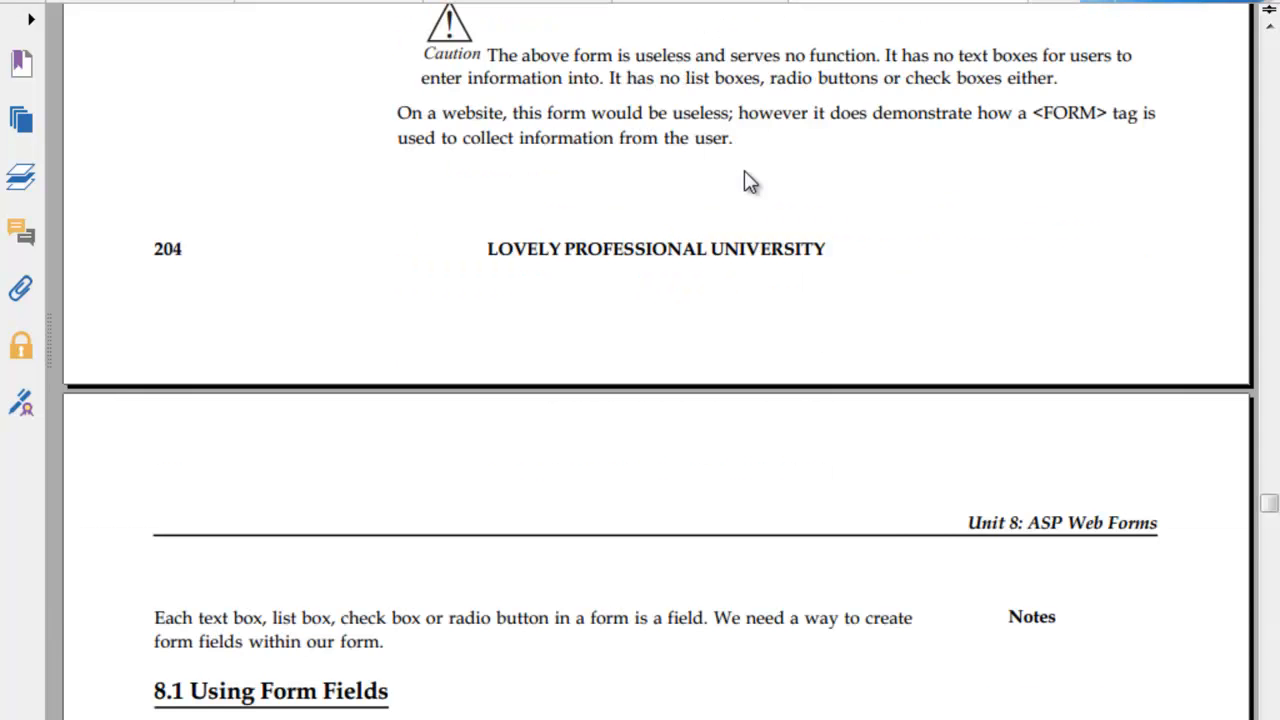
{"action": "scroll", "scroll_direction": "down", "scroll_amount": 3}
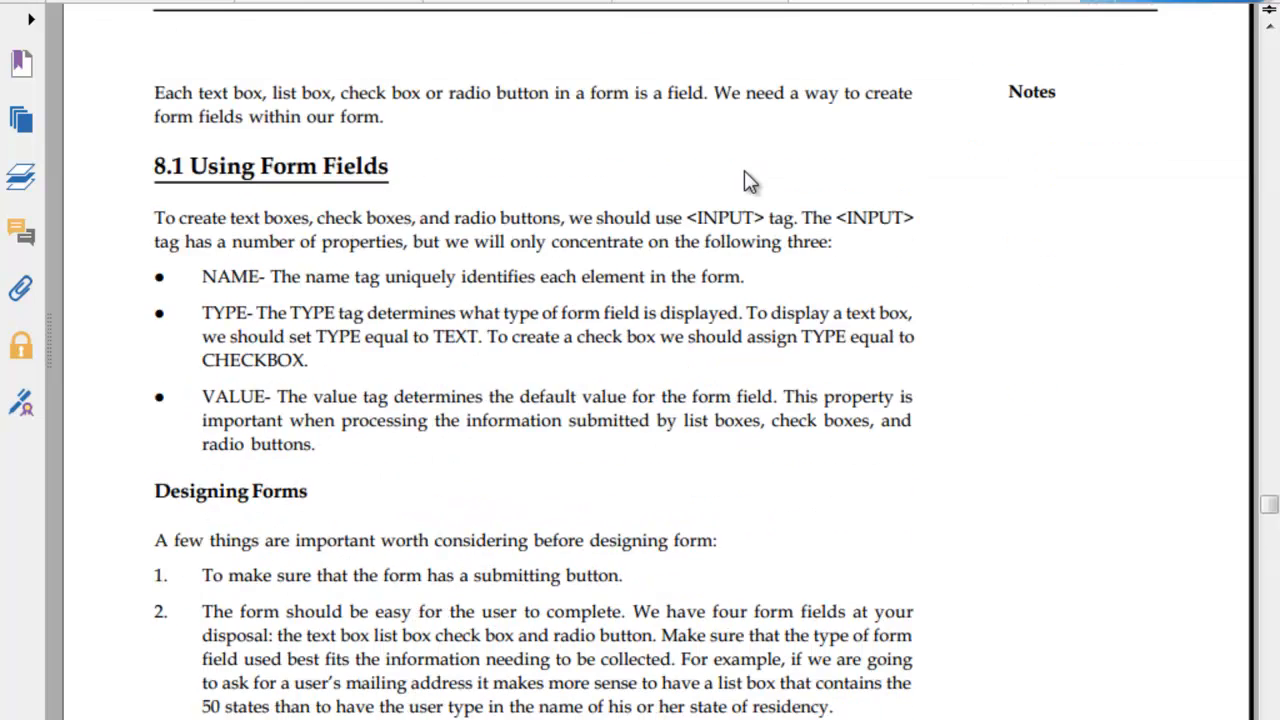
{"action": "scroll", "scroll_direction": "down", "scroll_amount": 3}
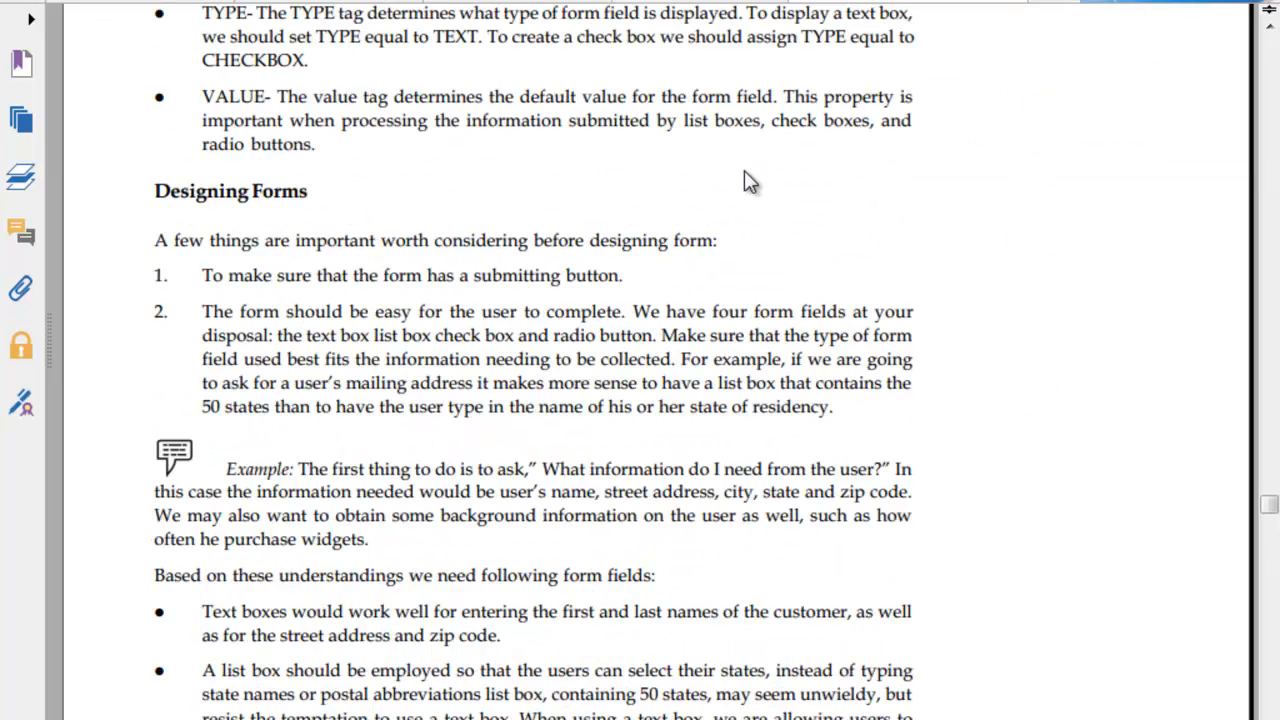
{"action": "scroll", "scroll_direction": "down", "scroll_amount": 3}
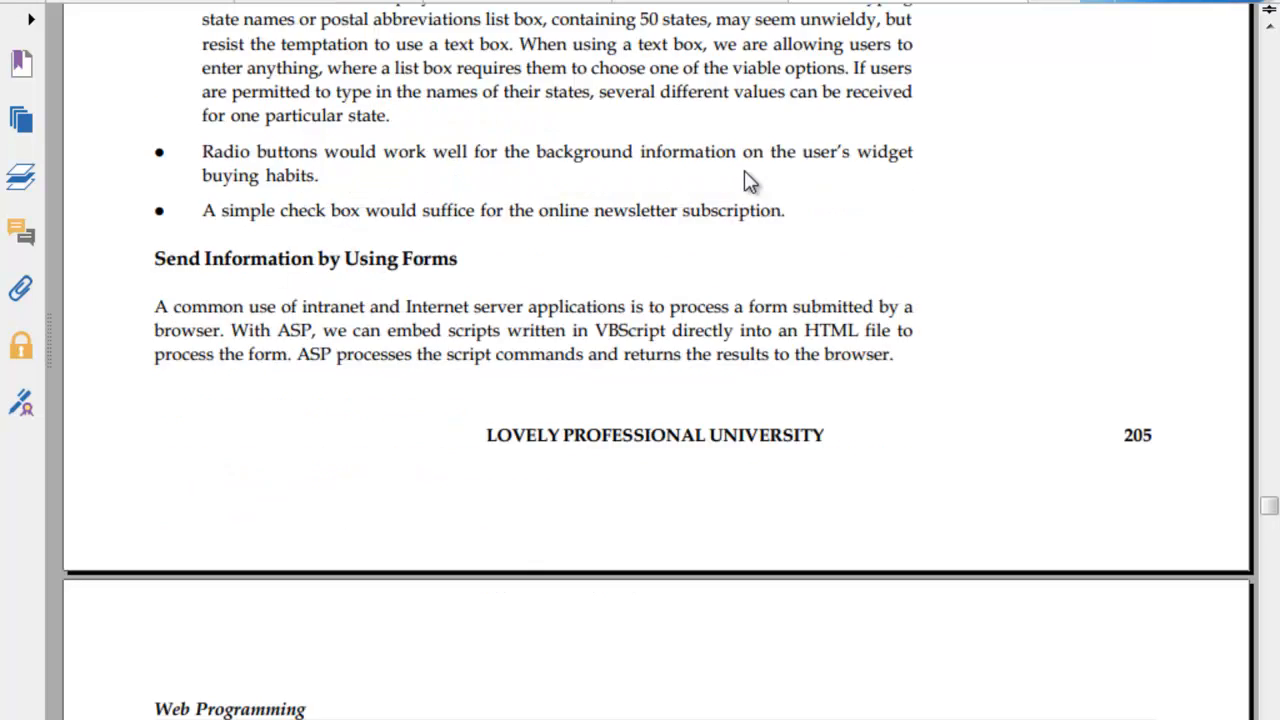
{"action": "scroll", "scroll_direction": "down", "scroll_amount": 3}
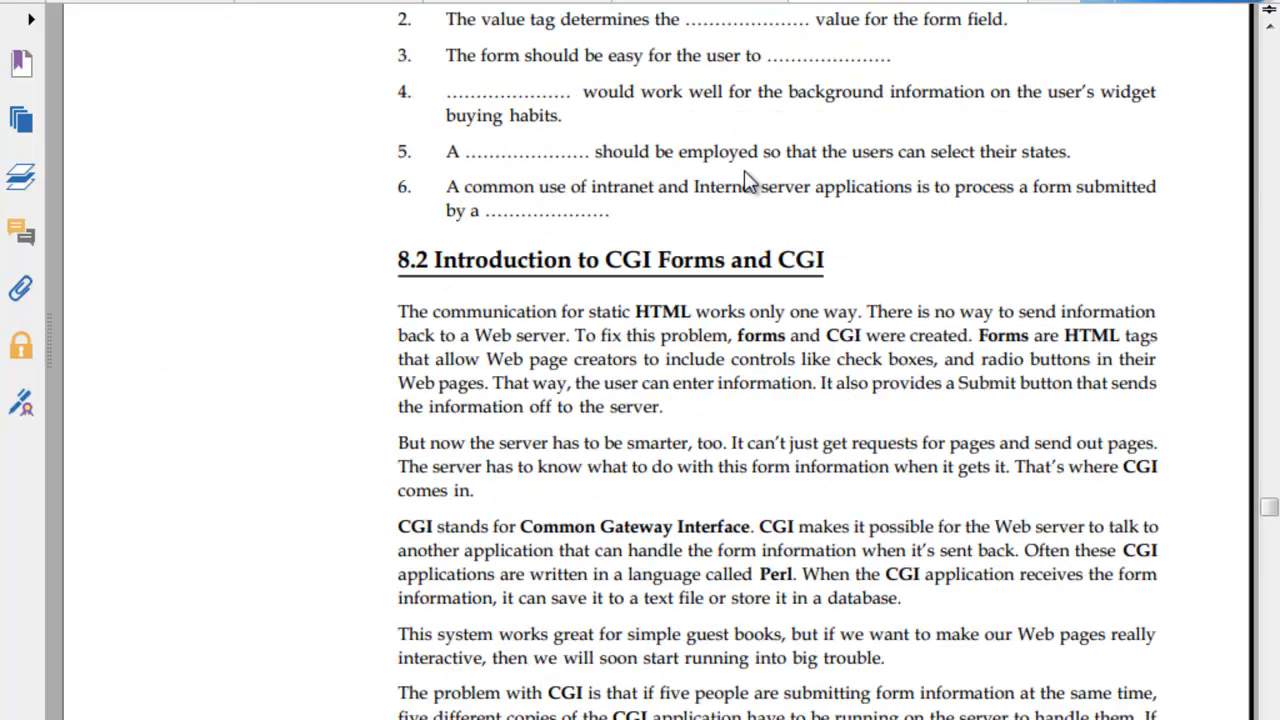
{"action": "scroll", "scroll_direction": "down", "scroll_amount": 3}
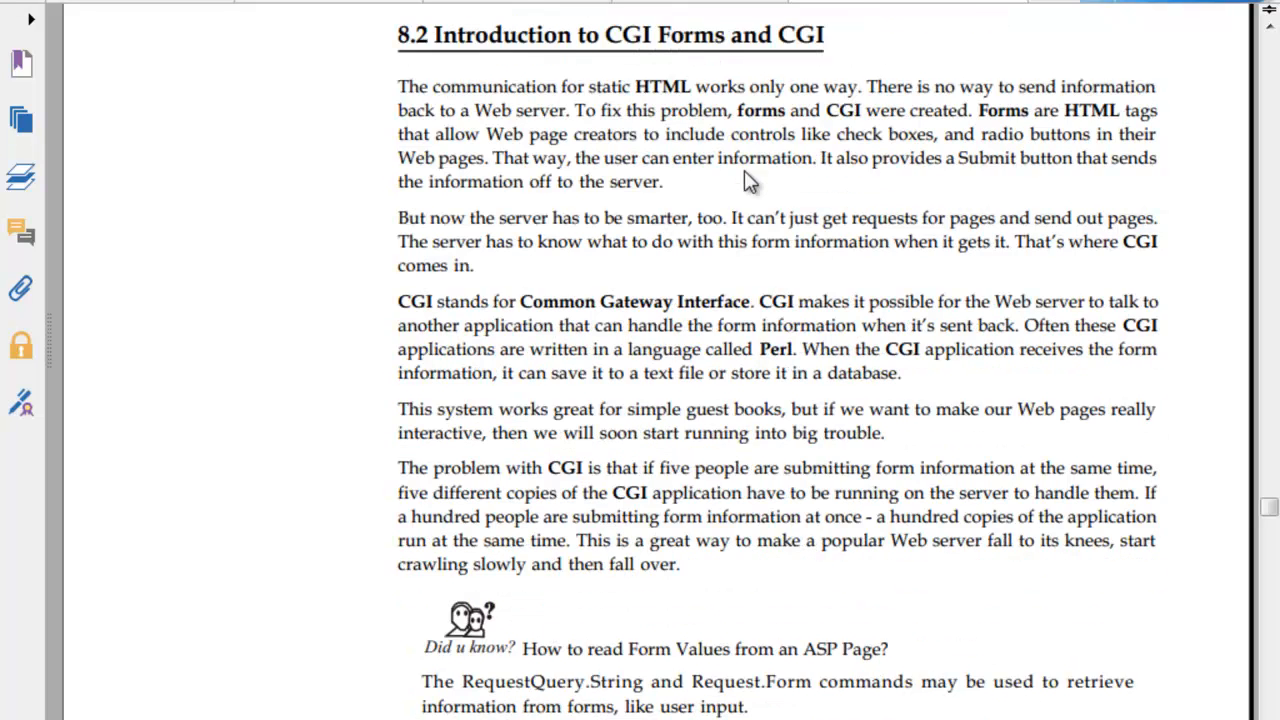
{"action": "scroll", "scroll_direction": "down", "scroll_amount": 3}
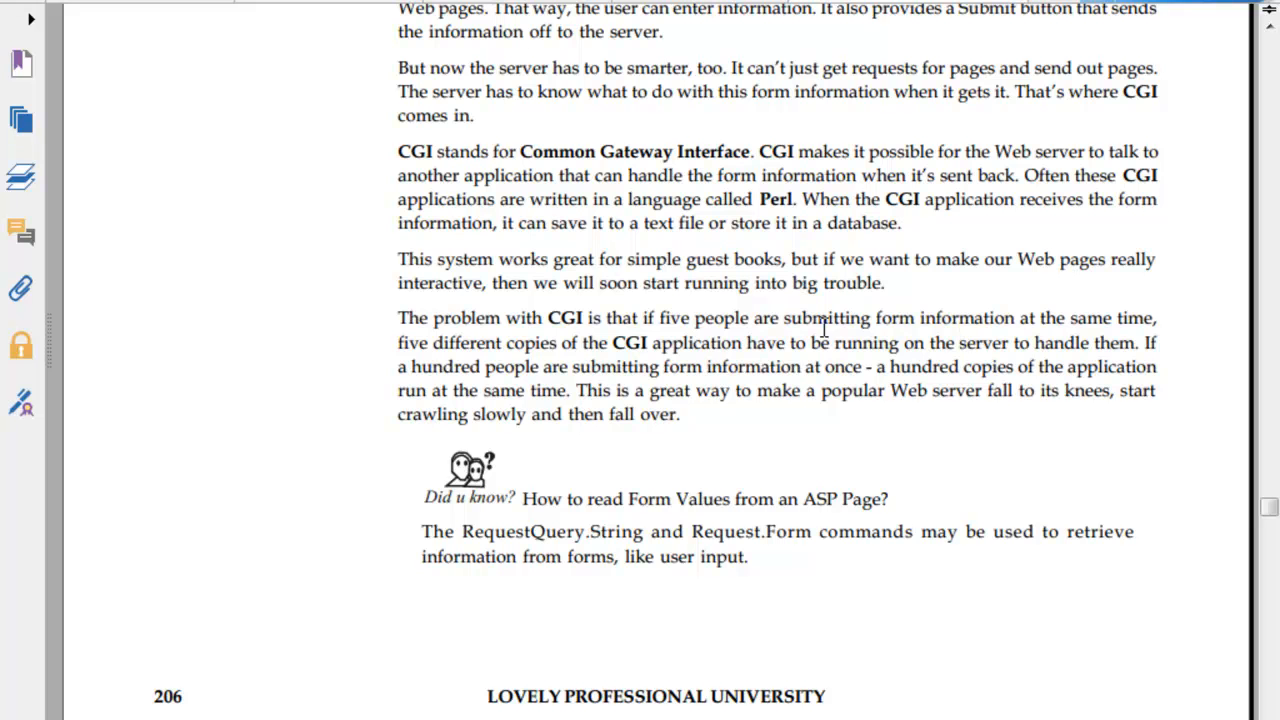
{"action": "mouse_move", "coordinate": [786, 256]}
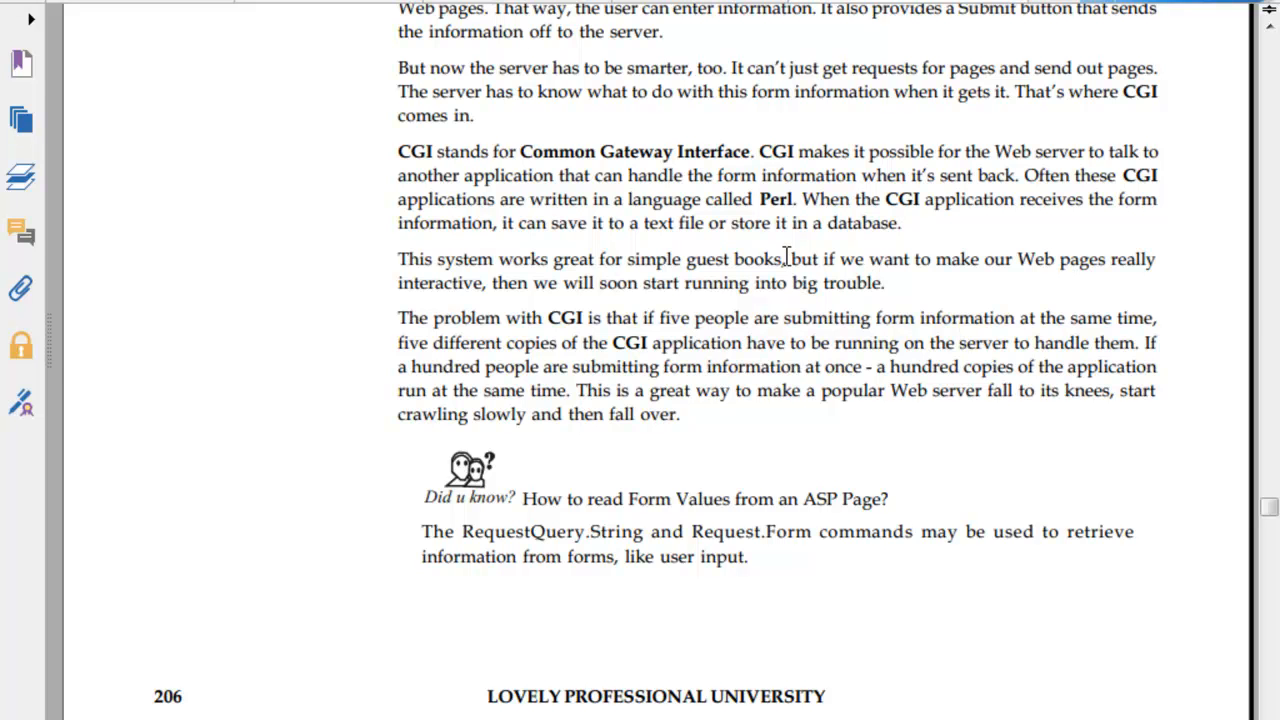
{"action": "scroll", "scroll_direction": "down", "scroll_amount": 3}
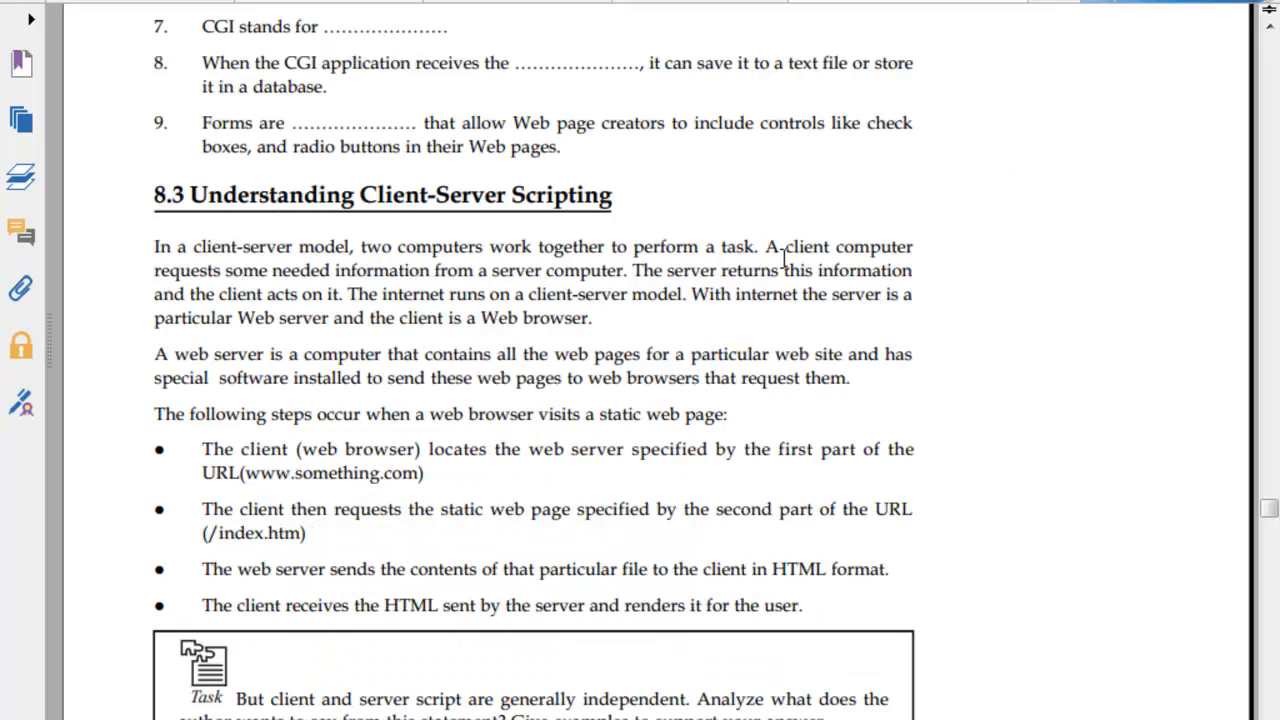
{"action": "scroll", "scroll_direction": "down", "scroll_amount": 3}
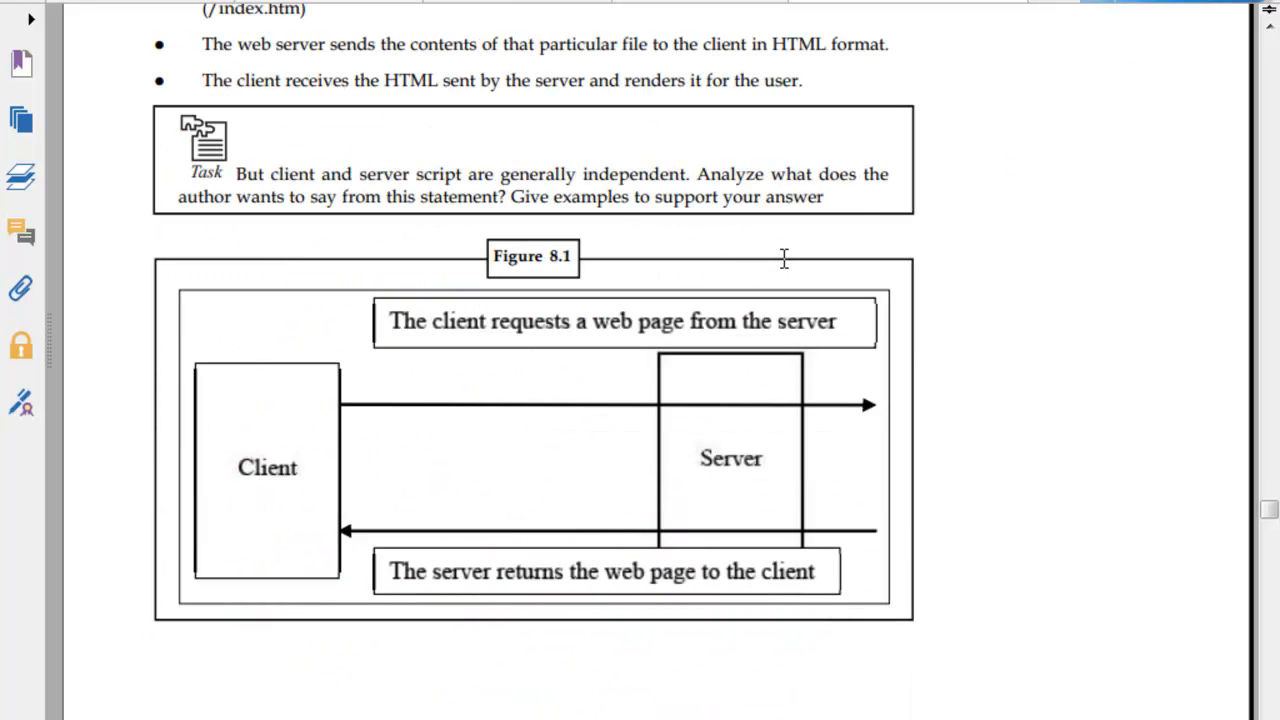
{"action": "mouse_move", "coordinate": [500, 352]}
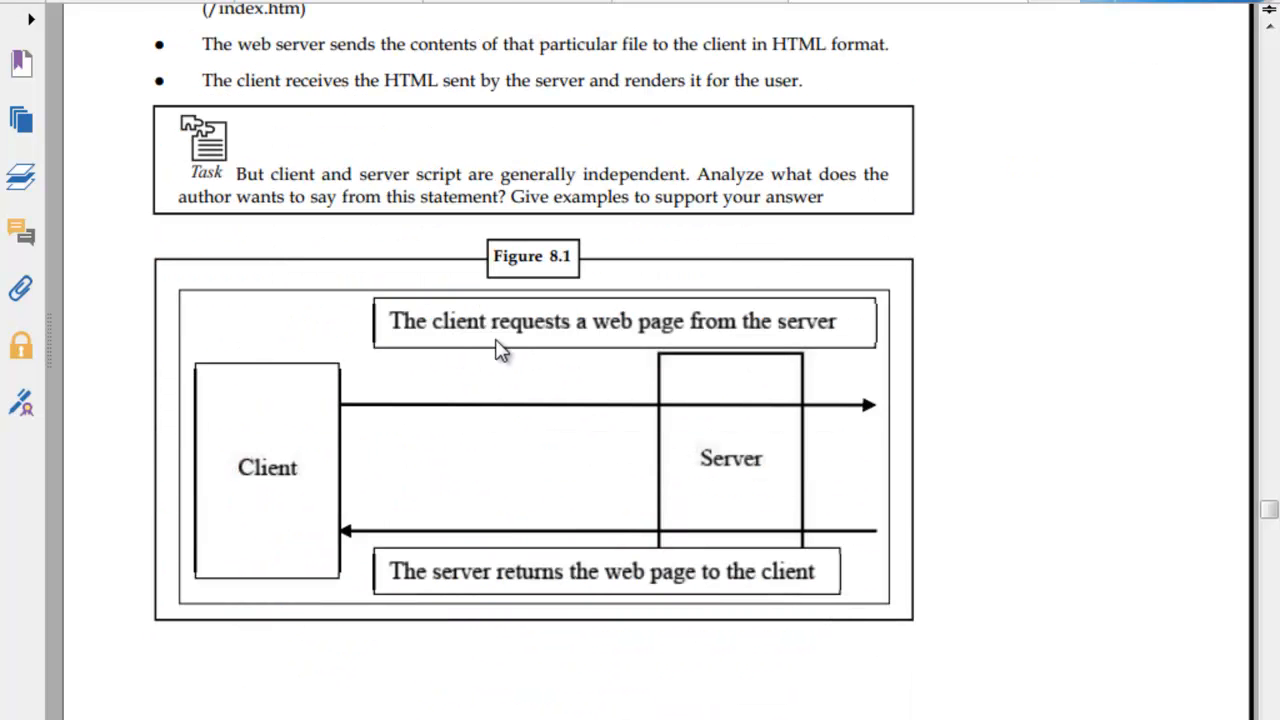
{"action": "mouse_move", "coordinate": [827, 370]}
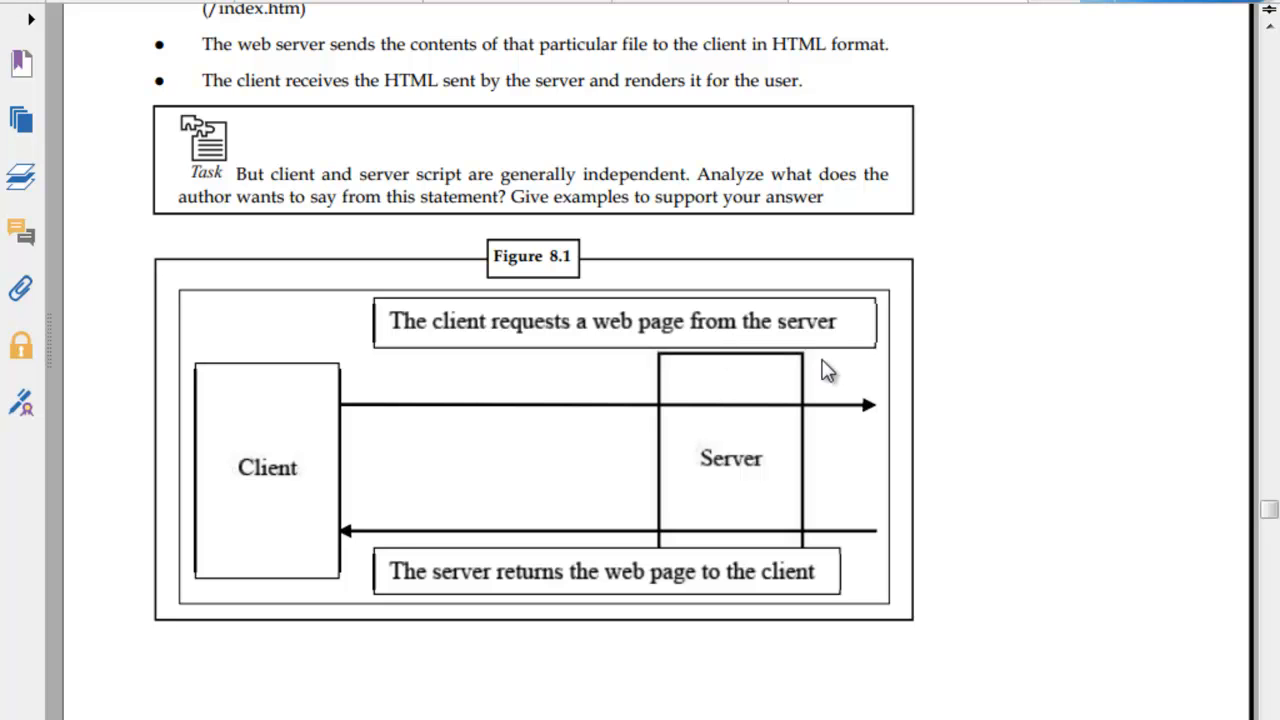
{"action": "mouse_move", "coordinate": [460, 513]}
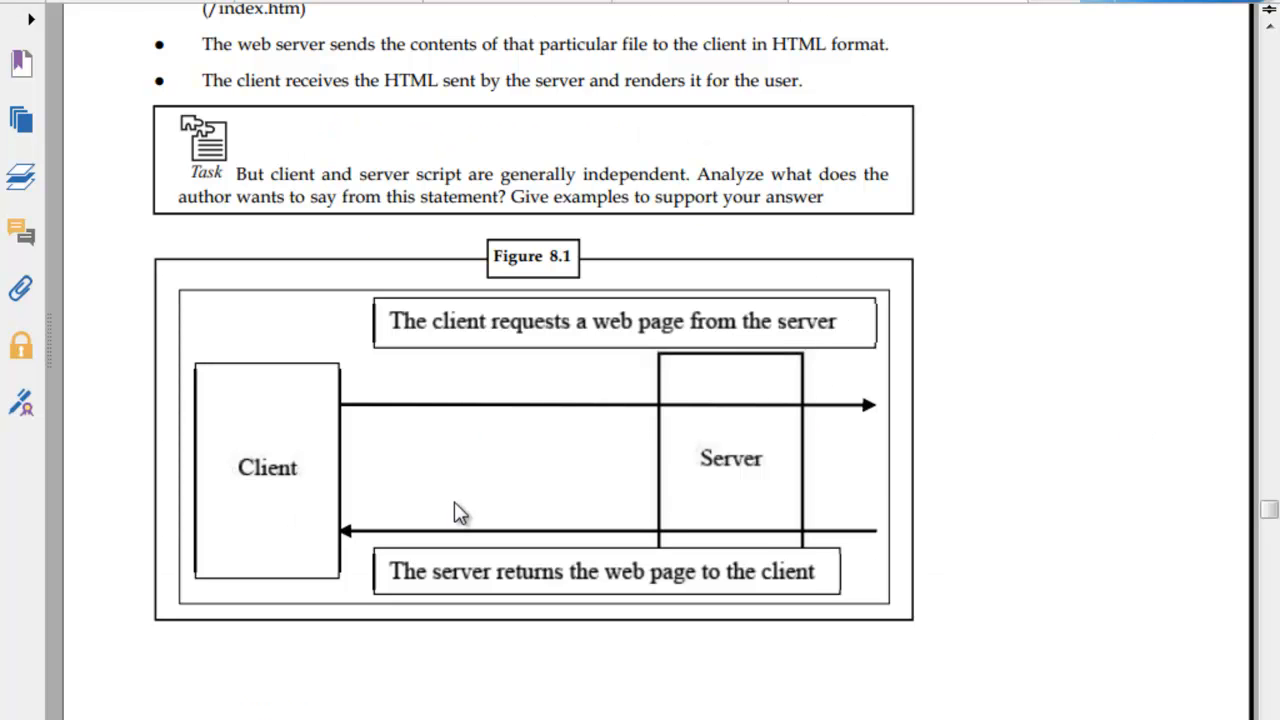
{"action": "scroll", "scroll_direction": "down", "scroll_amount": 3}
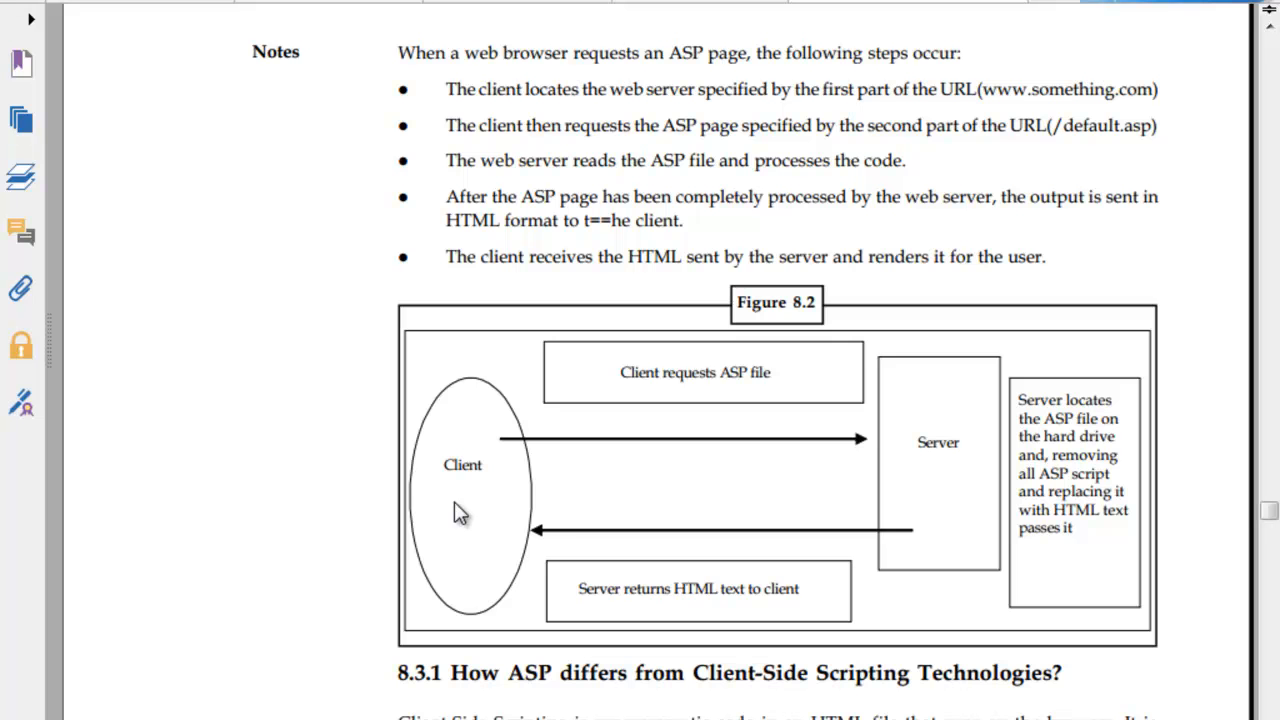
{"action": "mouse_move", "coordinate": [575, 463]}
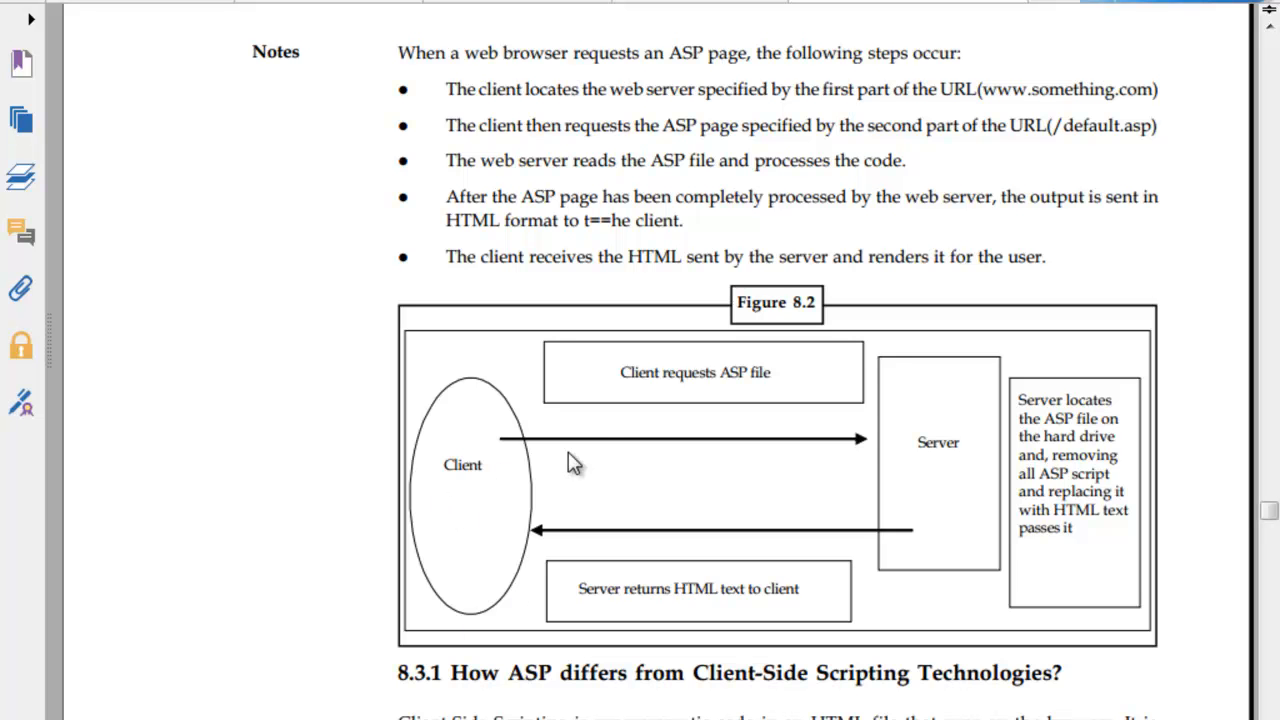
{"action": "mouse_move", "coordinate": [965, 442]}
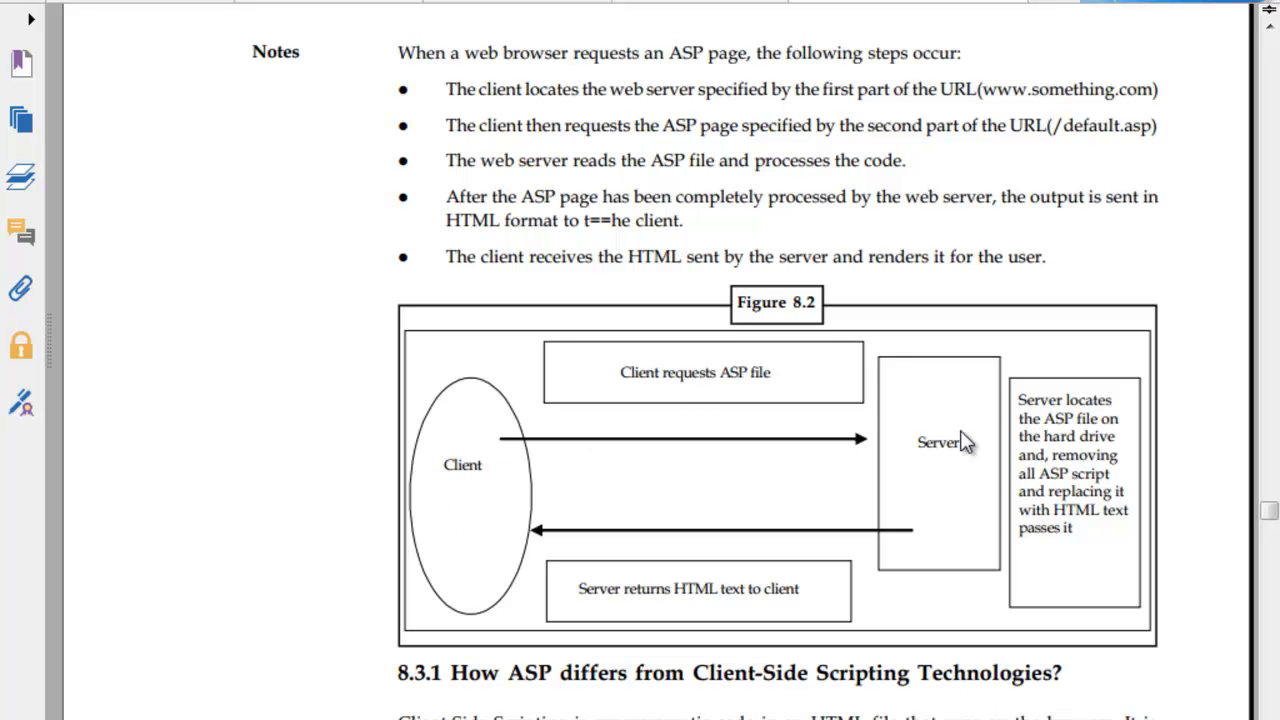
{"action": "mouse_move", "coordinate": [640, 620]}
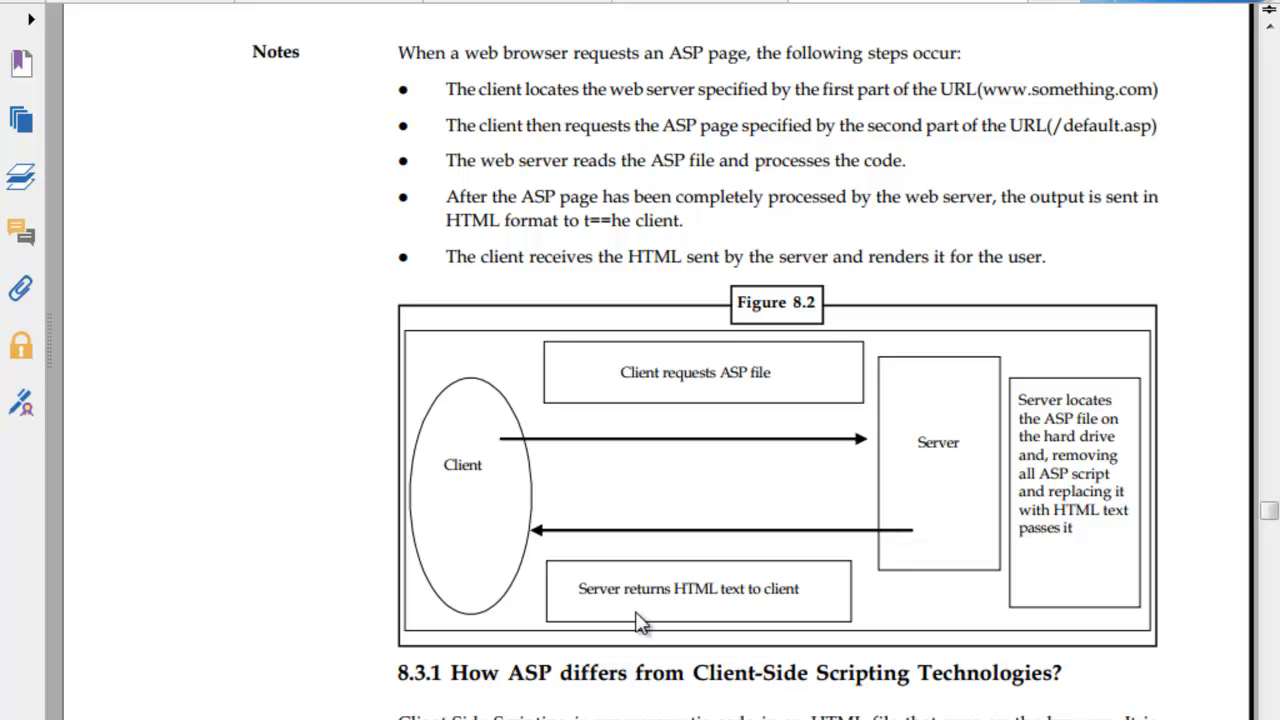
{"action": "mouse_move", "coordinate": [1028, 428]}
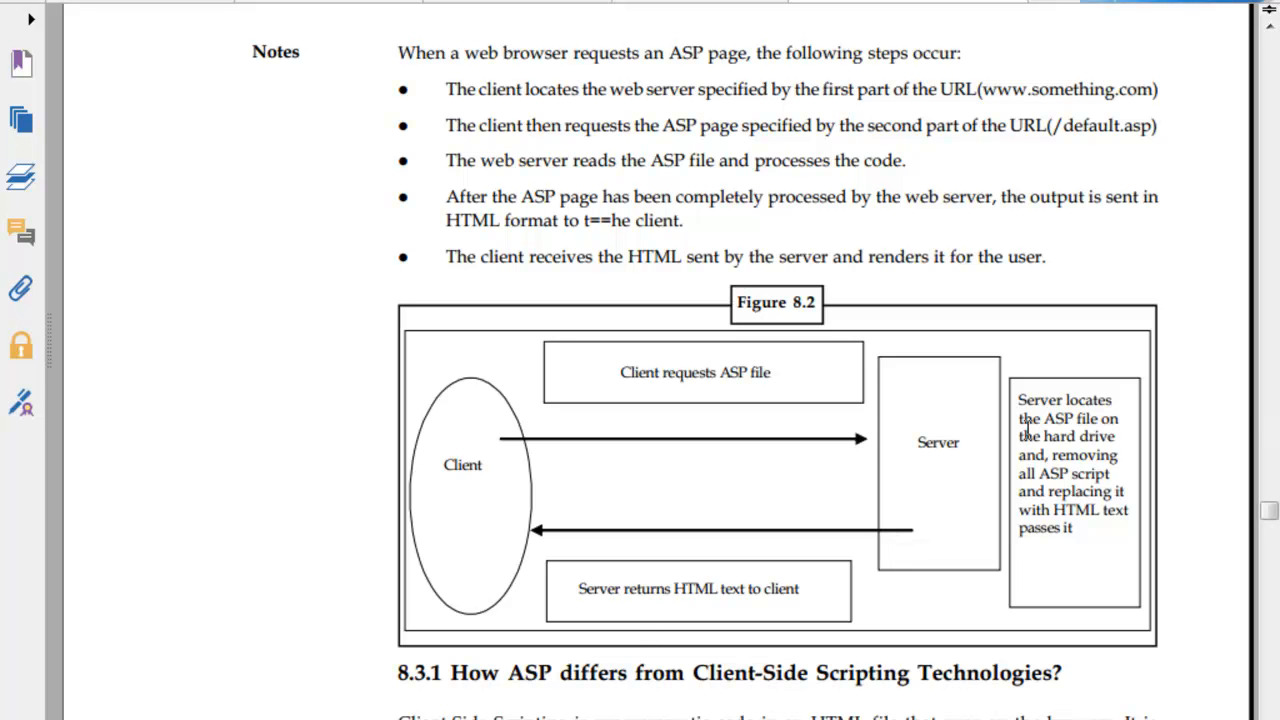
{"action": "mouse_move", "coordinate": [1024, 445]}
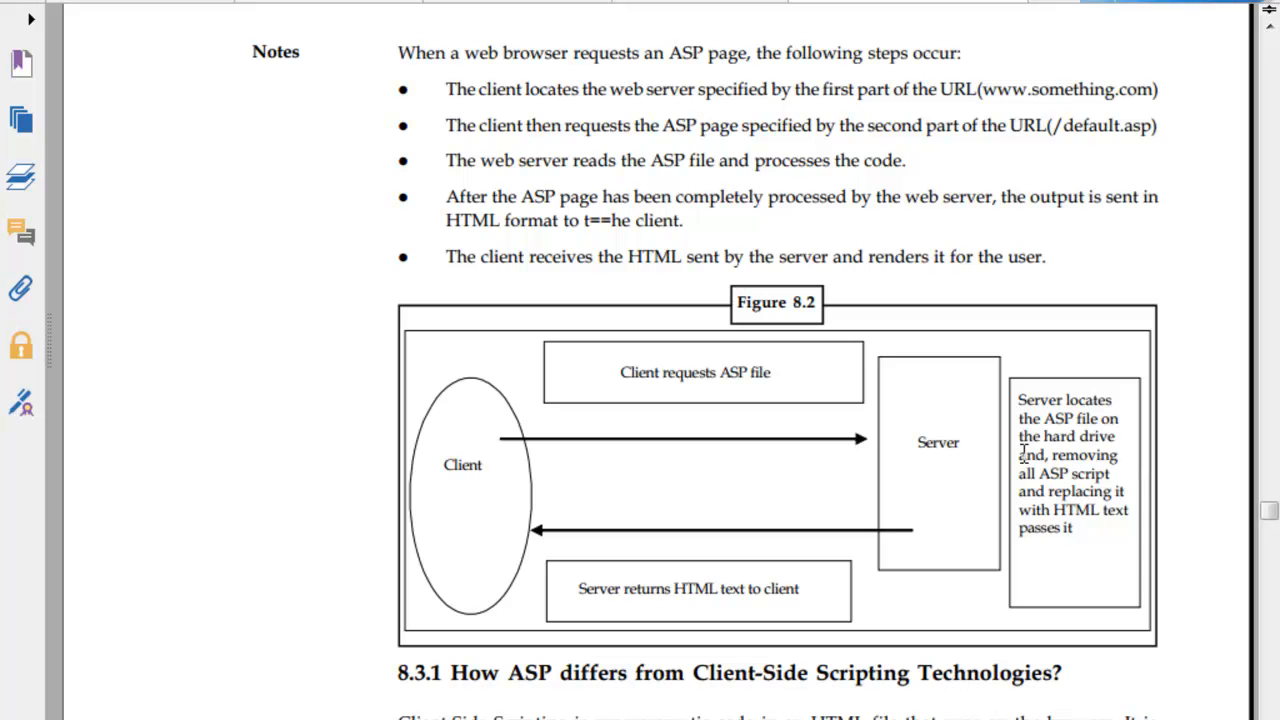
{"action": "mouse_move", "coordinate": [1062, 487]}
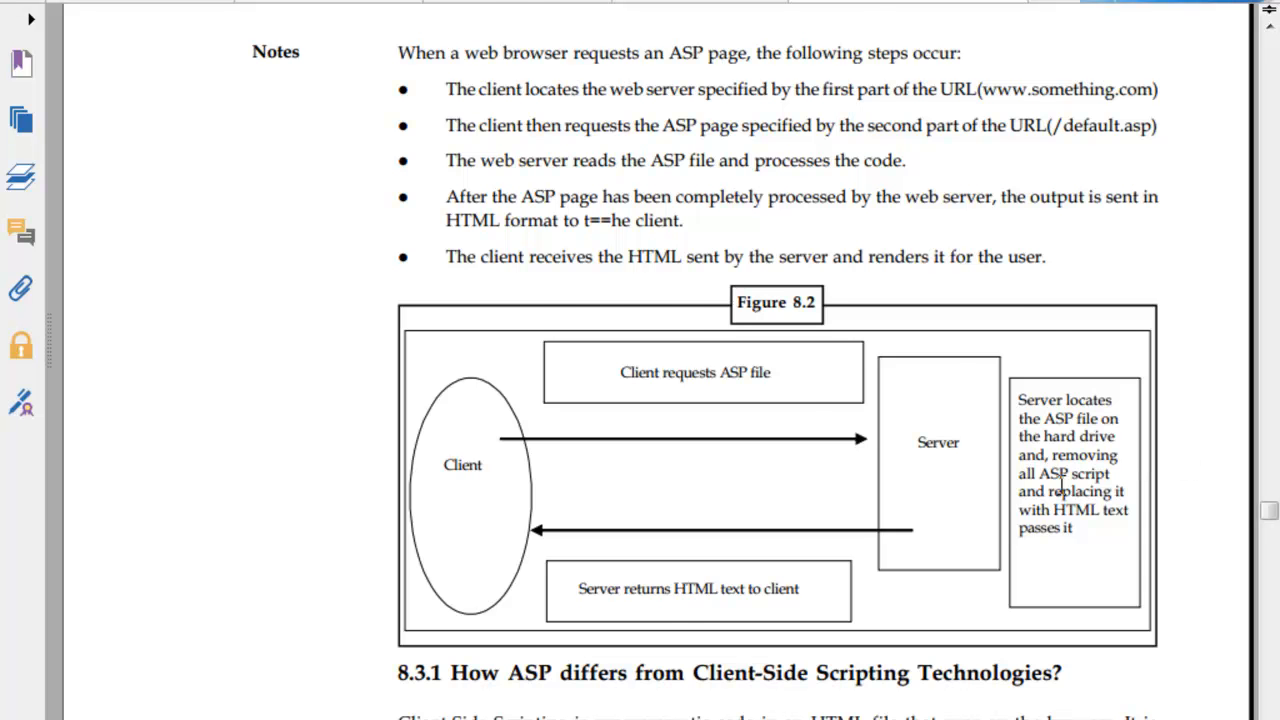
{"action": "scroll", "scroll_direction": "down", "scroll_amount": 3}
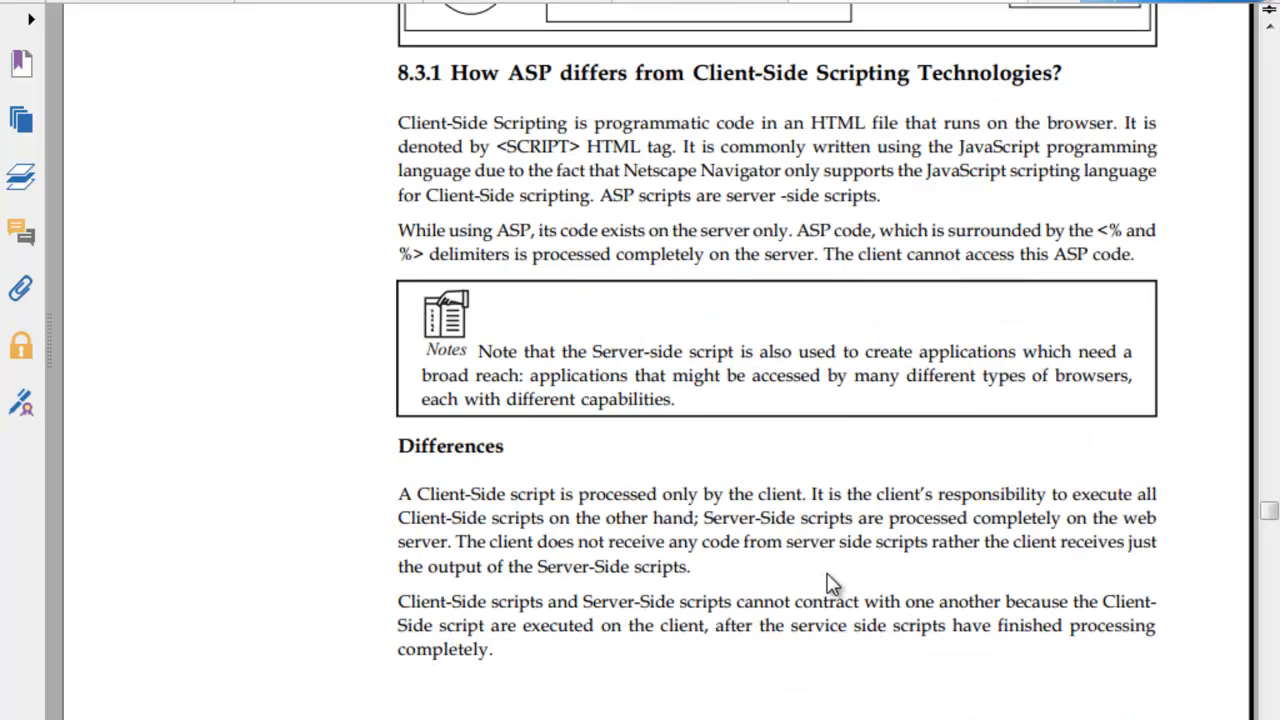
{"action": "scroll", "scroll_direction": "down", "scroll_amount": 3}
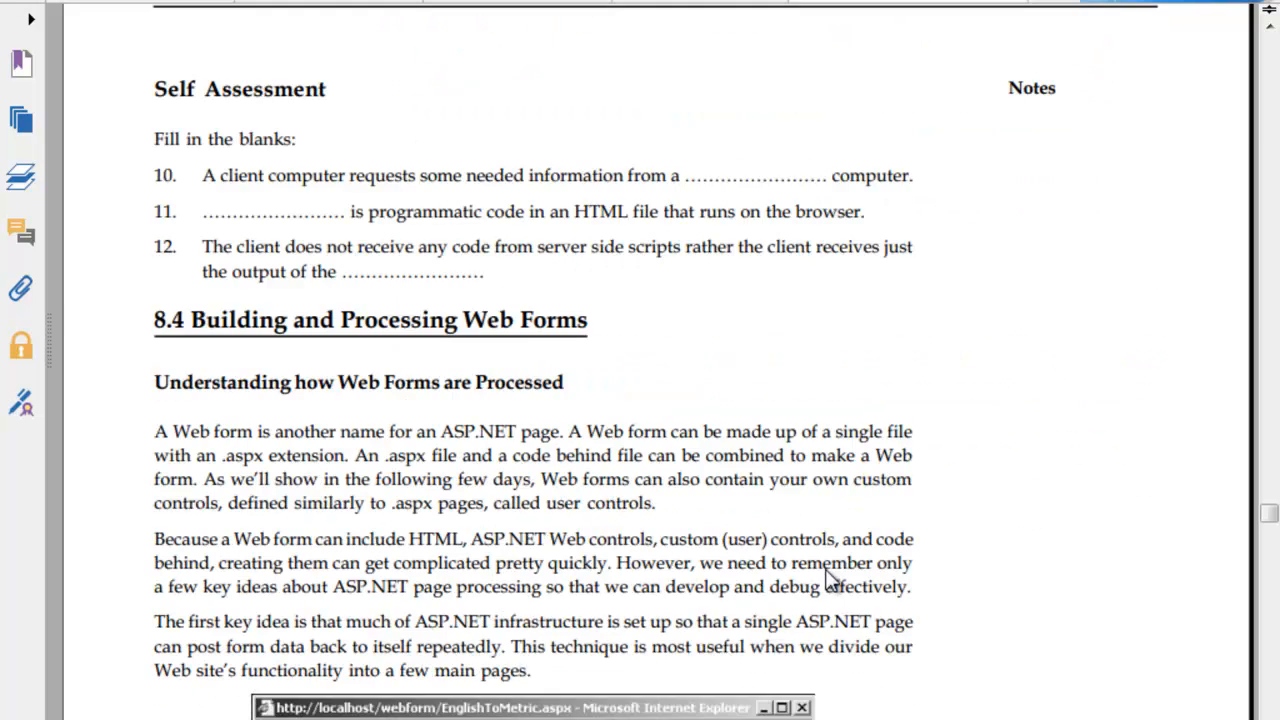
{"action": "scroll", "scroll_direction": "down", "scroll_amount": 3}
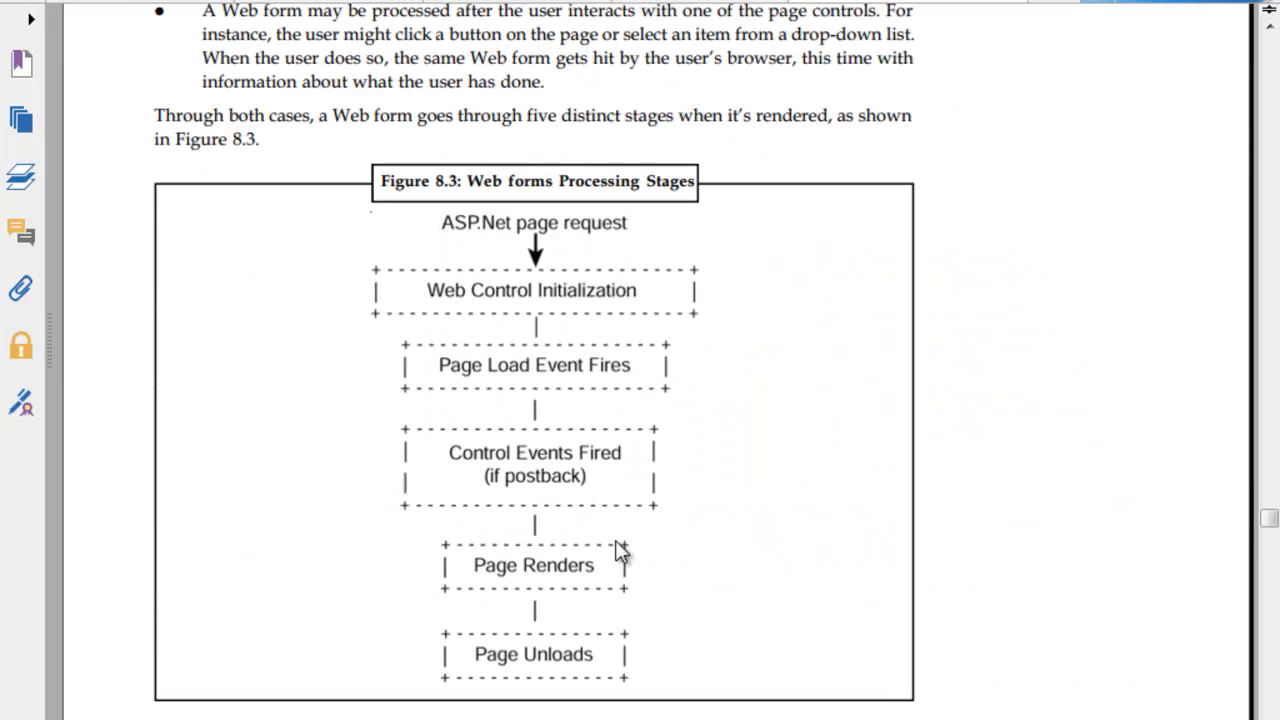
{"action": "mouse_move", "coordinate": [590, 520]}
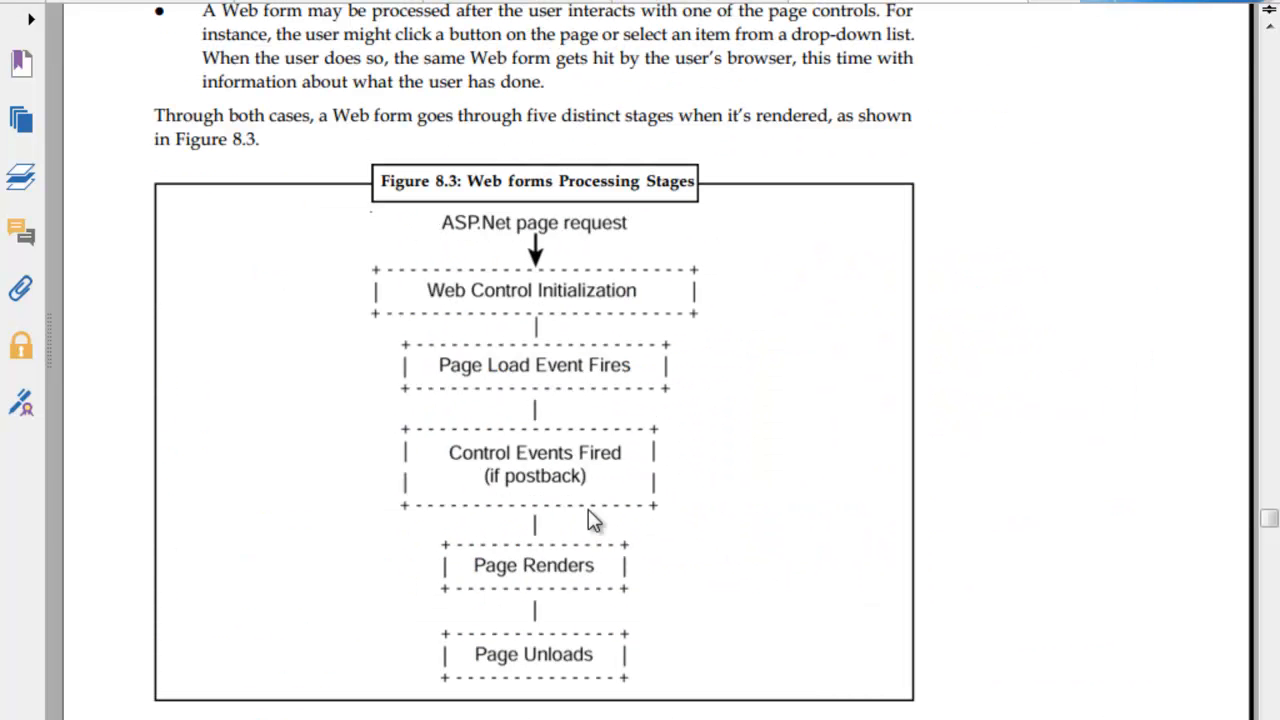
{"action": "scroll", "scroll_direction": "down", "scroll_amount": 3}
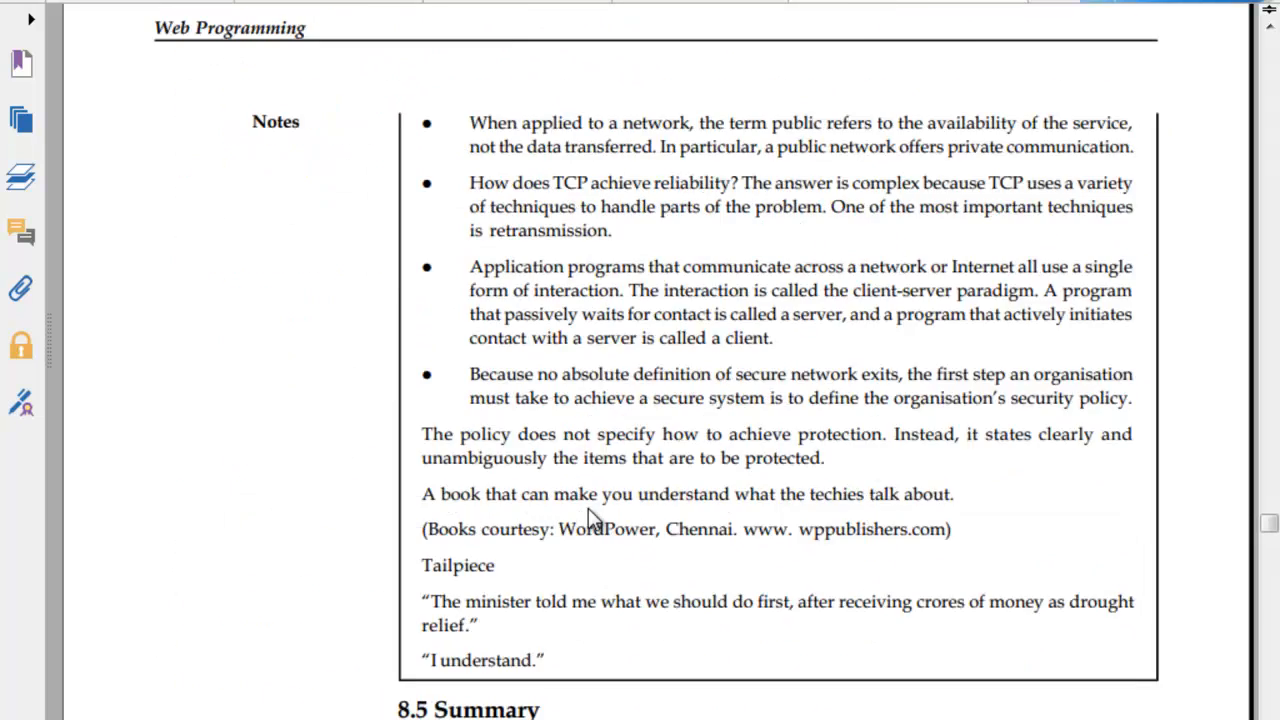
{"action": "scroll", "scroll_direction": "down", "scroll_amount": 3}
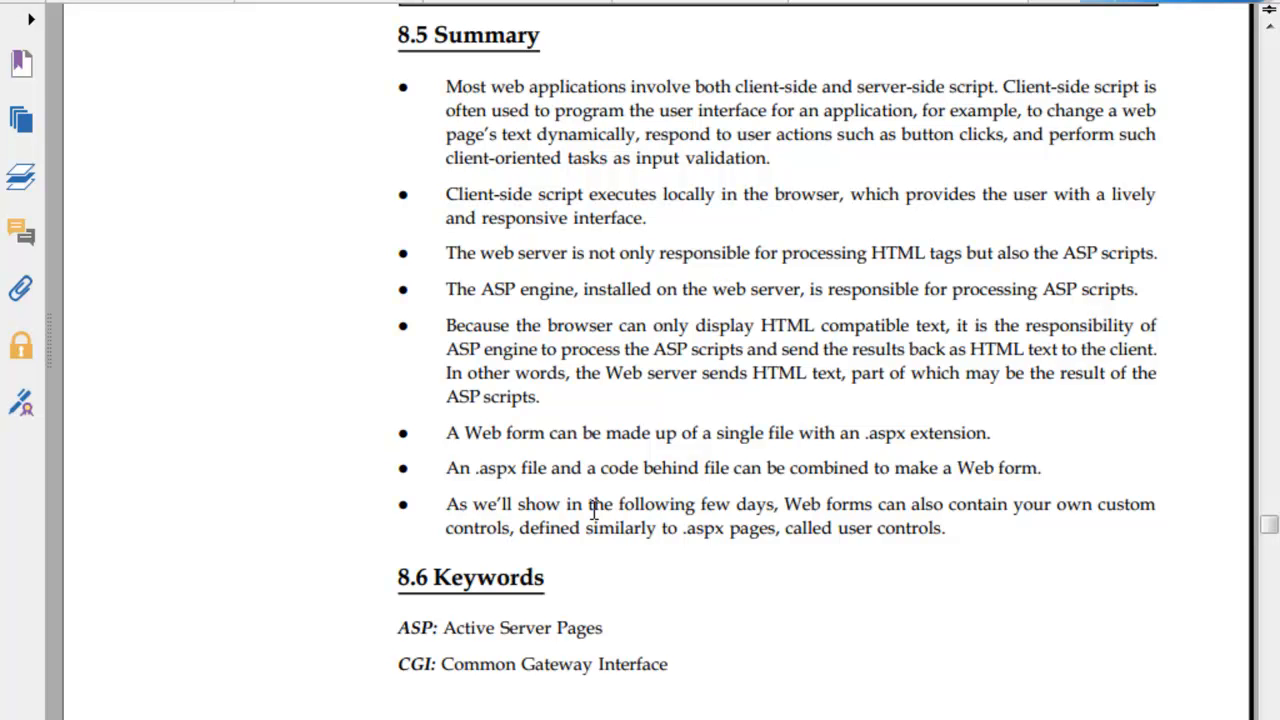
{"action": "scroll", "scroll_direction": "down", "scroll_amount": 3}
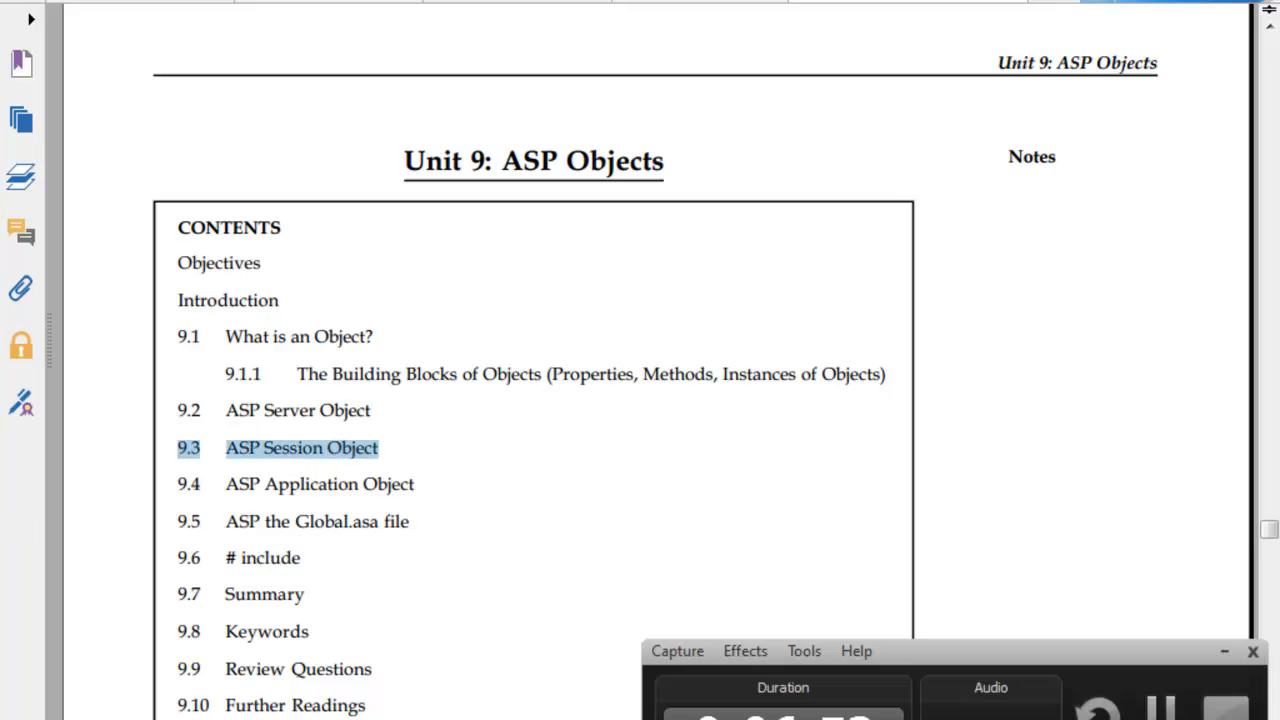
{"action": "scroll", "scroll_direction": "down", "scroll_amount": 3}
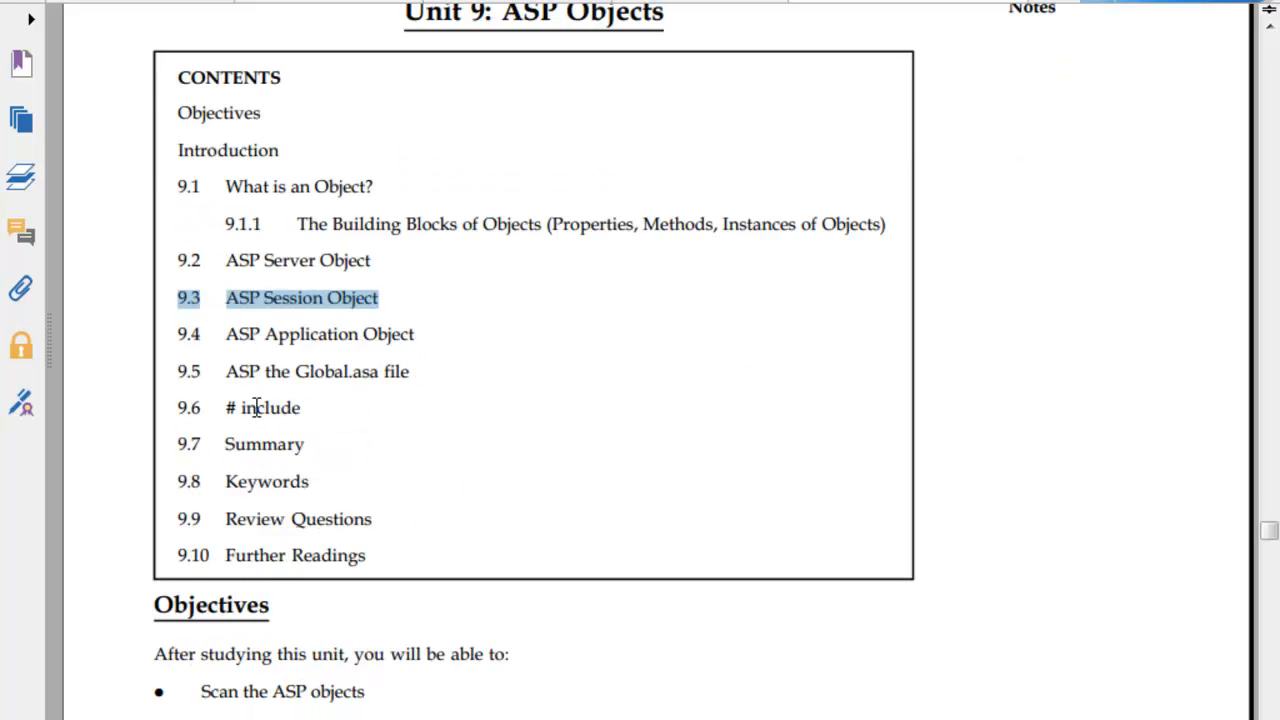
{"action": "scroll", "scroll_direction": "down", "scroll_amount": 3}
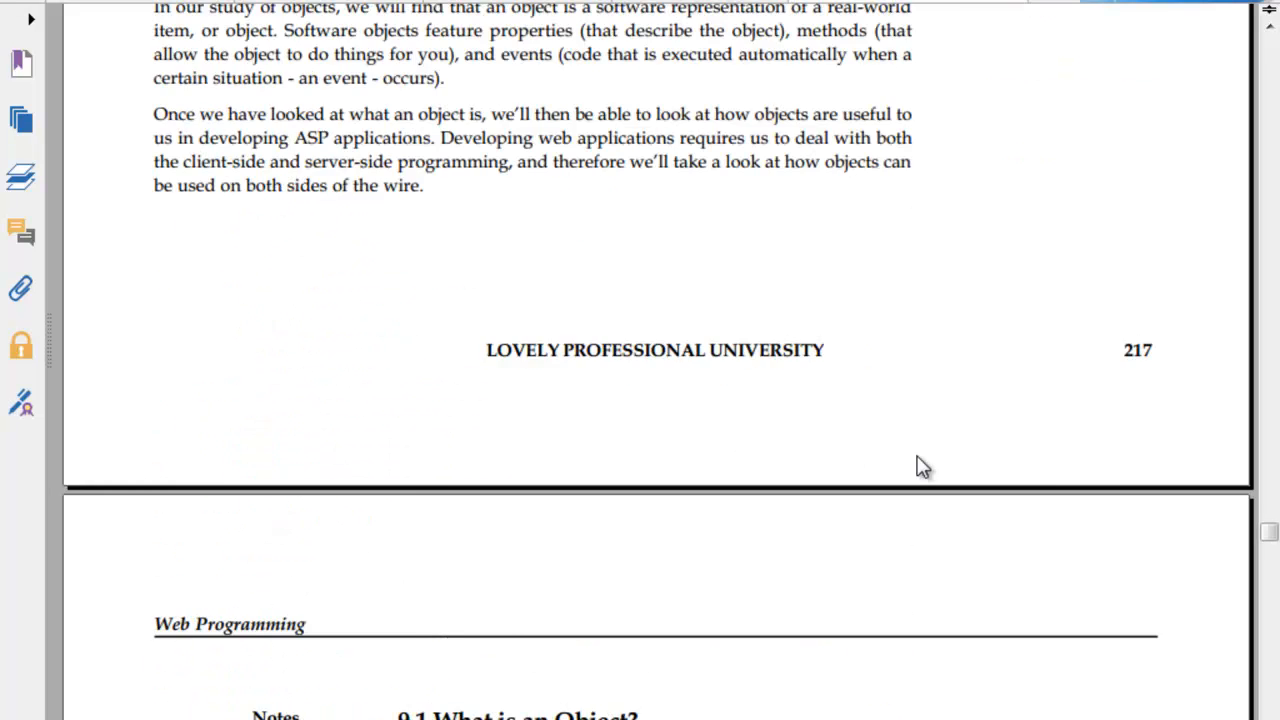
{"action": "scroll", "scroll_direction": "down", "scroll_amount": 3}
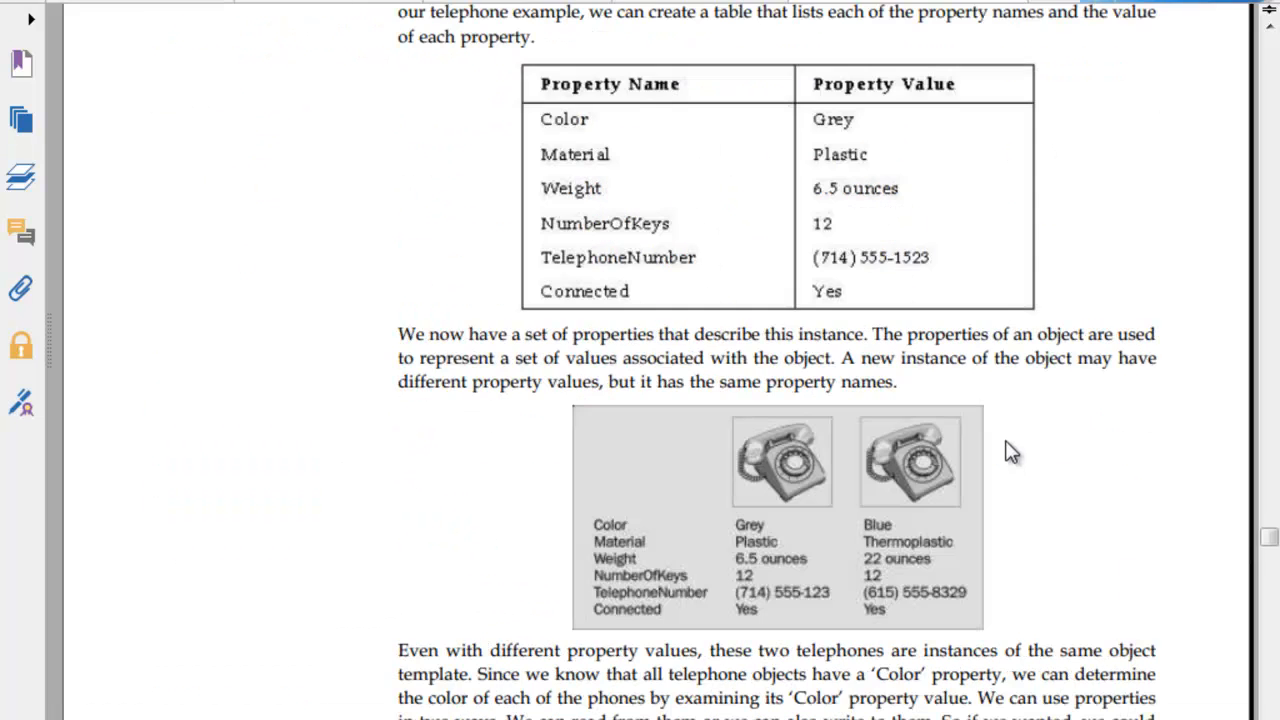
{"action": "scroll", "scroll_direction": "down", "scroll_amount": 3}
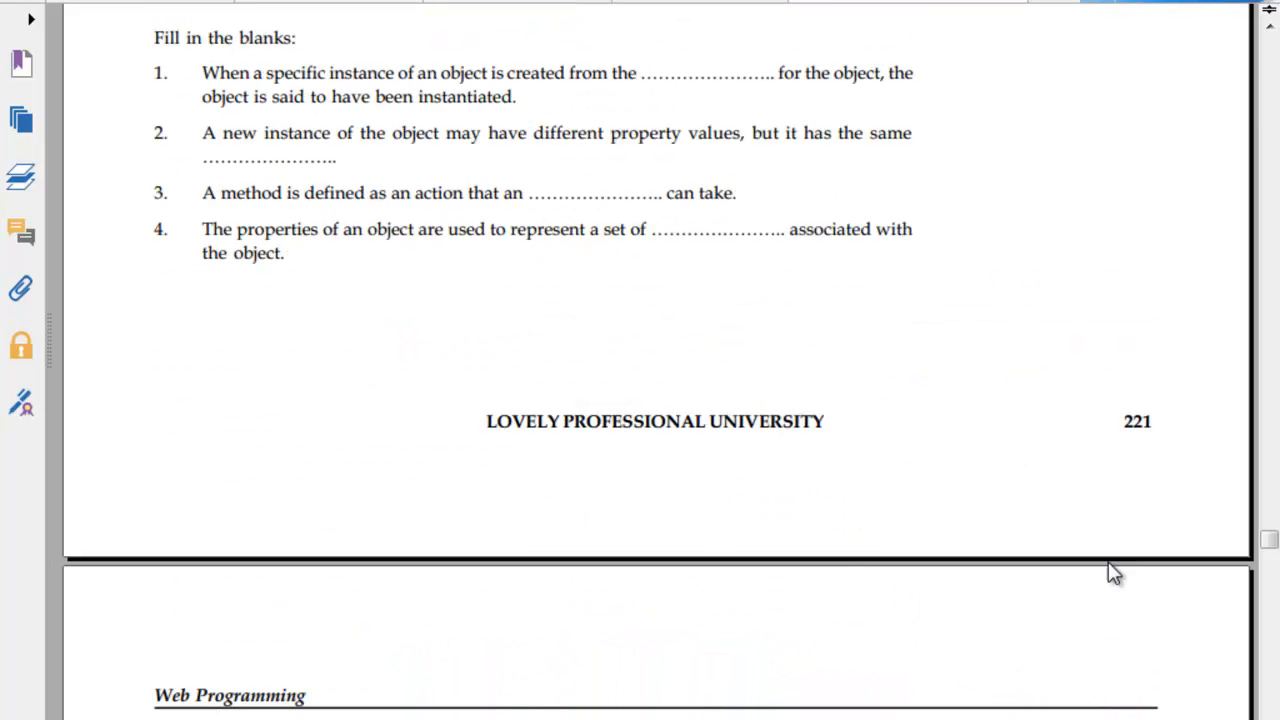